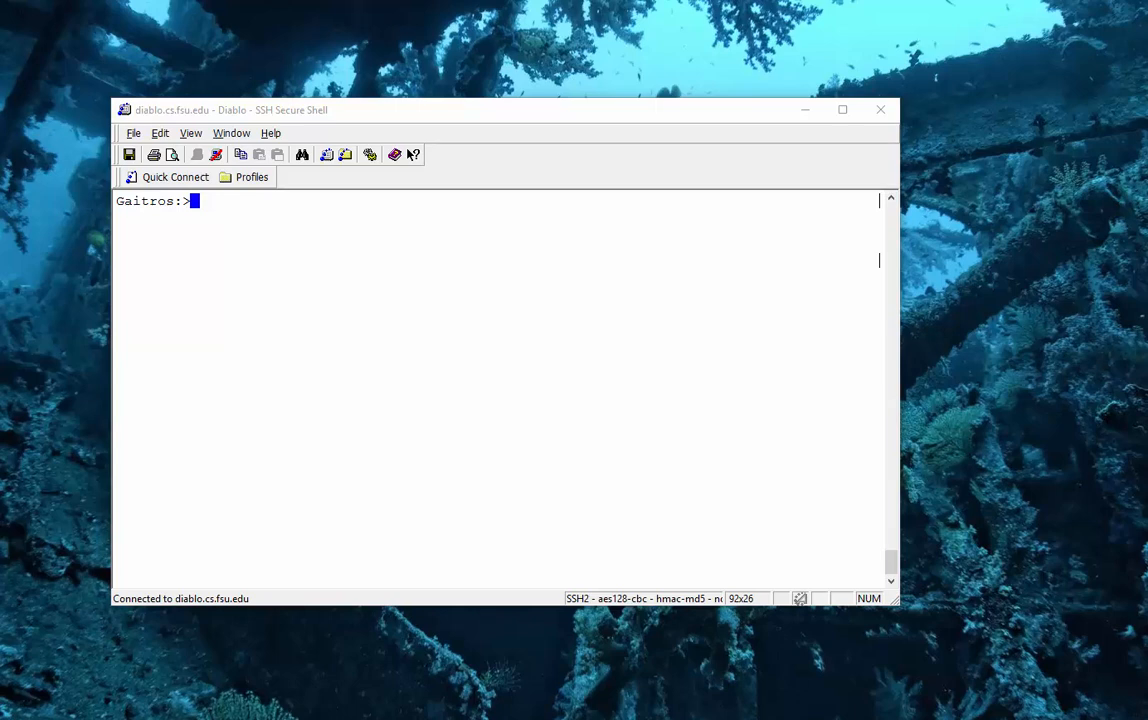
mouse_move(843, 282)
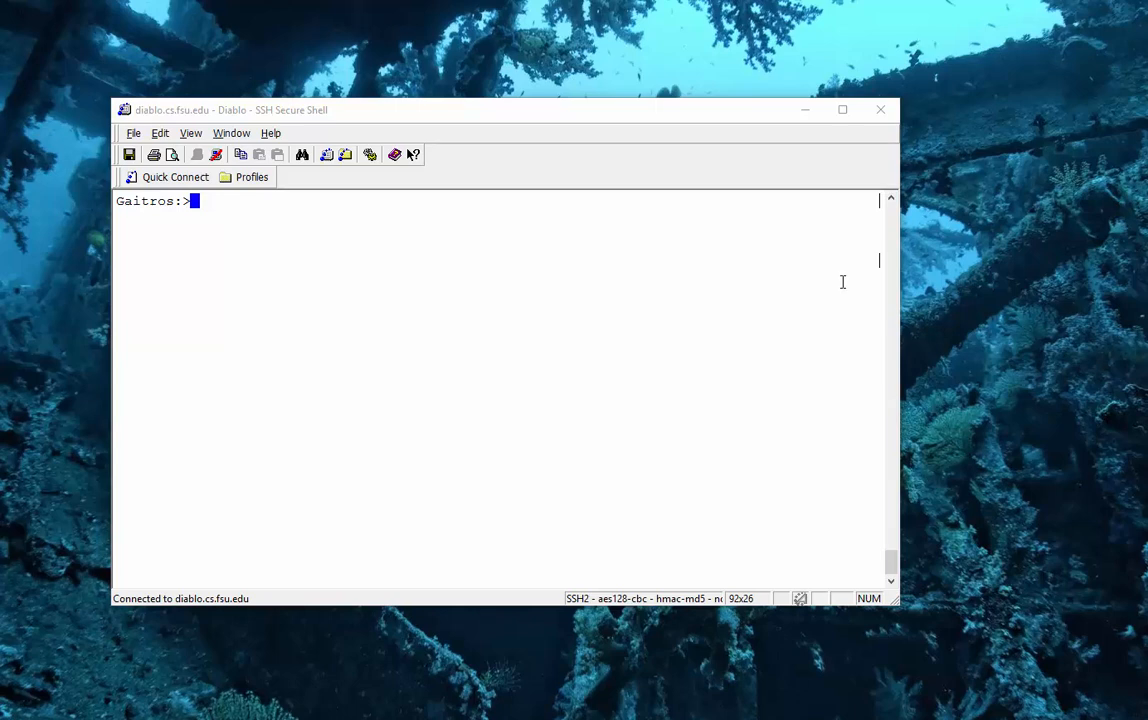
List the directory to show box.cpp, box.h, hello.cpp, hello.h, mainbox and mainbox.cpp.
text(ls)
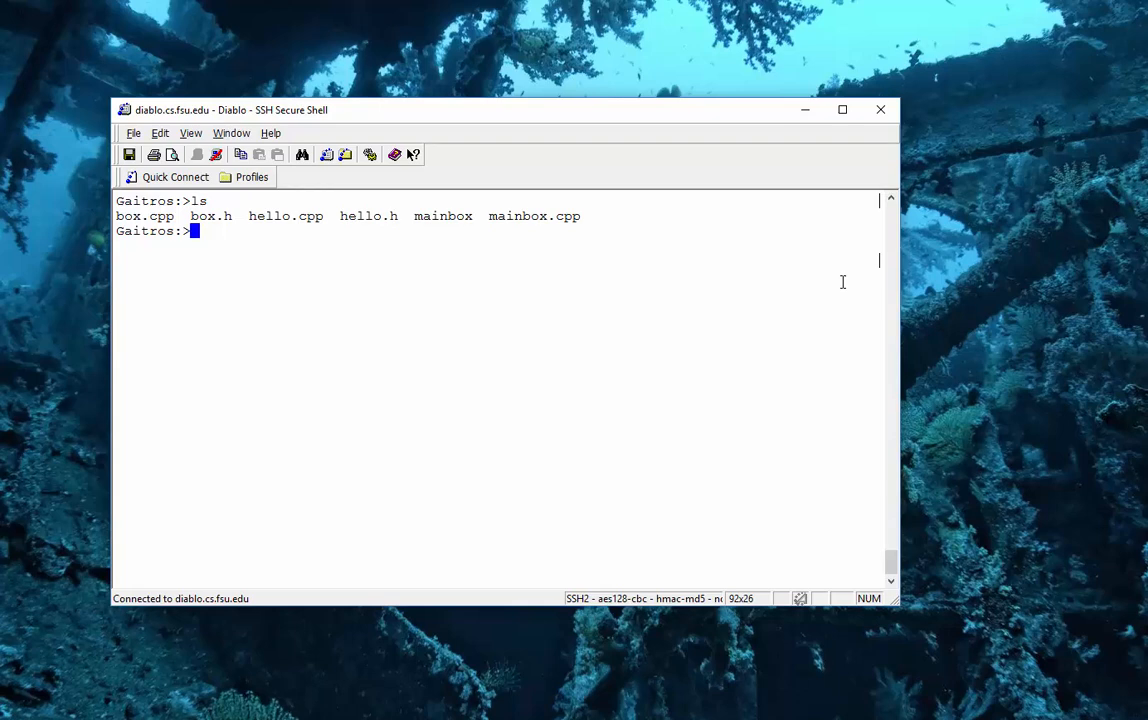
text(g)
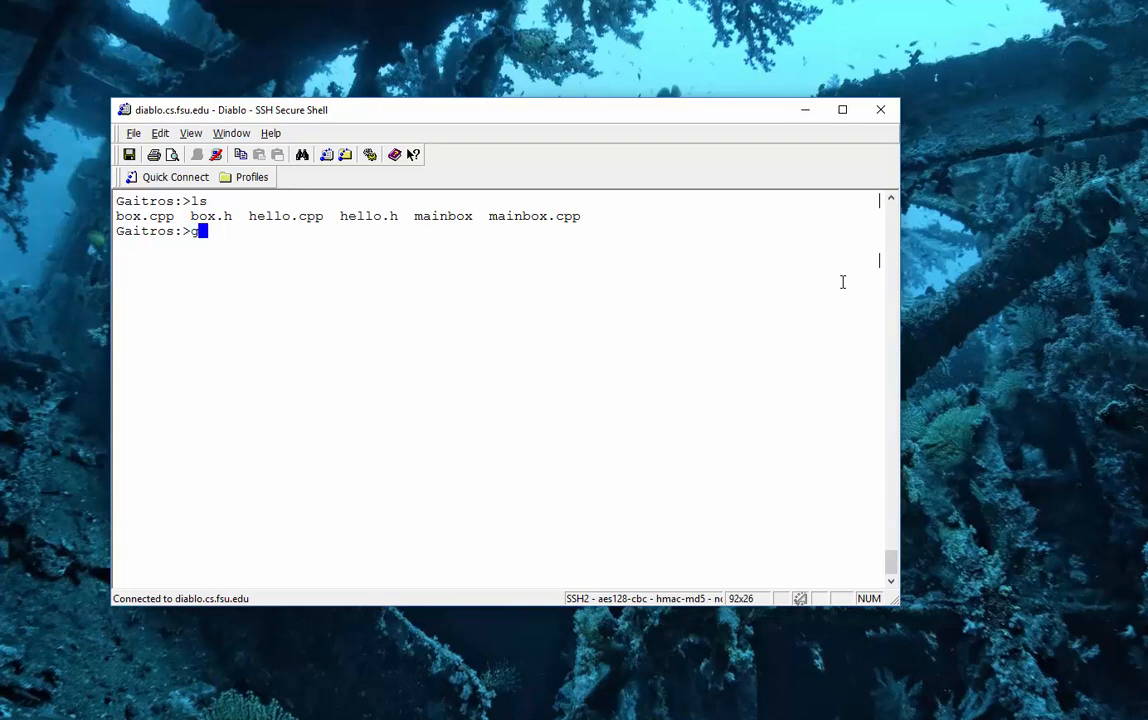
Compile box.cpp into an object file with g++ -c, after a misspelled box.spp attempt fails.
text(++)
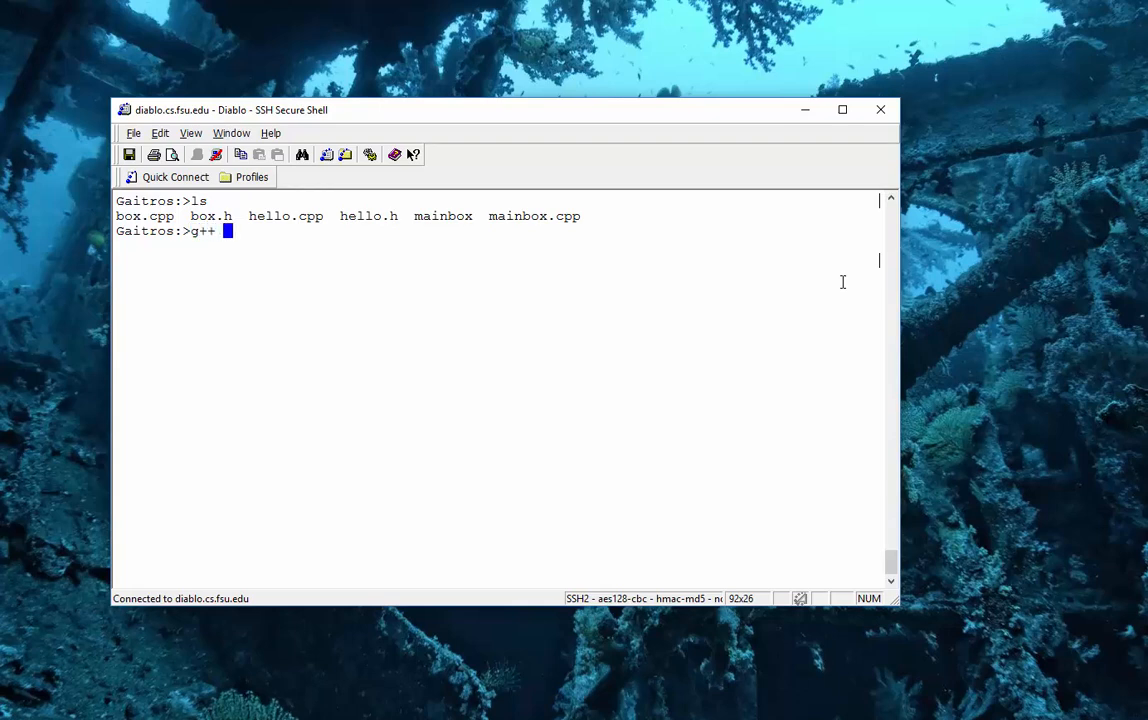
text(-c)
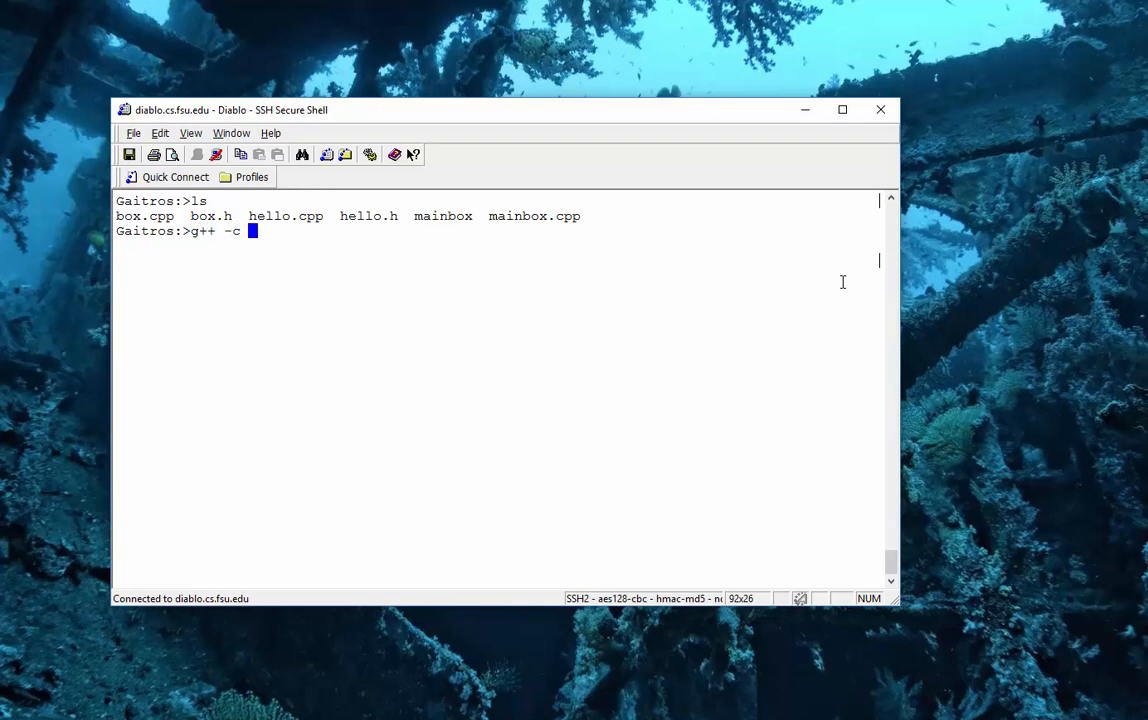
text(box.h)
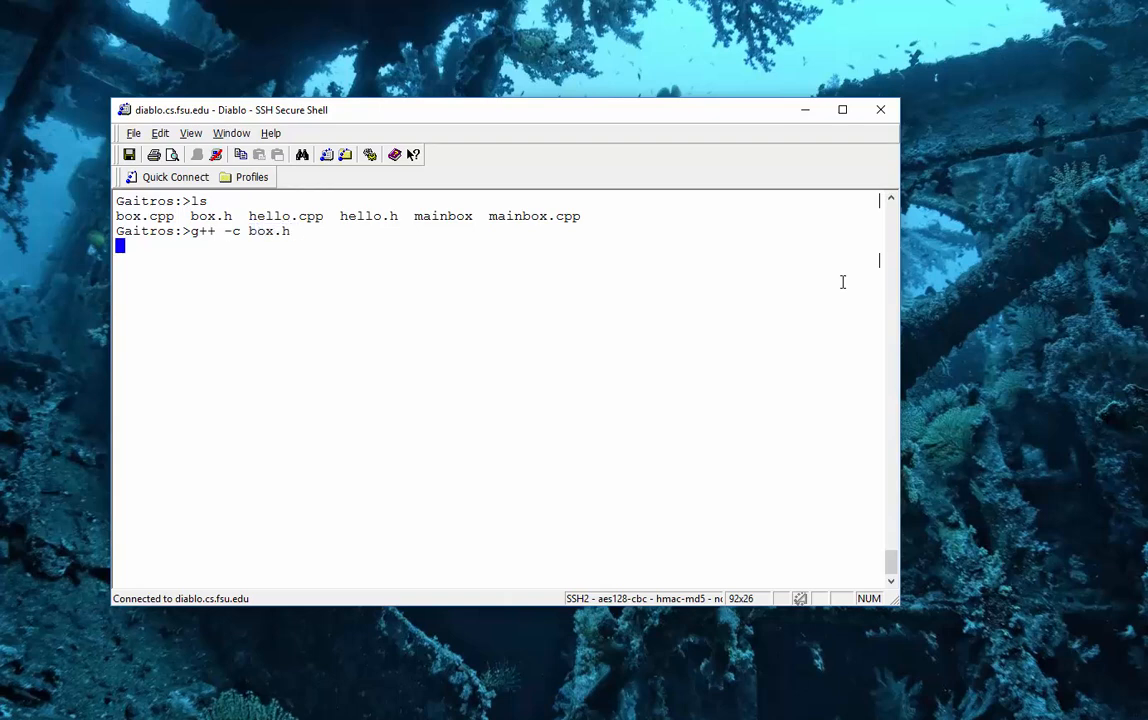
text(g)
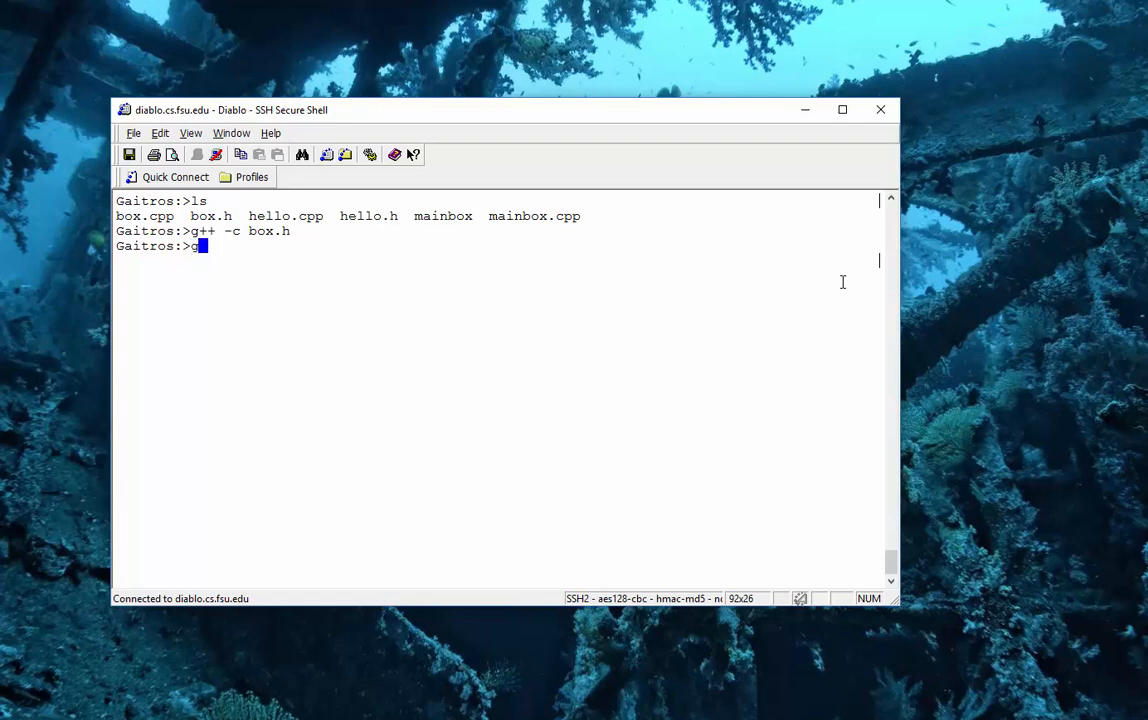
text(++ -c box.cpp)
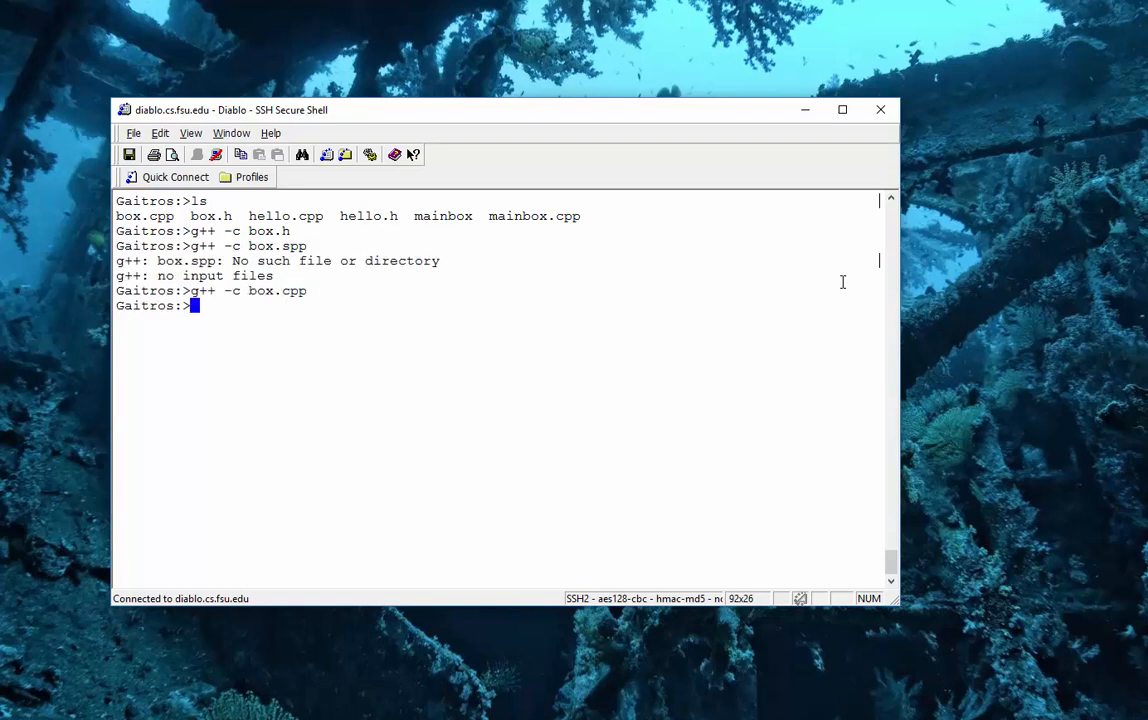
Compile mainbox.cpp into an object file with g++ -c.
text(g++)
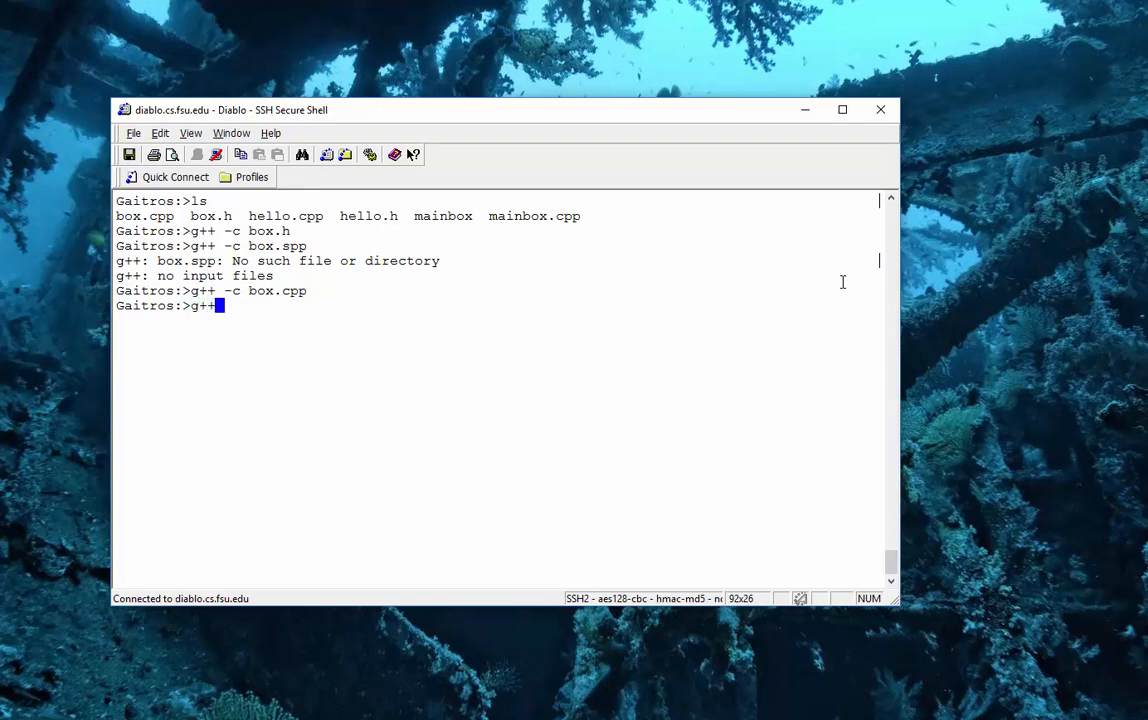
text(-c mainbox.cpp)
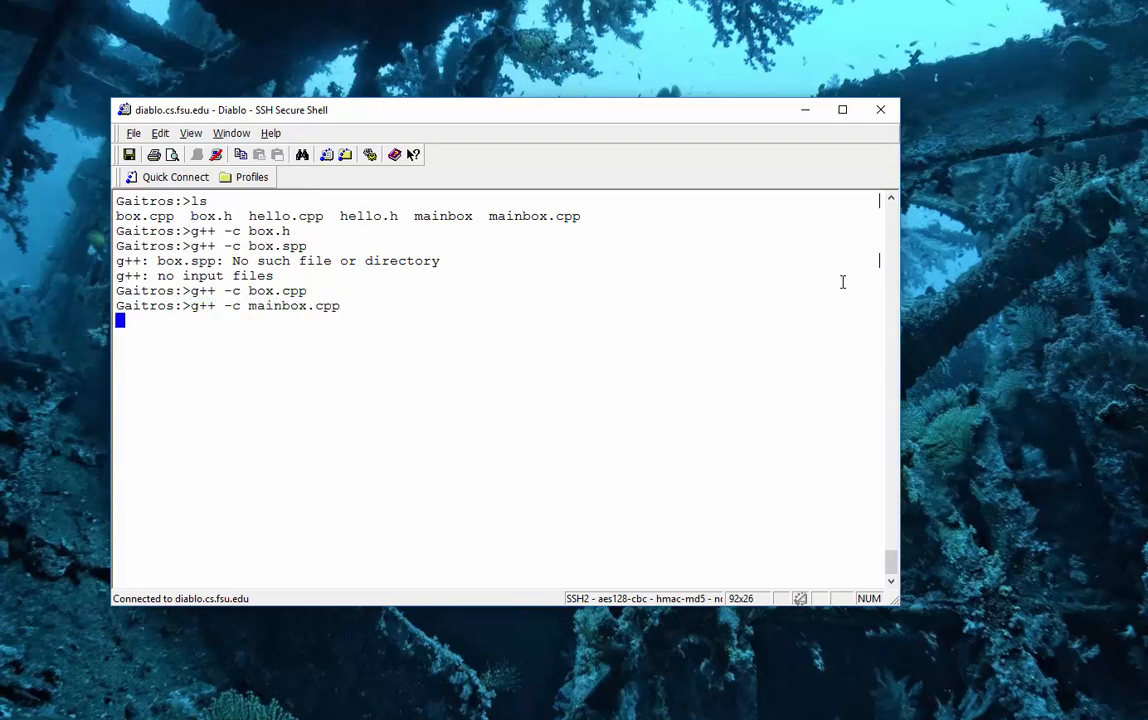
key(Return)
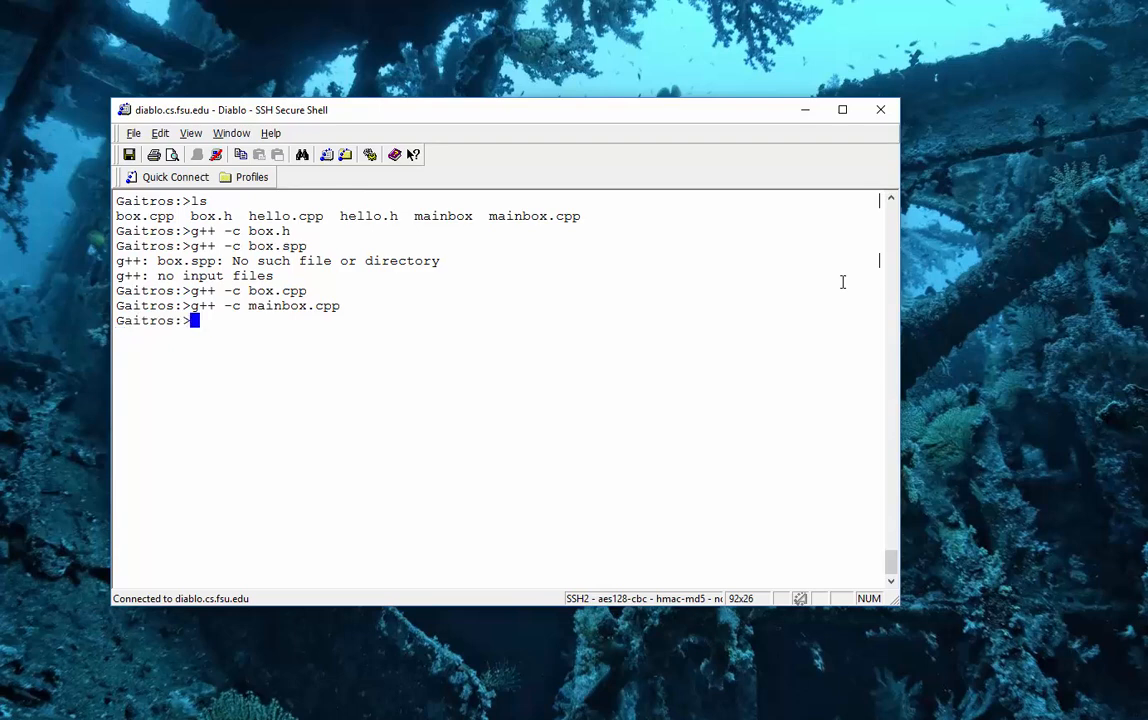
Run g++ -o mainbox mainbox.o box.o to build the mainbox executable.
text(g++ -o)
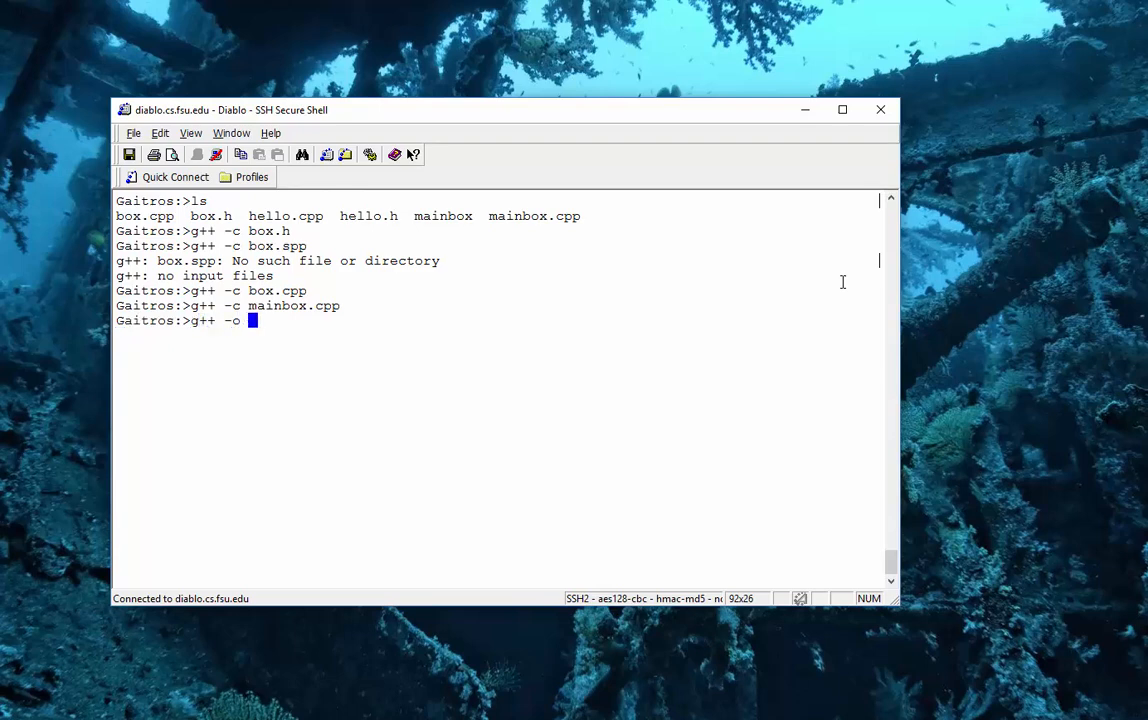
text(mainbox)
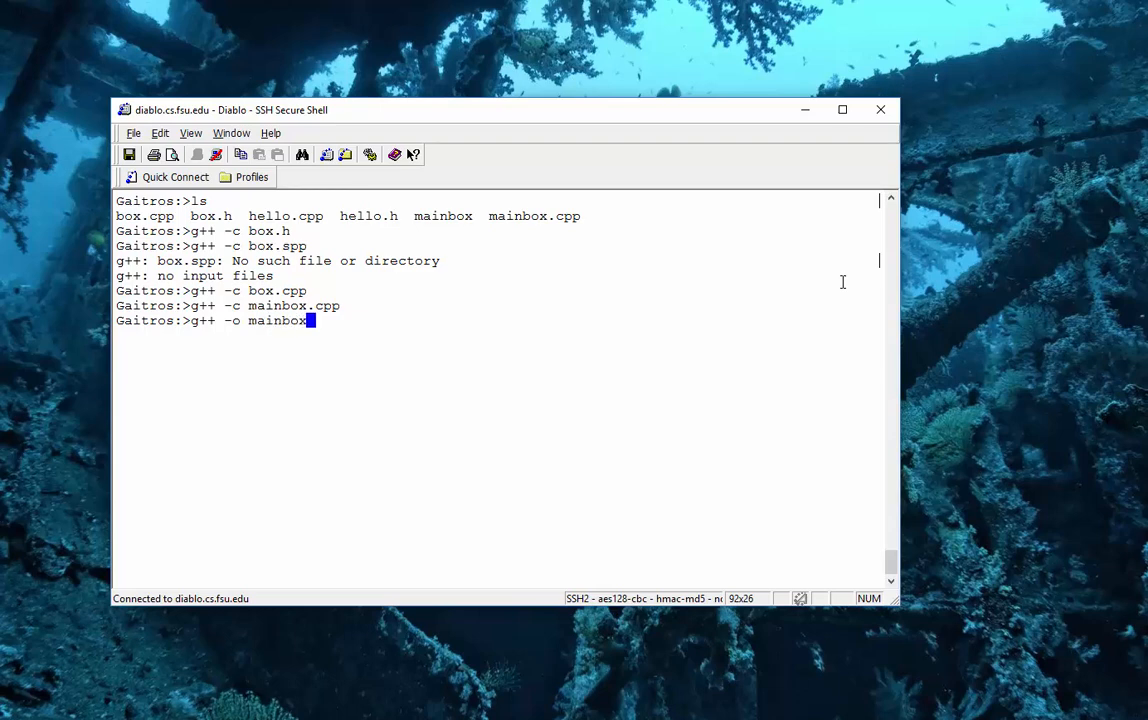
text(" ")
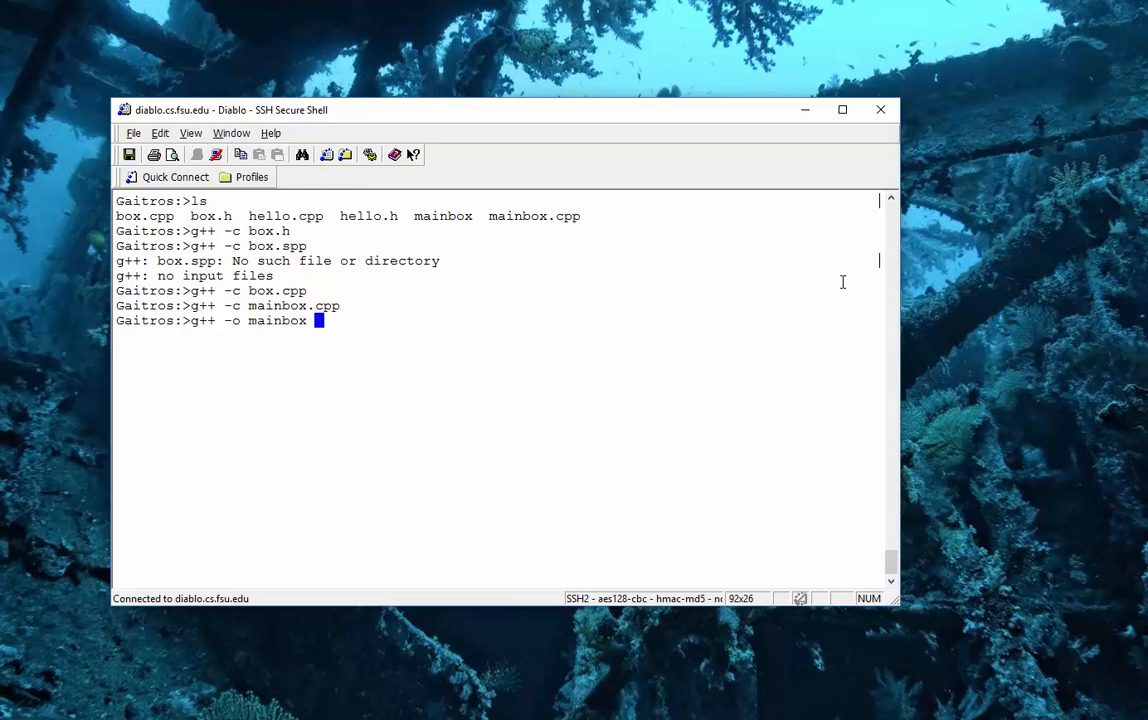
text(mainbox)
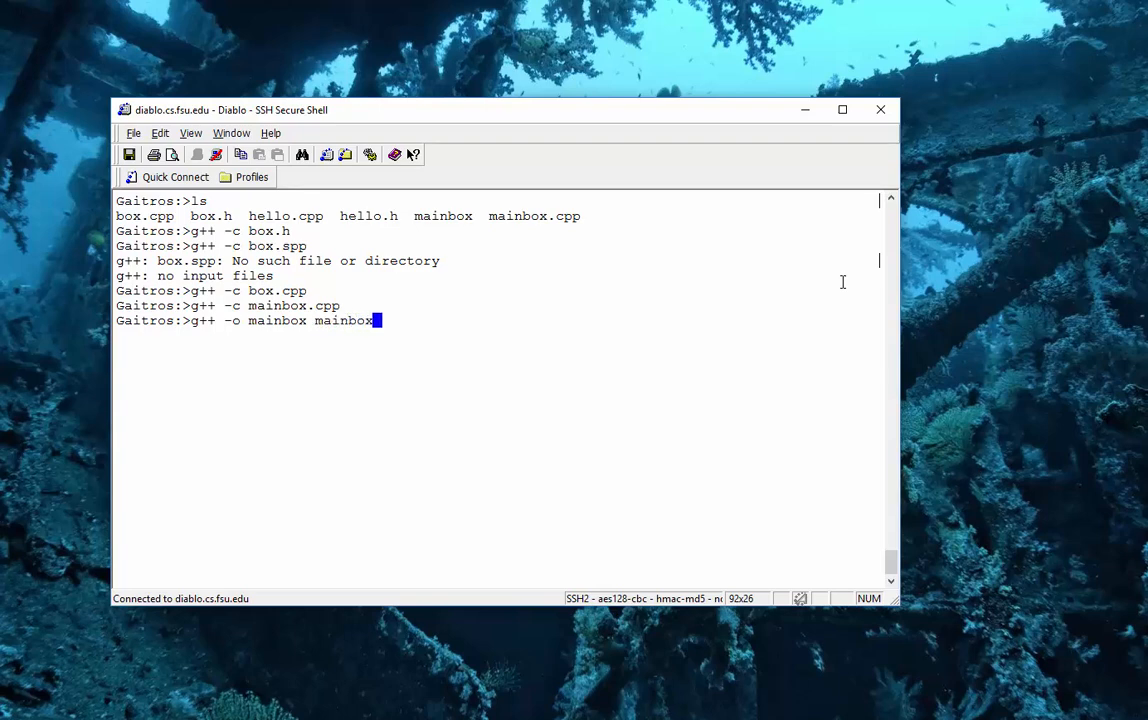
text(.o box.o)
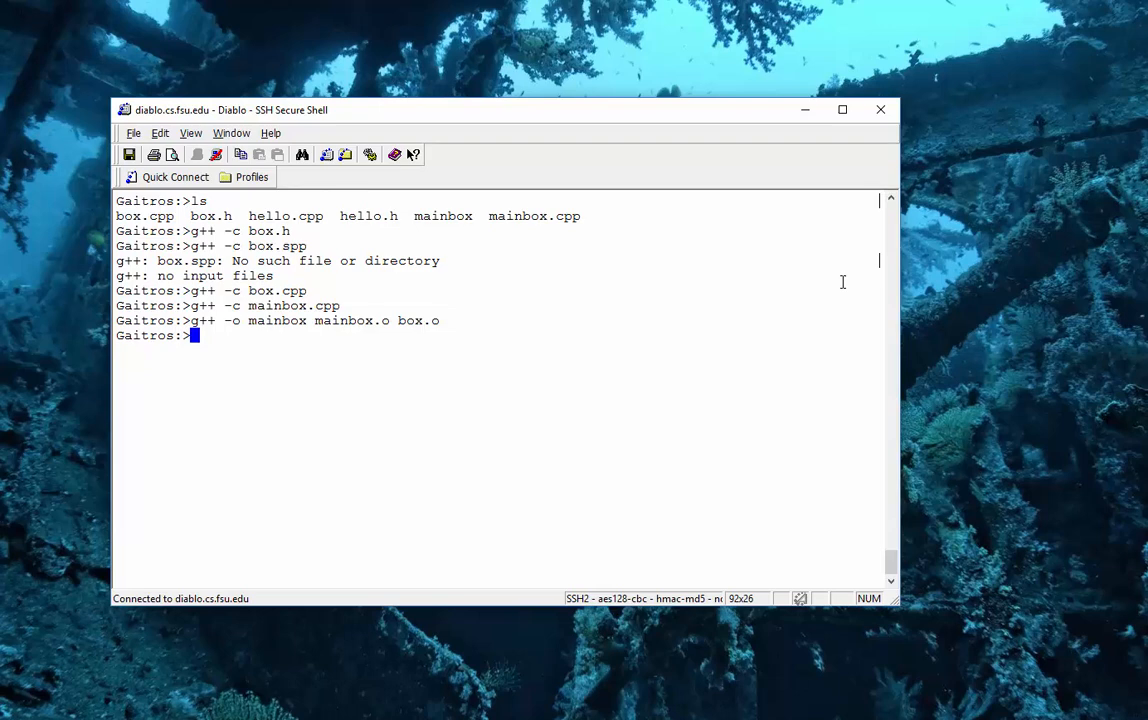
text(pi)
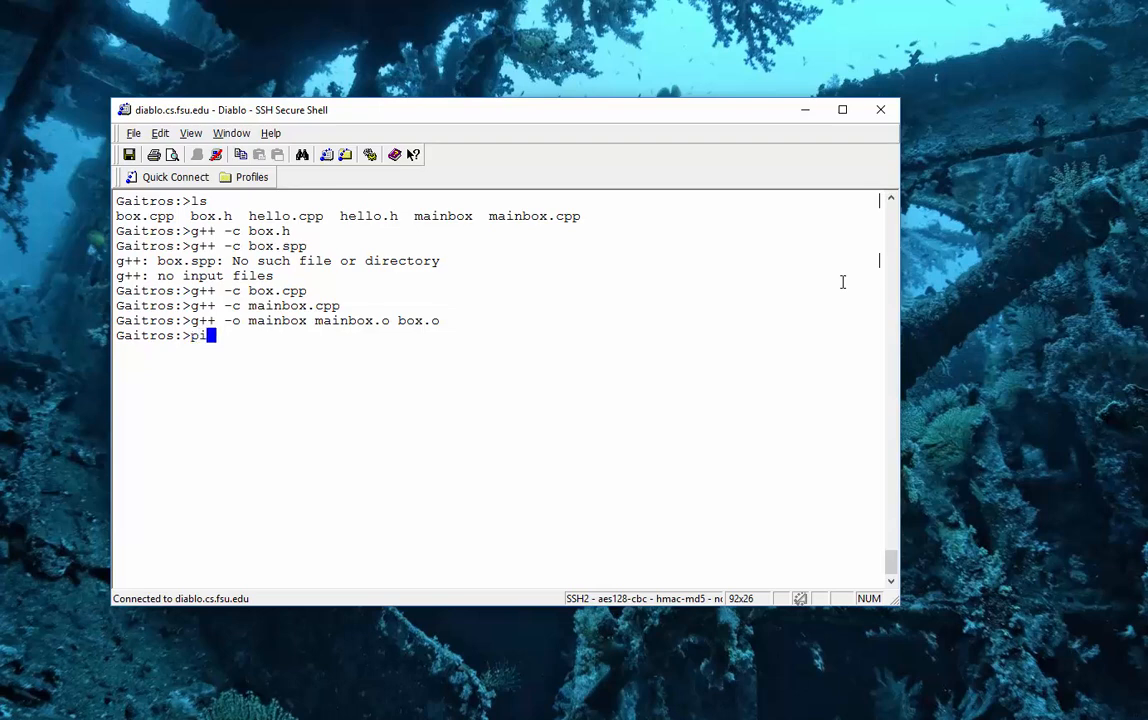
Create a new file named makefile in Pico with pico makefile.
text(co)
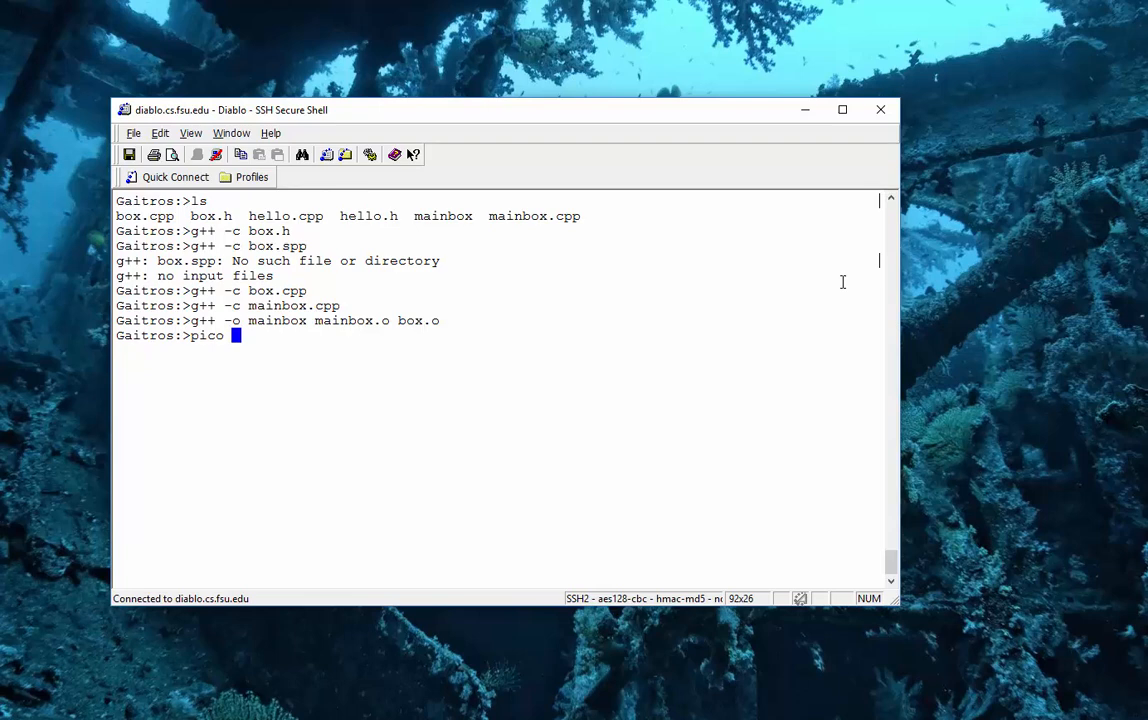
text(make)
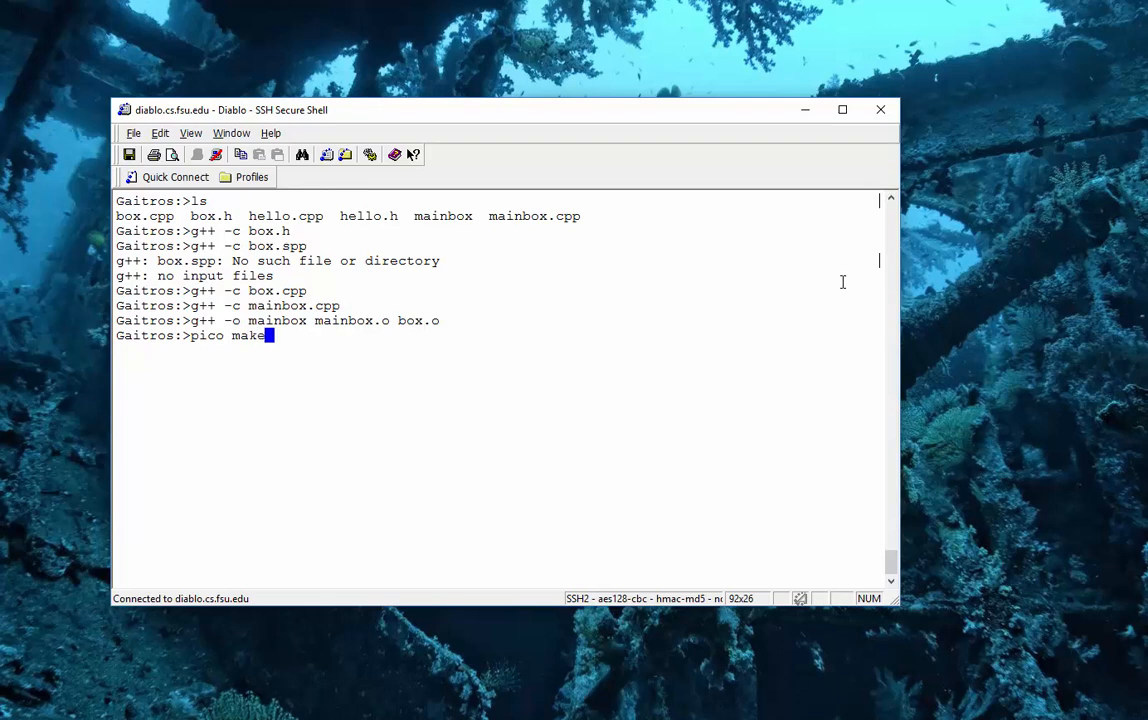
text(file)
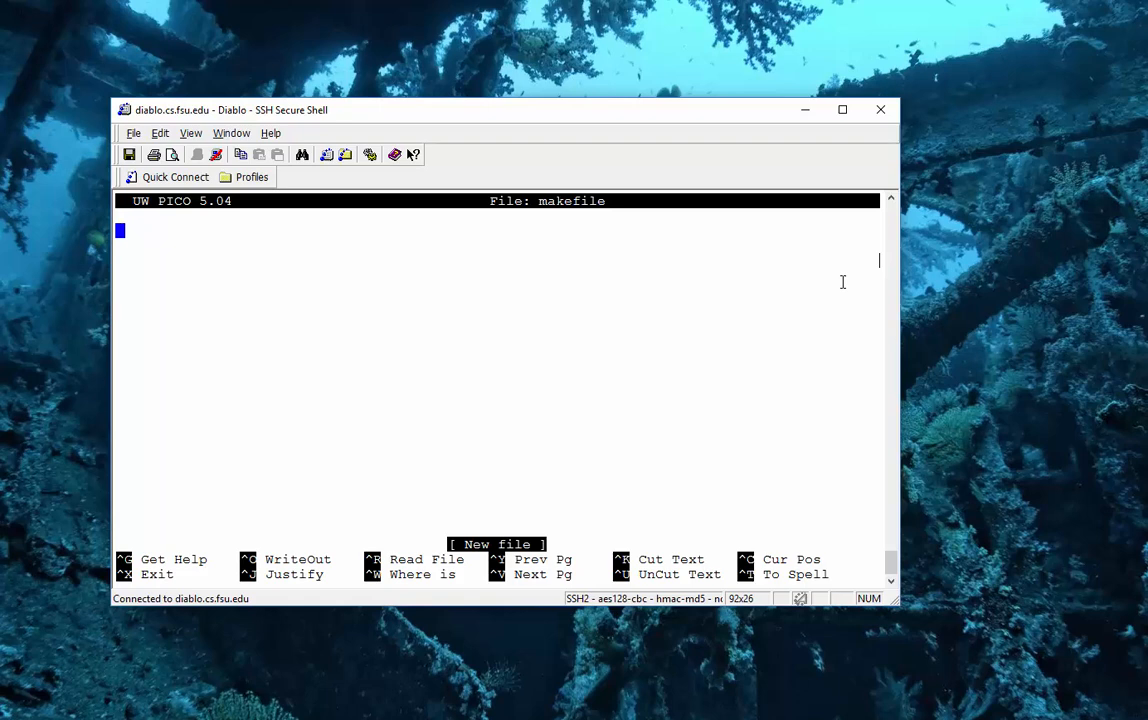
Write the target line 'mainbox: mainbox.o box.o' in the makefile.
text(mainbox)
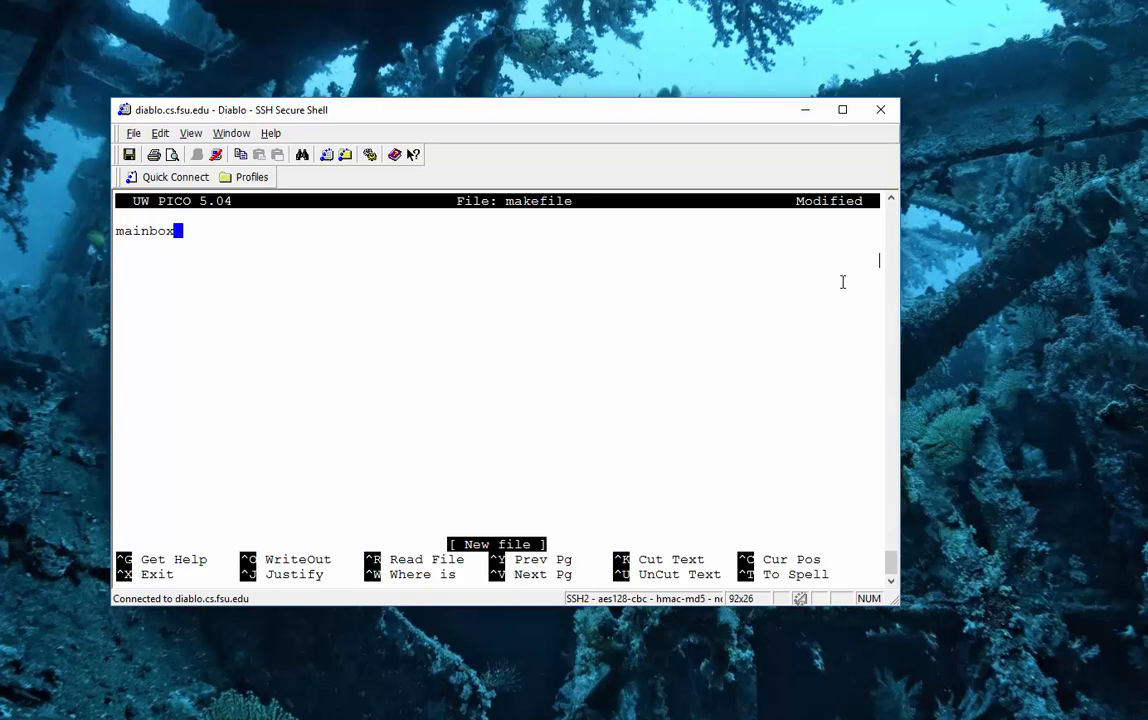
text(: m)
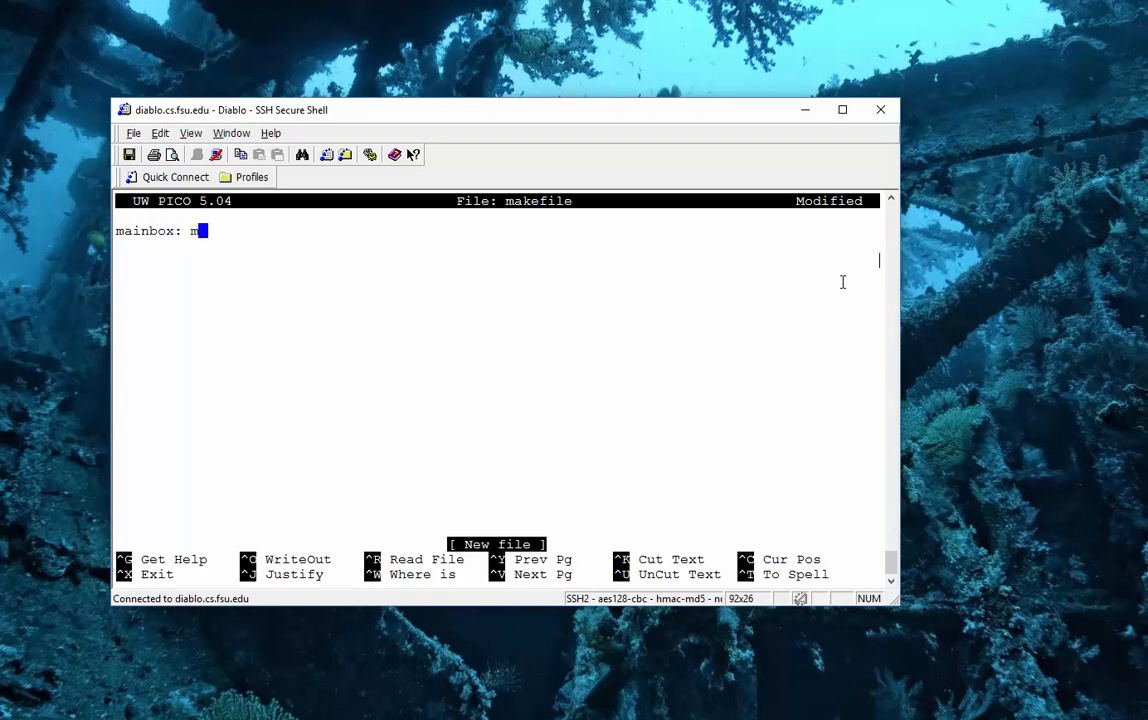
text(ainbox.o)
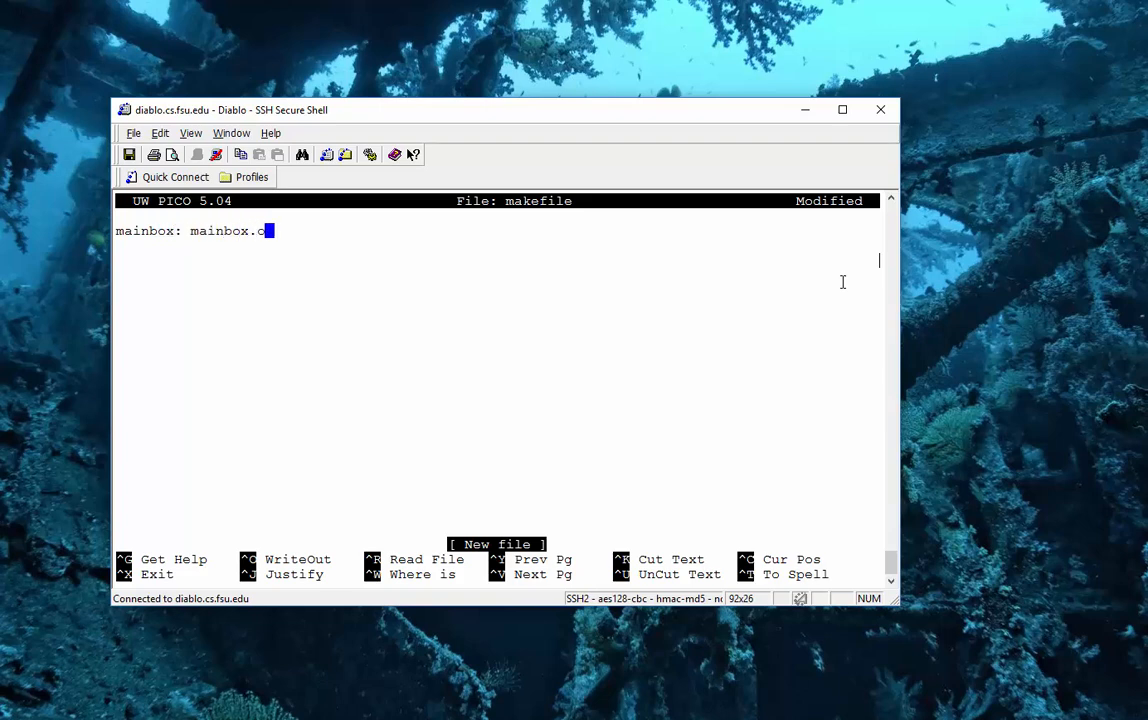
text(box.o)
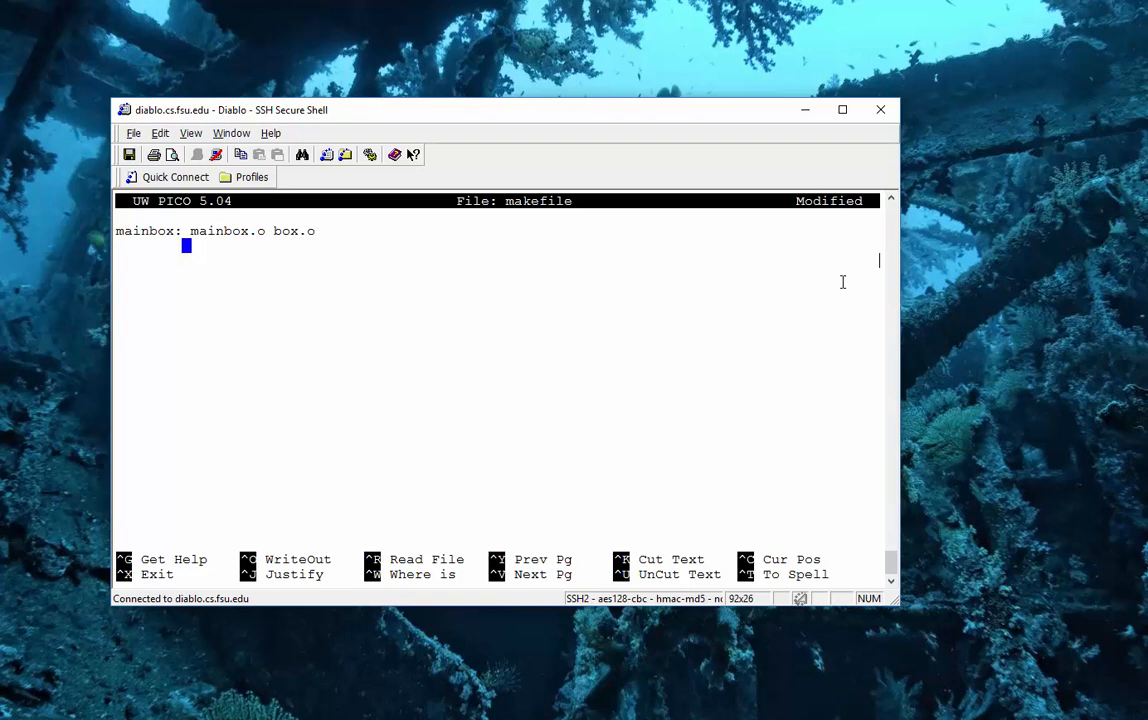
Add the link command 'g++ -o mainbox mainbox.o box.o' under the mainbox target.
text(g++)
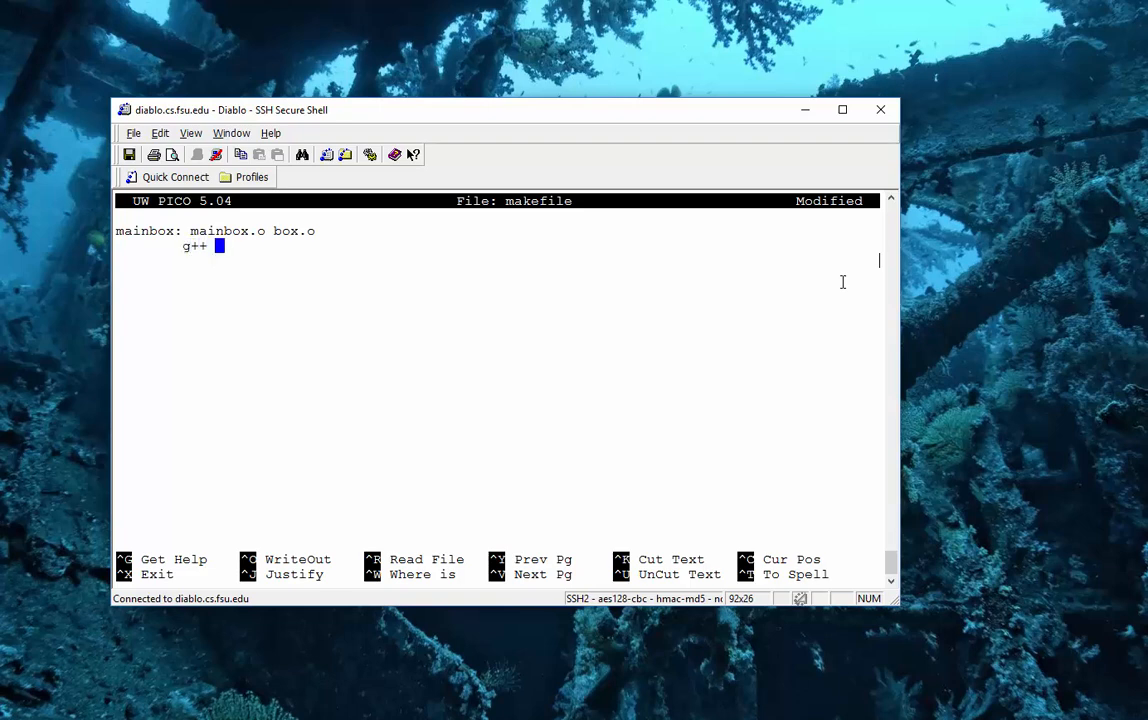
text(-o mainb)
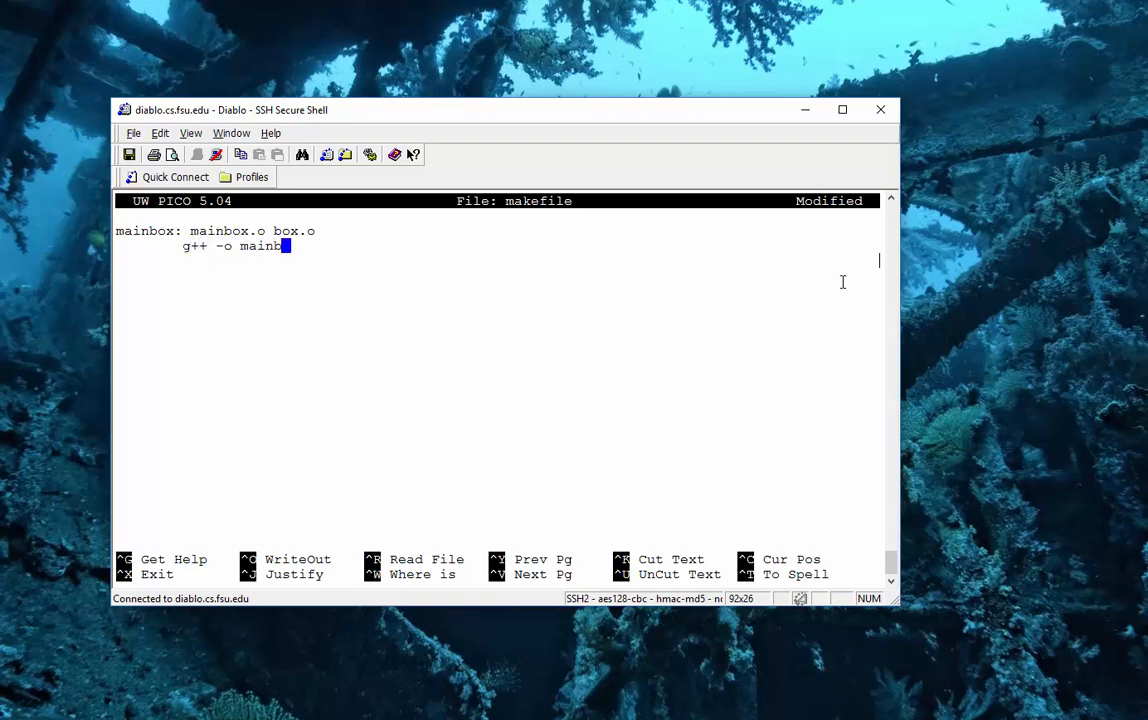
text(ox)
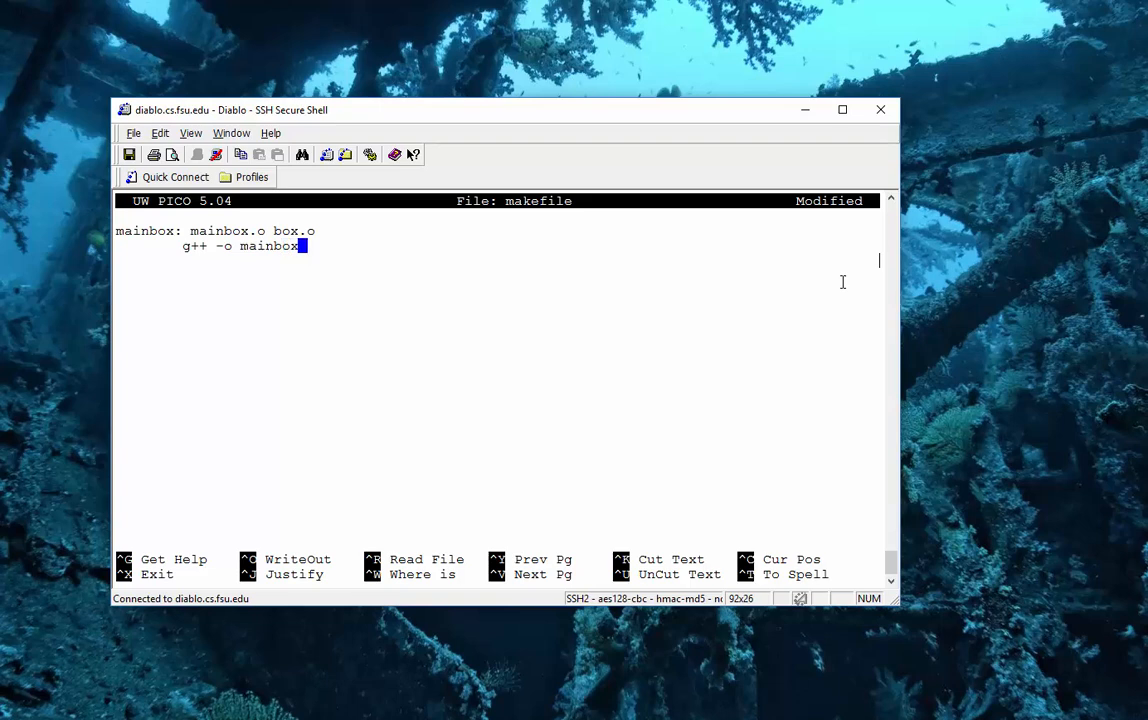
text(mainb)
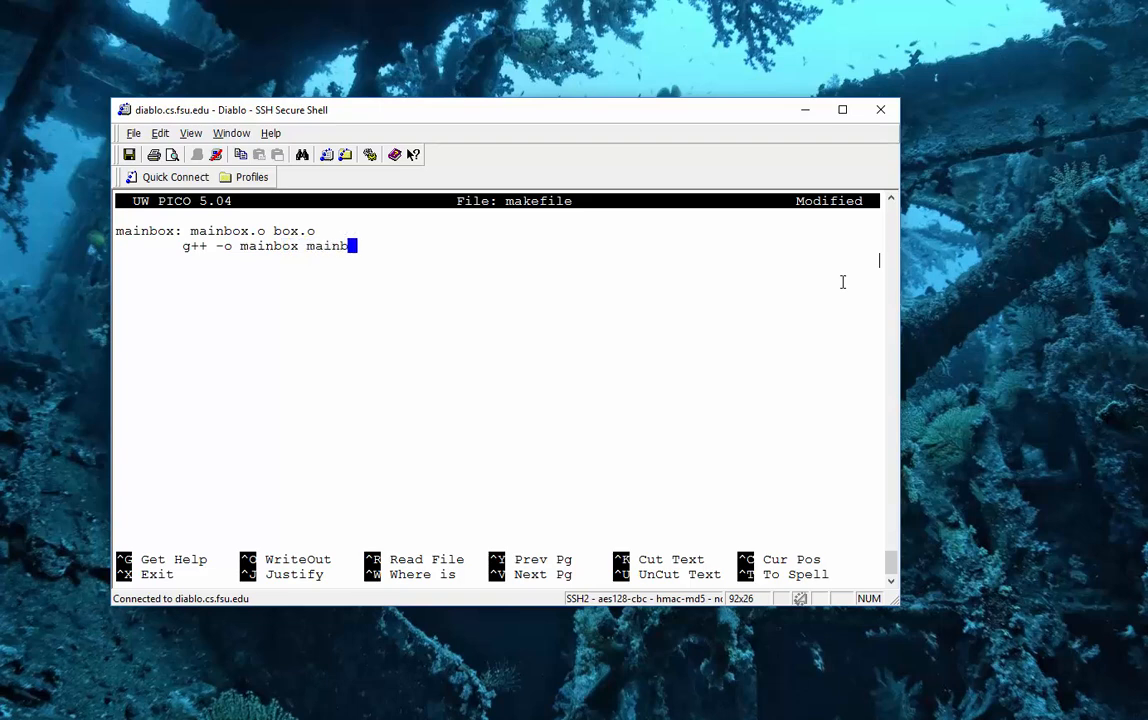
text(o)
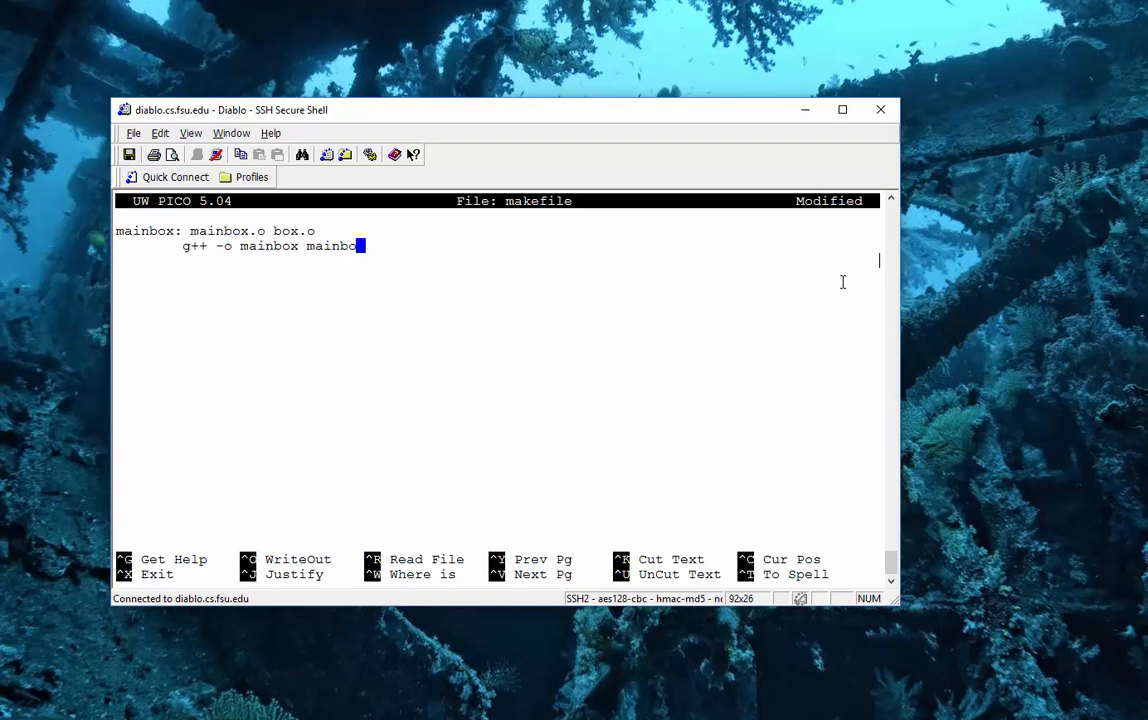
text(.o)
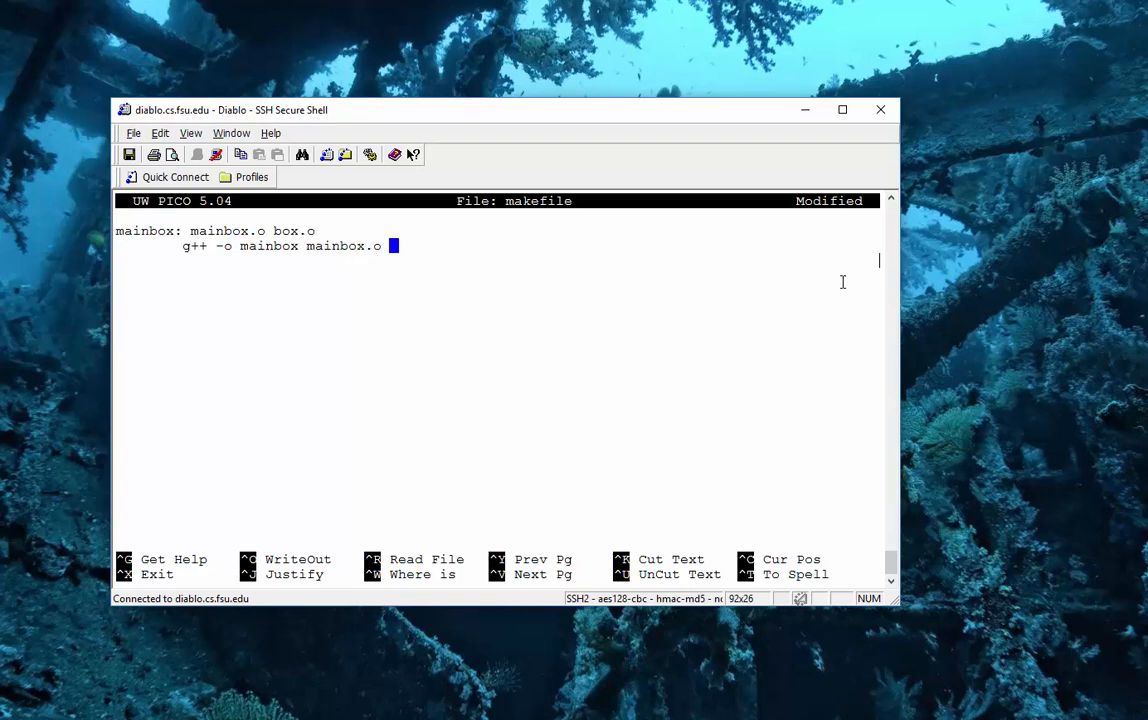
text(box.o)
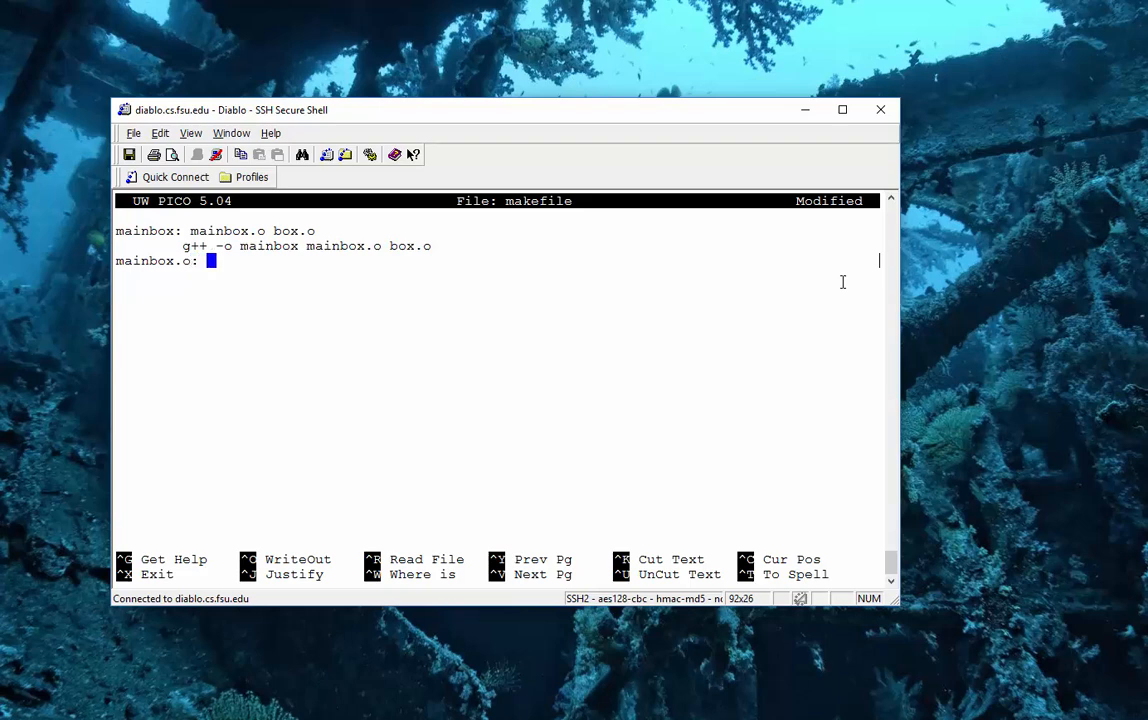
Add the mainbox.o rule with the command 'g++ -c mainbox.cpp'.
text(mainbox.cpp)
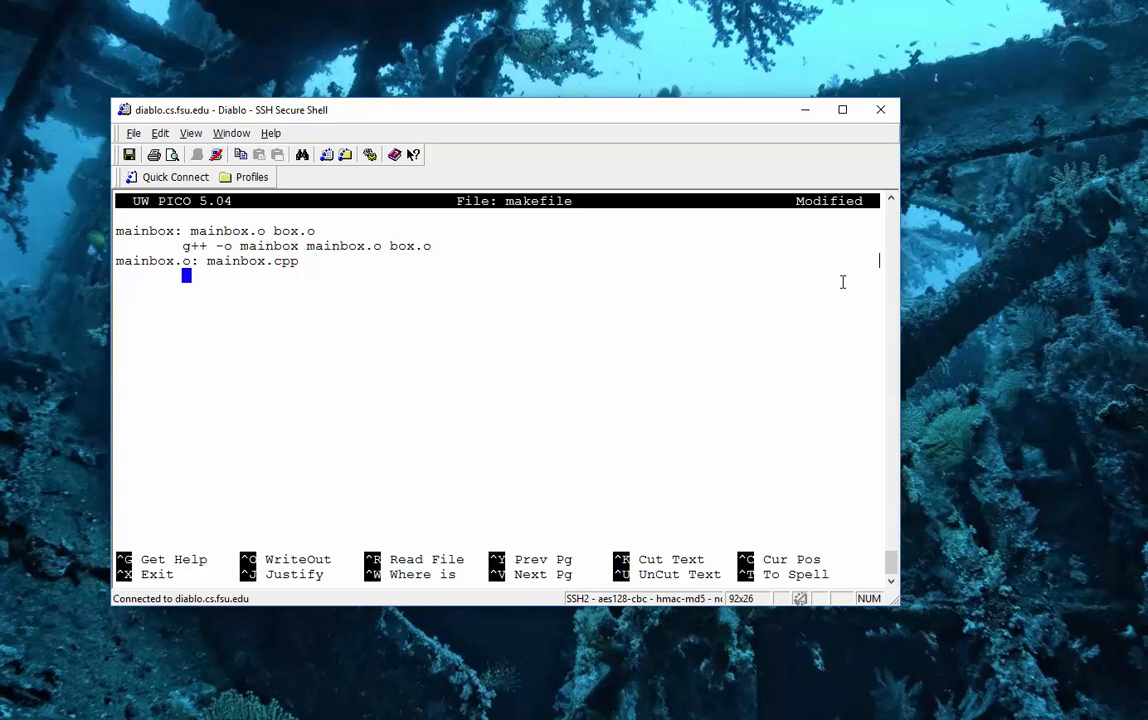
text(g++ -)
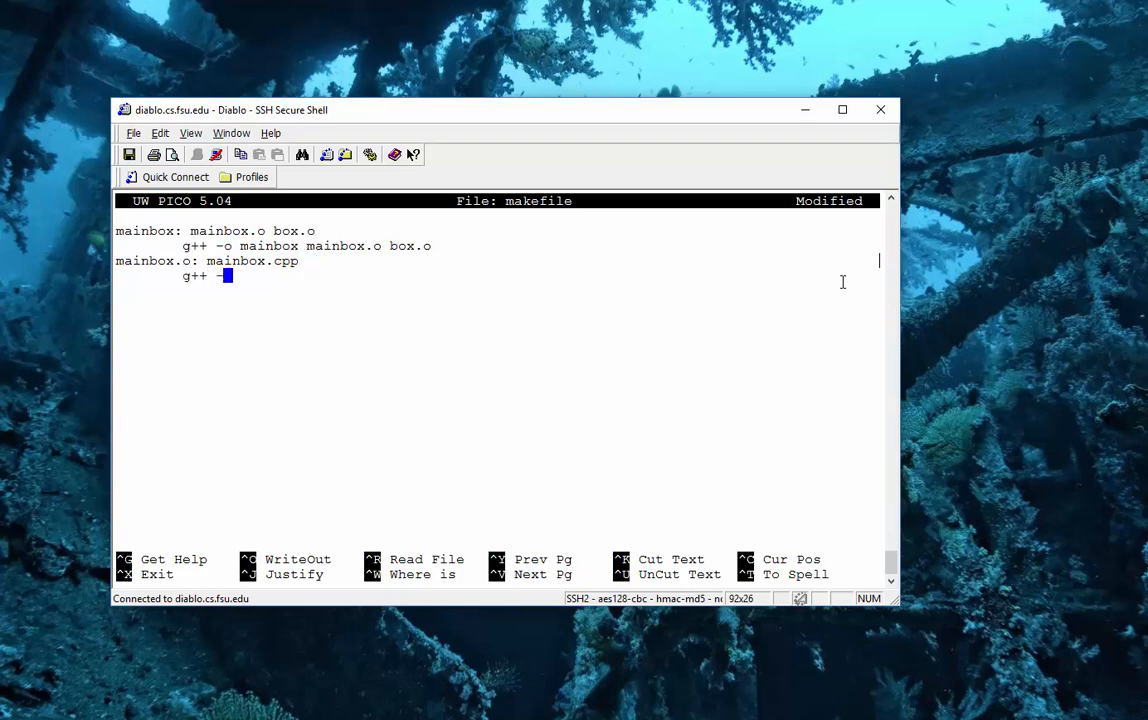
text(c mainbox)
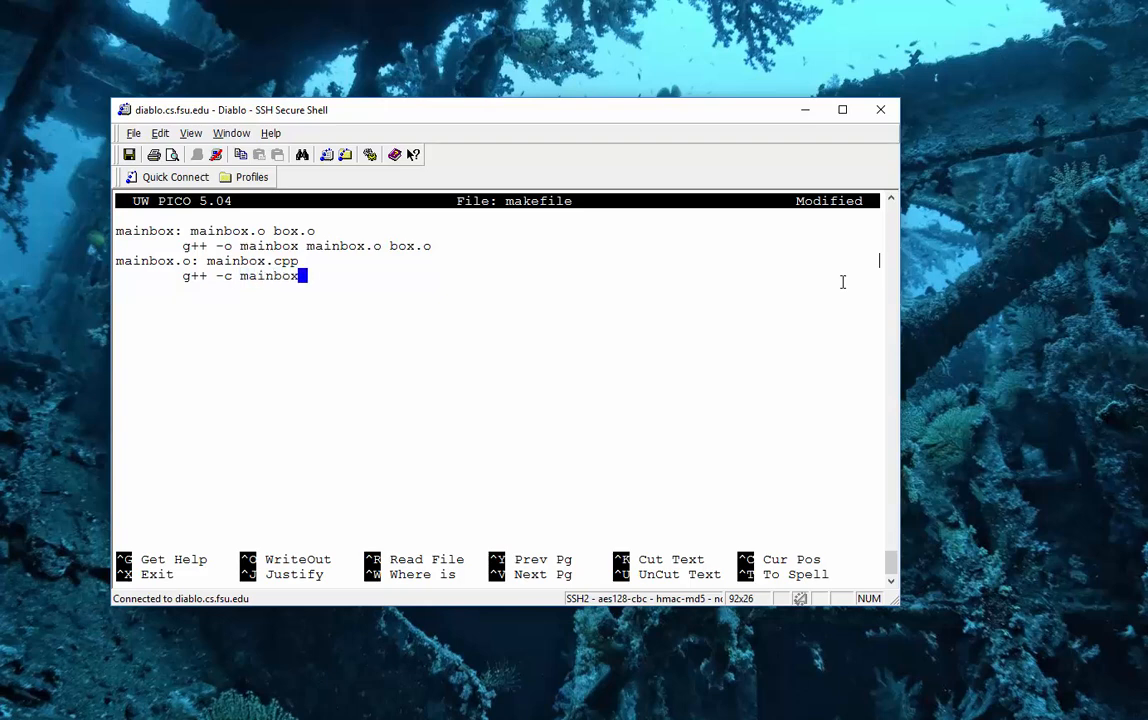
text(.cpp)
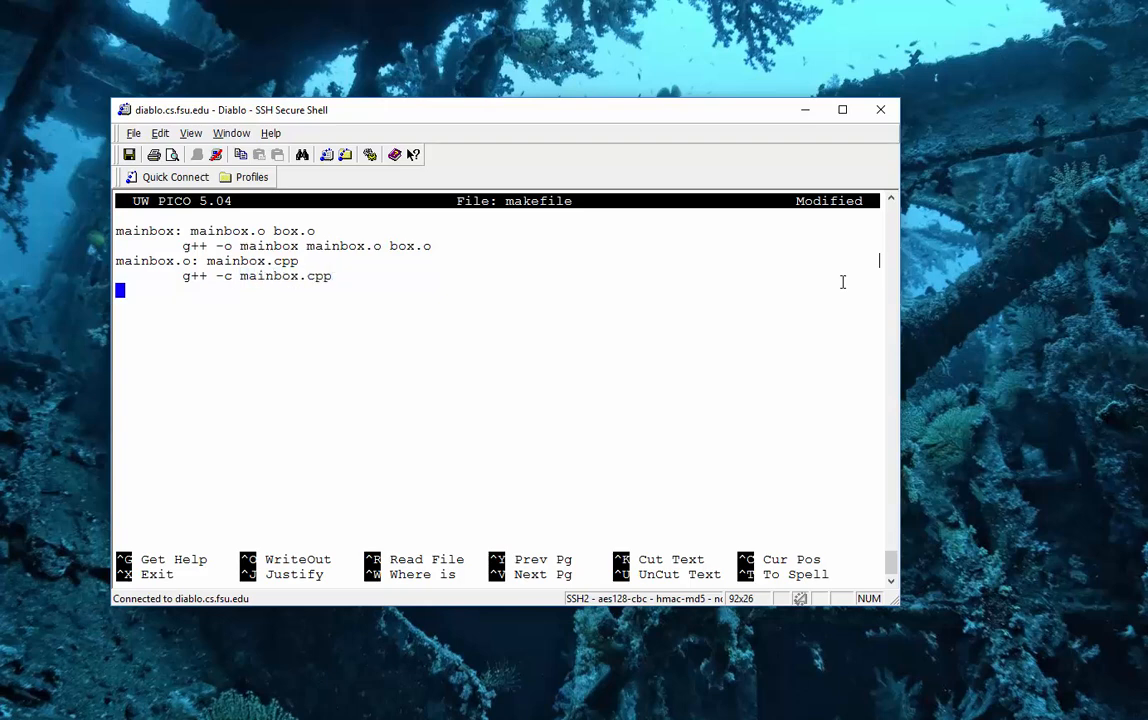
Add the box.o rule with its 'g++ -c box.cpp' compile command.
text(box)
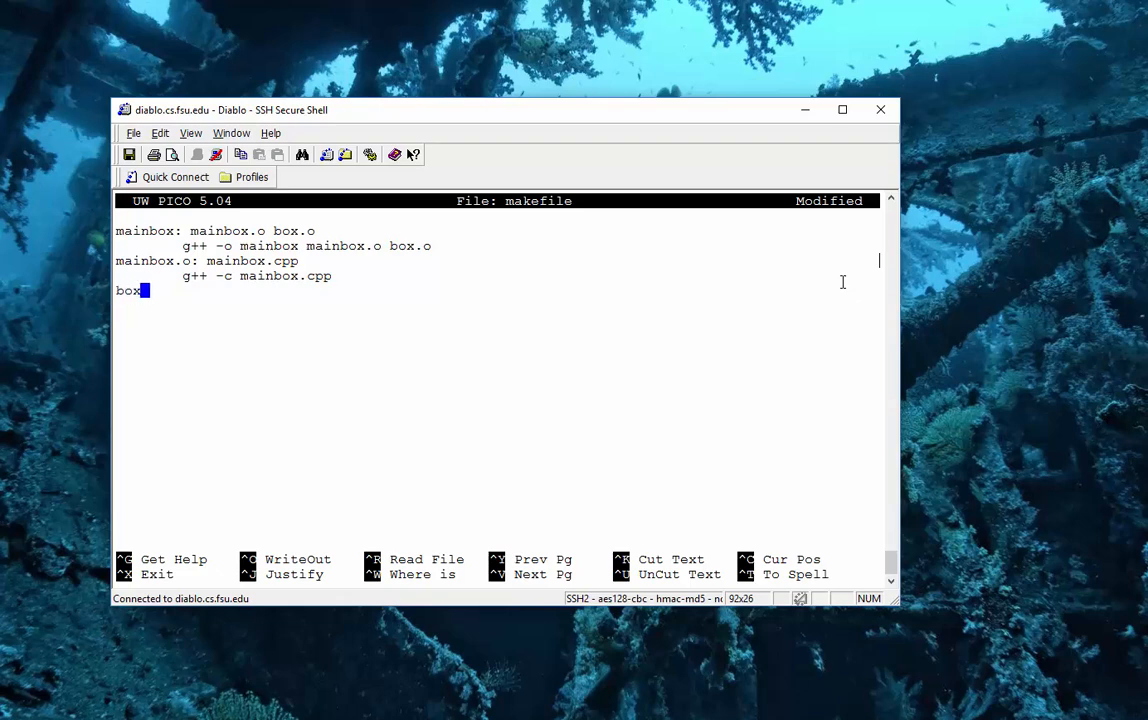
text(.o:)
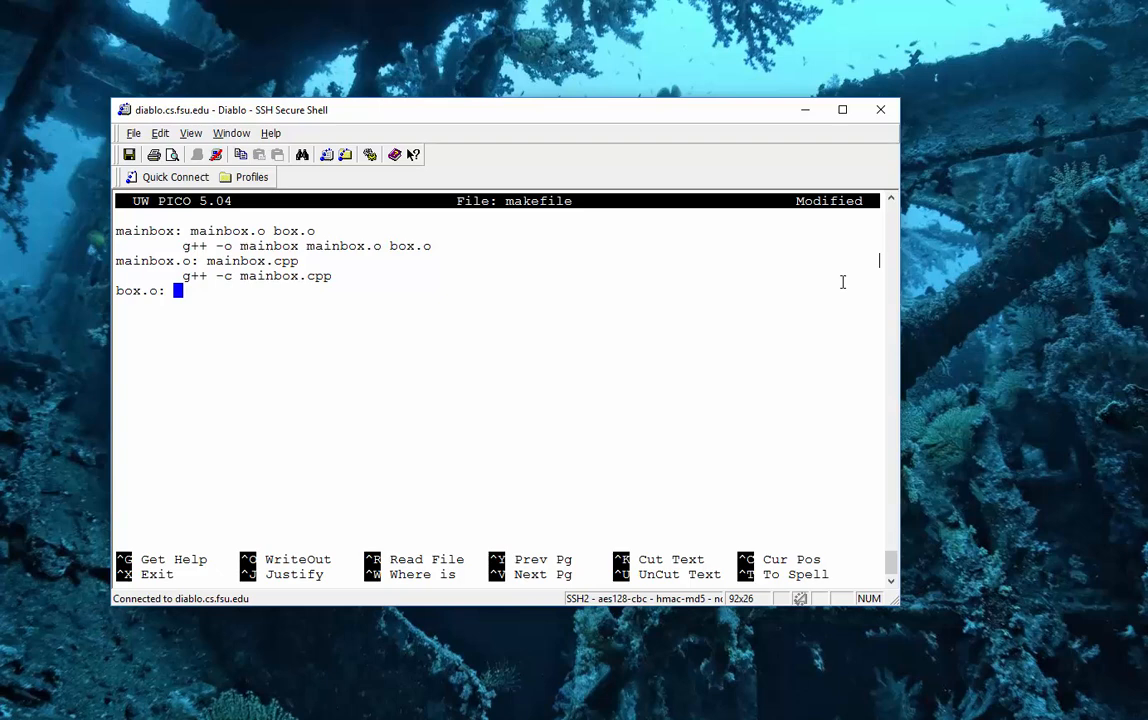
text(box.h box.cpp)
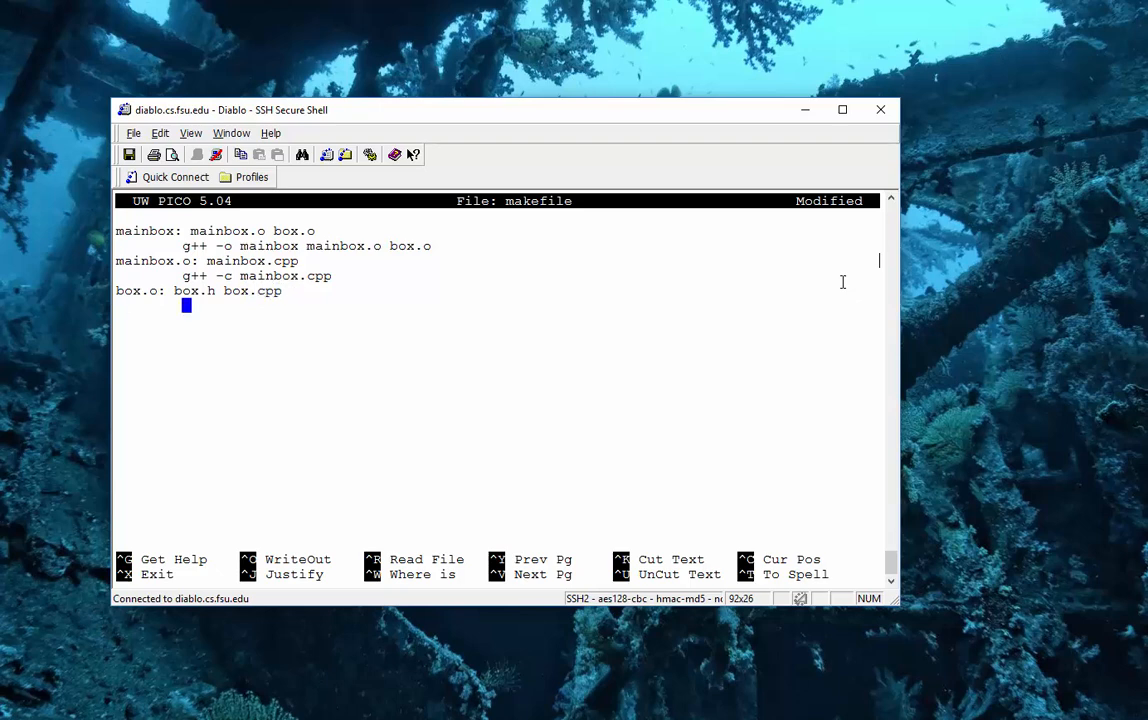
text(g++ -)
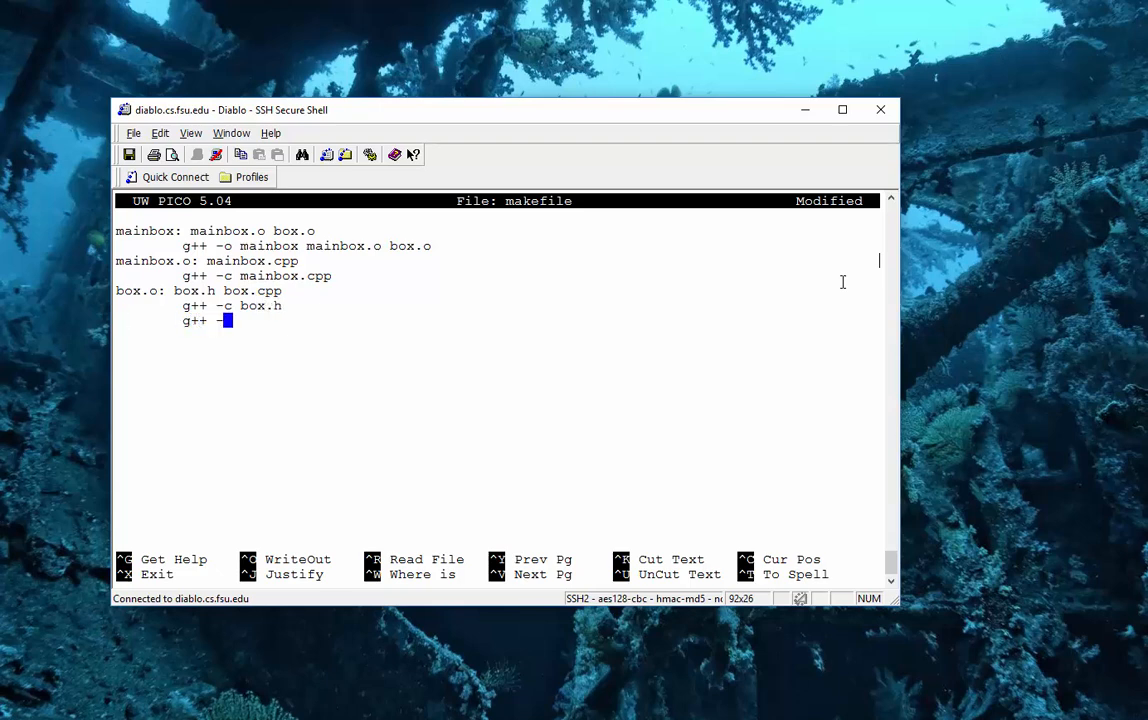
text(c box.)
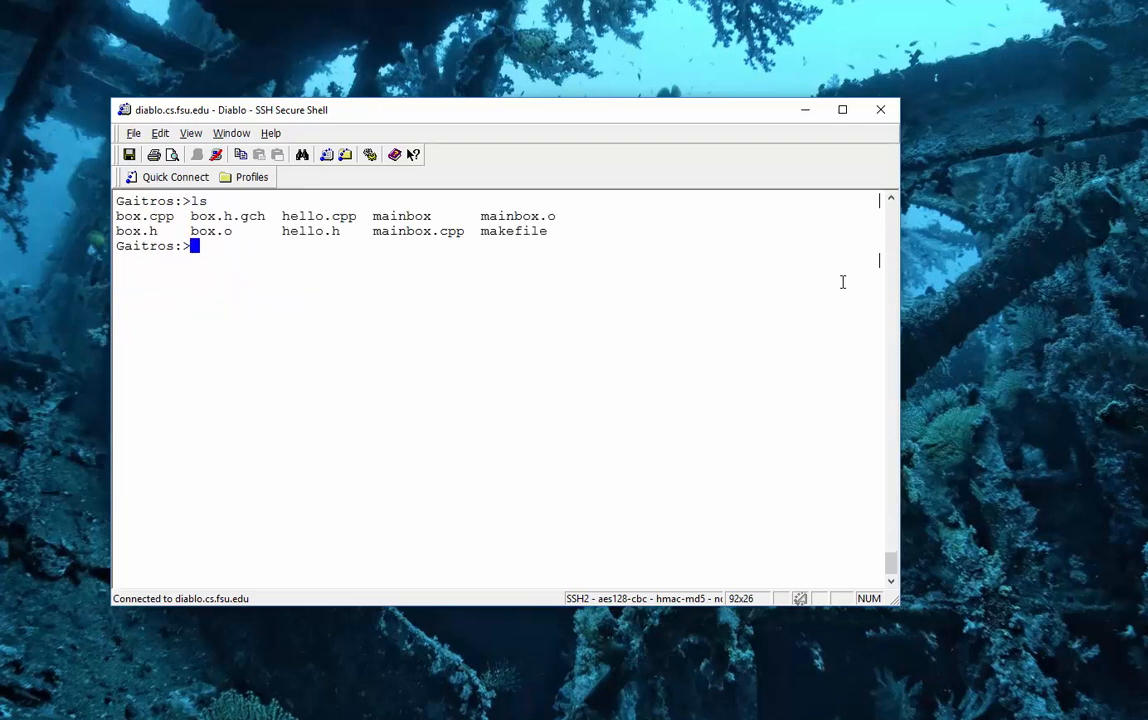
Delete all .o and .h.gch files, then run make to rebuild mainbox.
text(rm *.o)
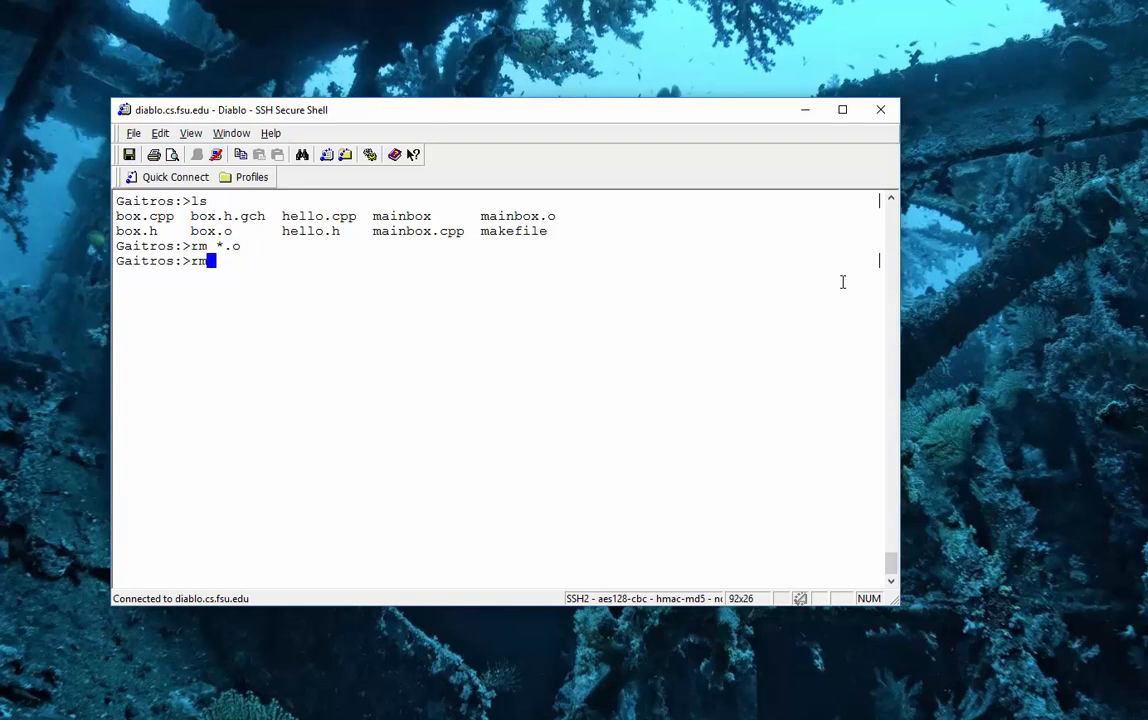
text(*.h.gch)
text(ls)
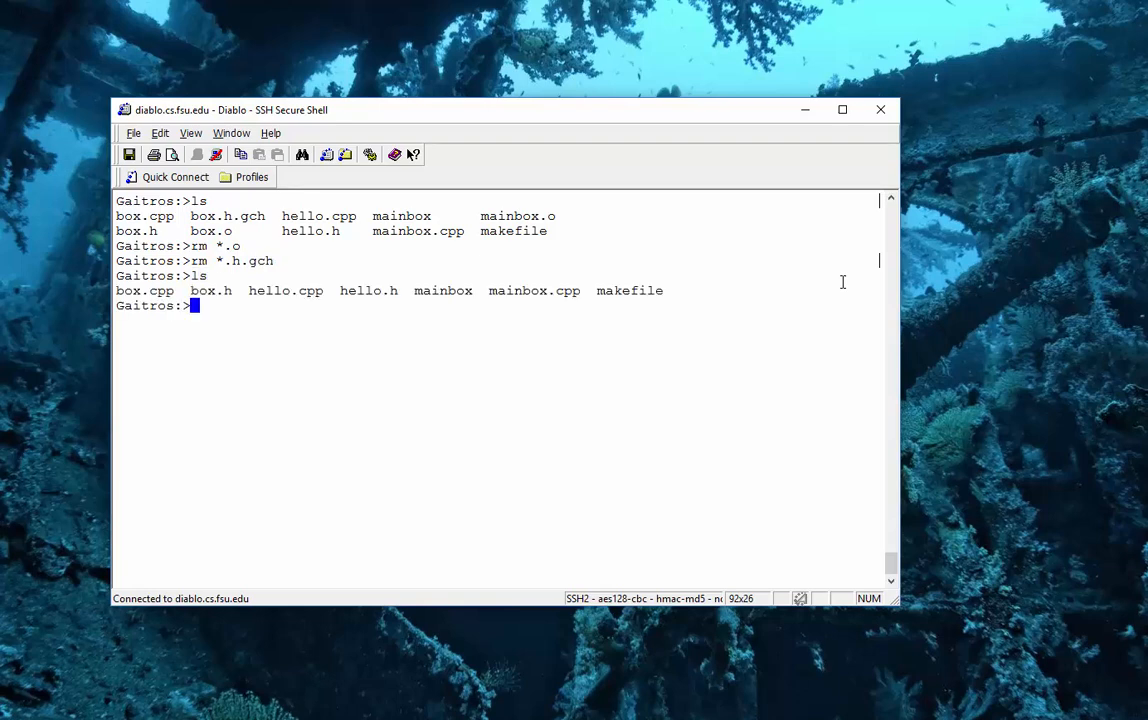
text(make)
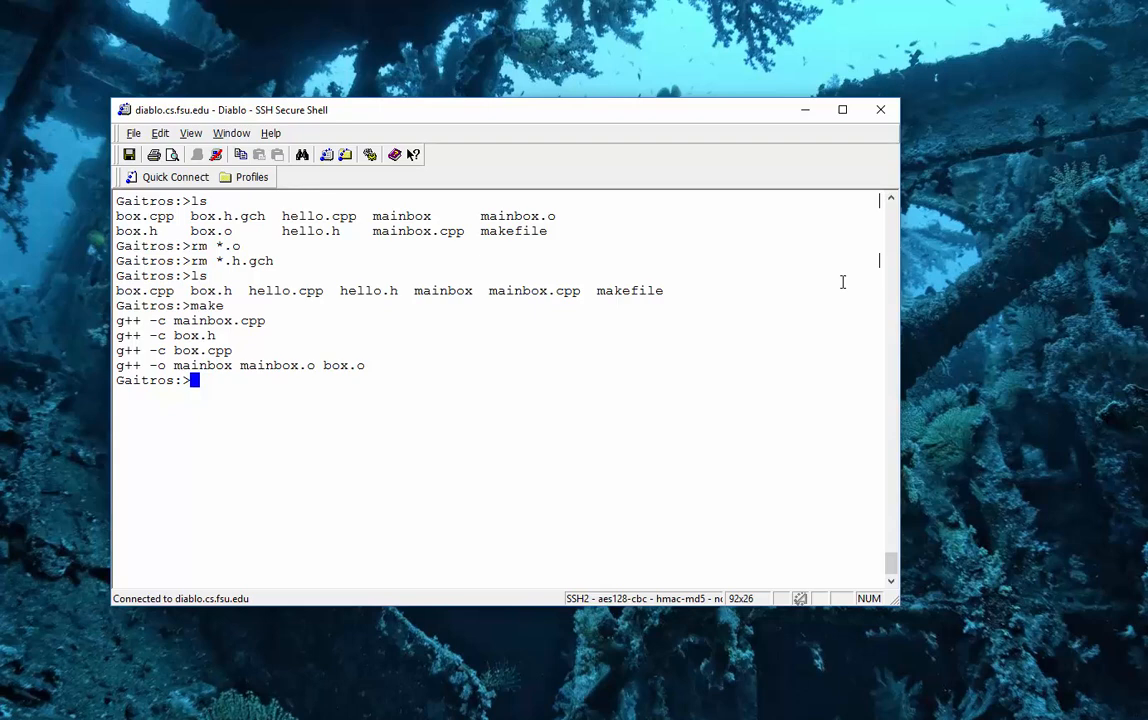
text(pico mak)
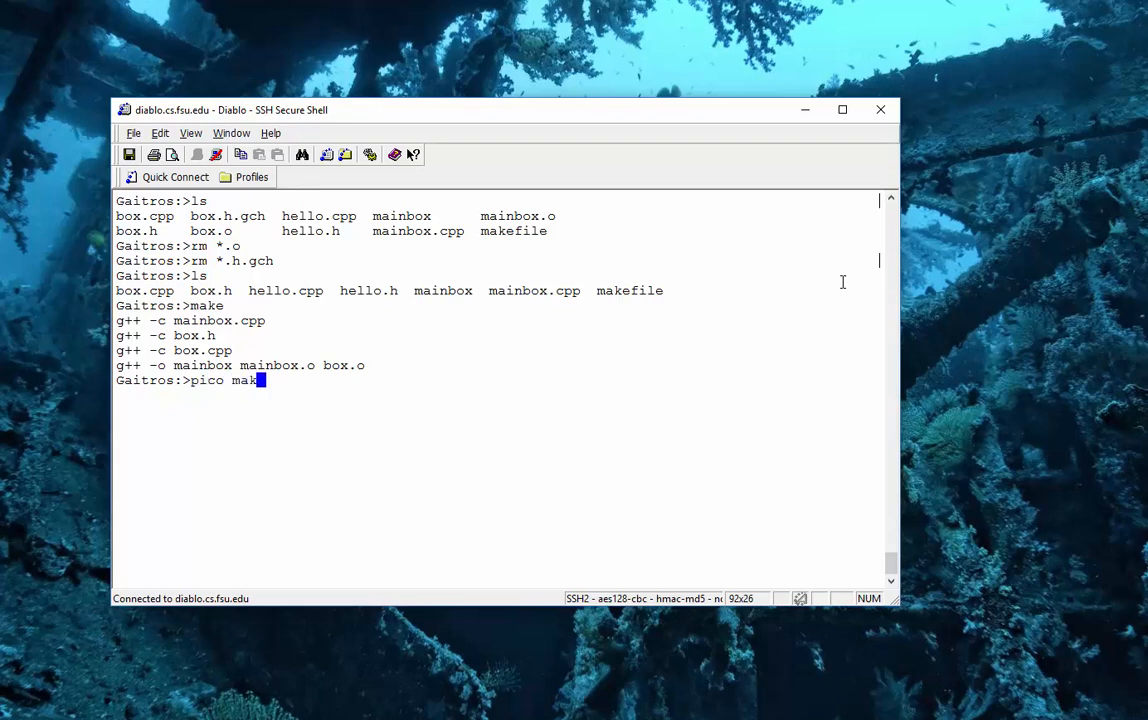
Open the makefile and add 'CC = g++' as the first line.
key(Return)
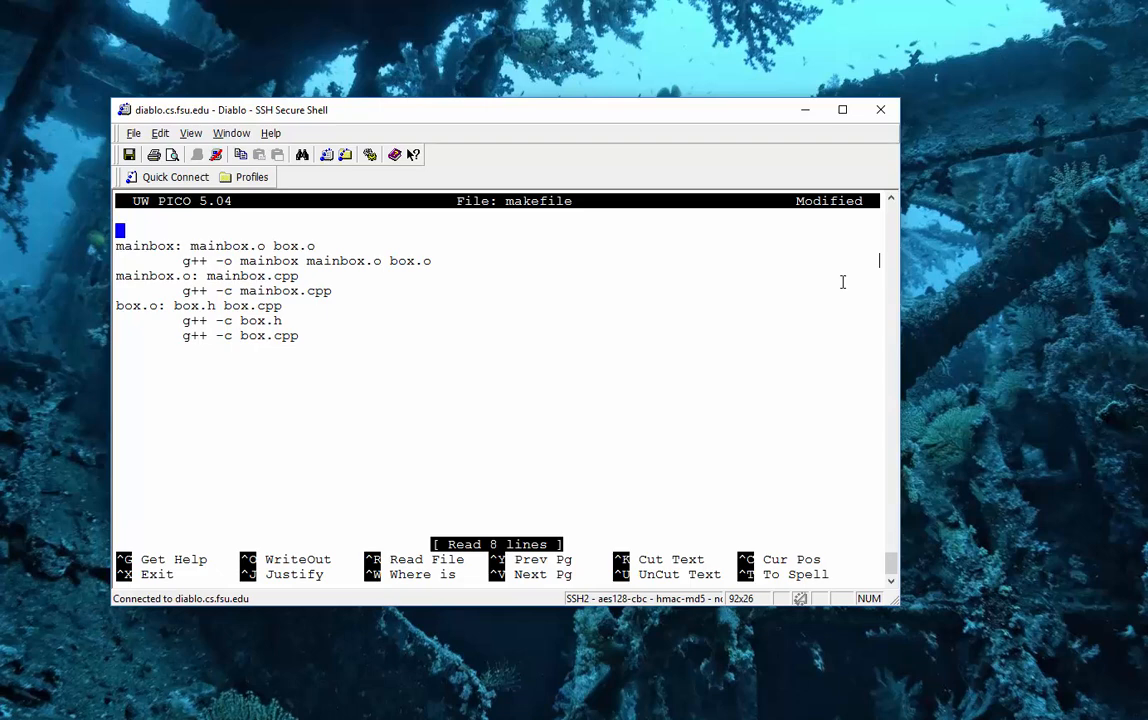
text(CC)
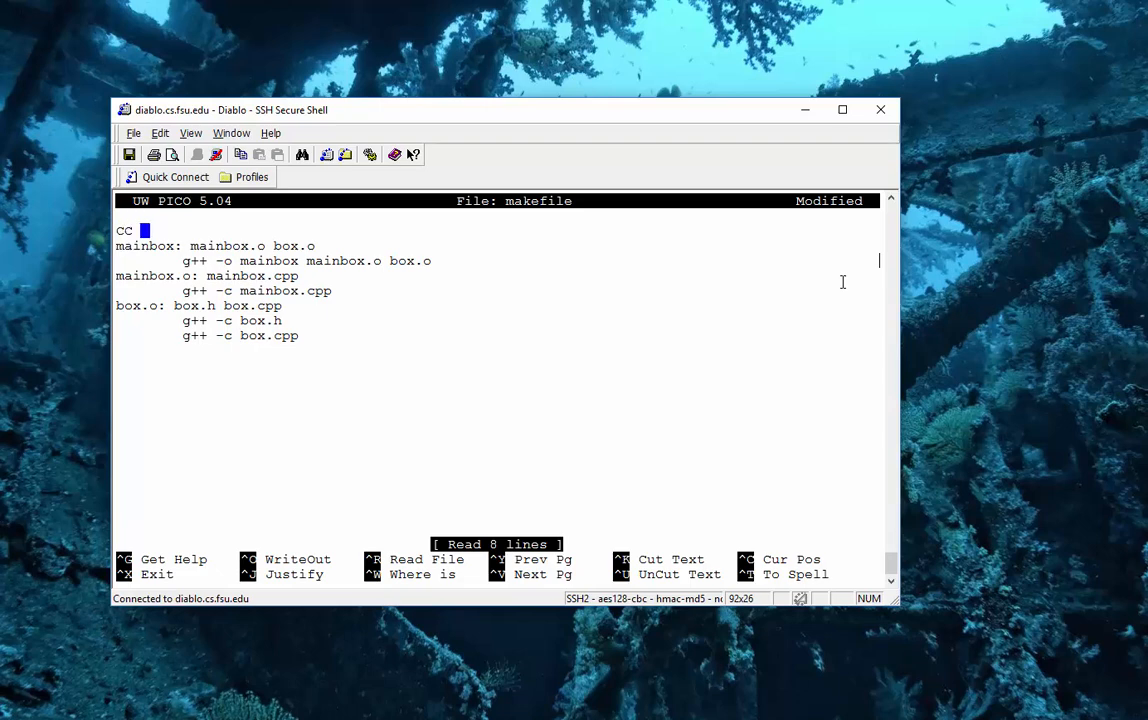
text(= g++)
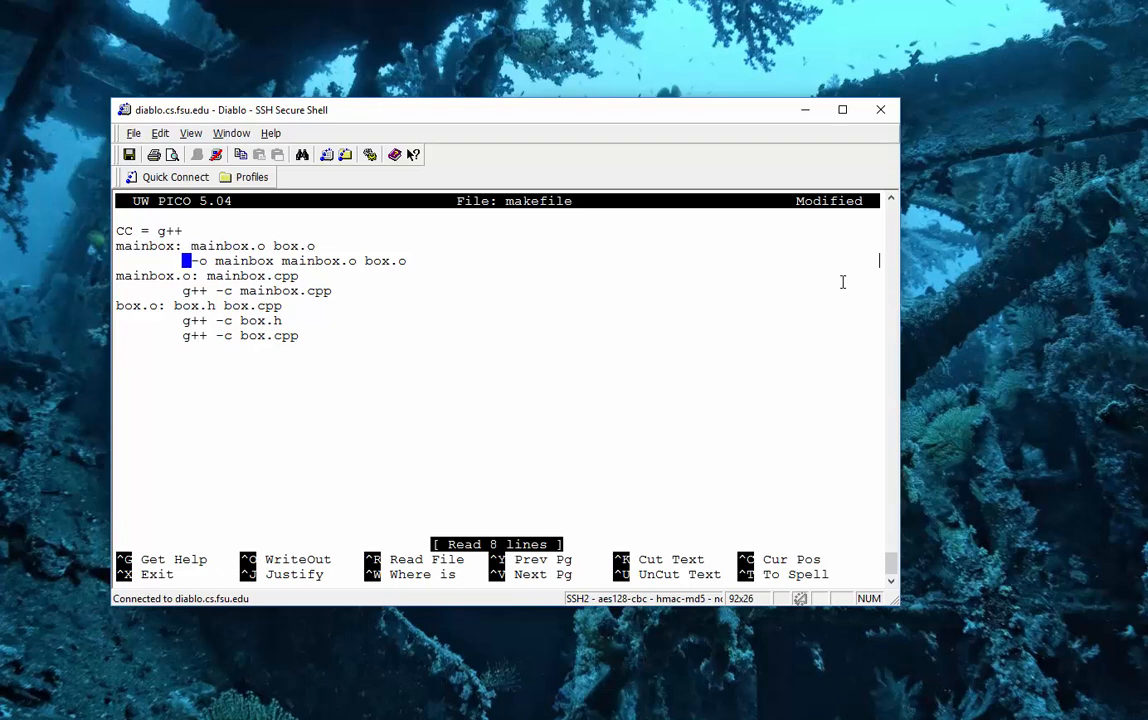
Replace each g++ in the rules with $(CC) and save the 9-line makefile.
text($(CC)
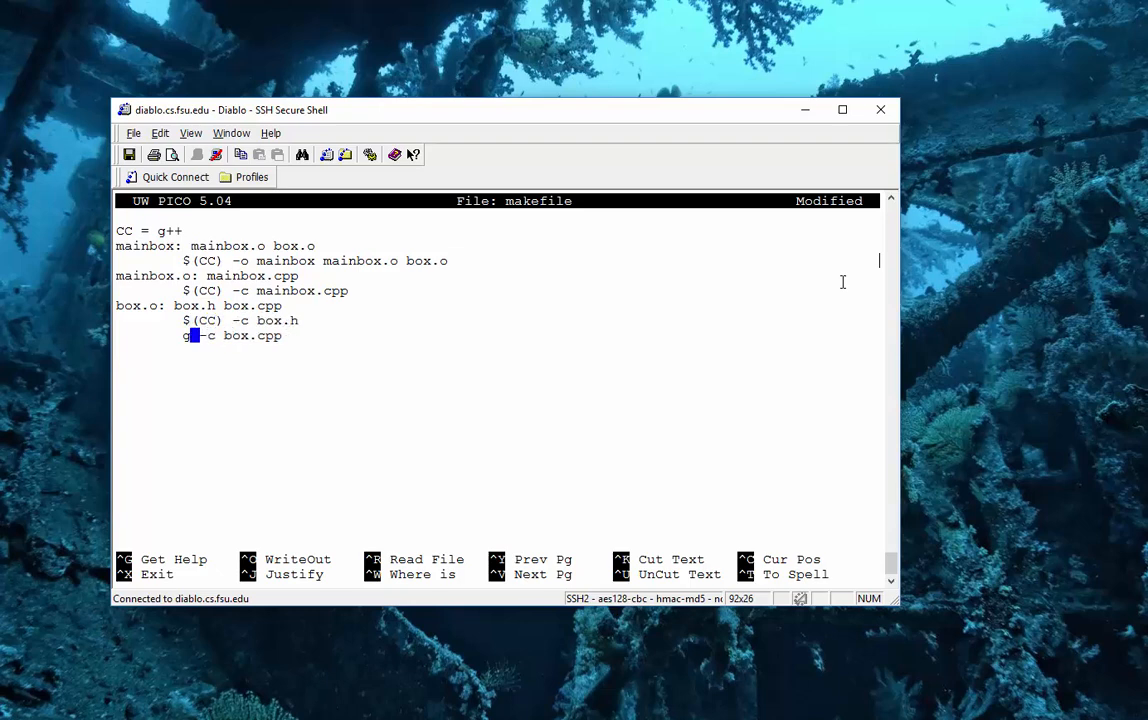
text(4)
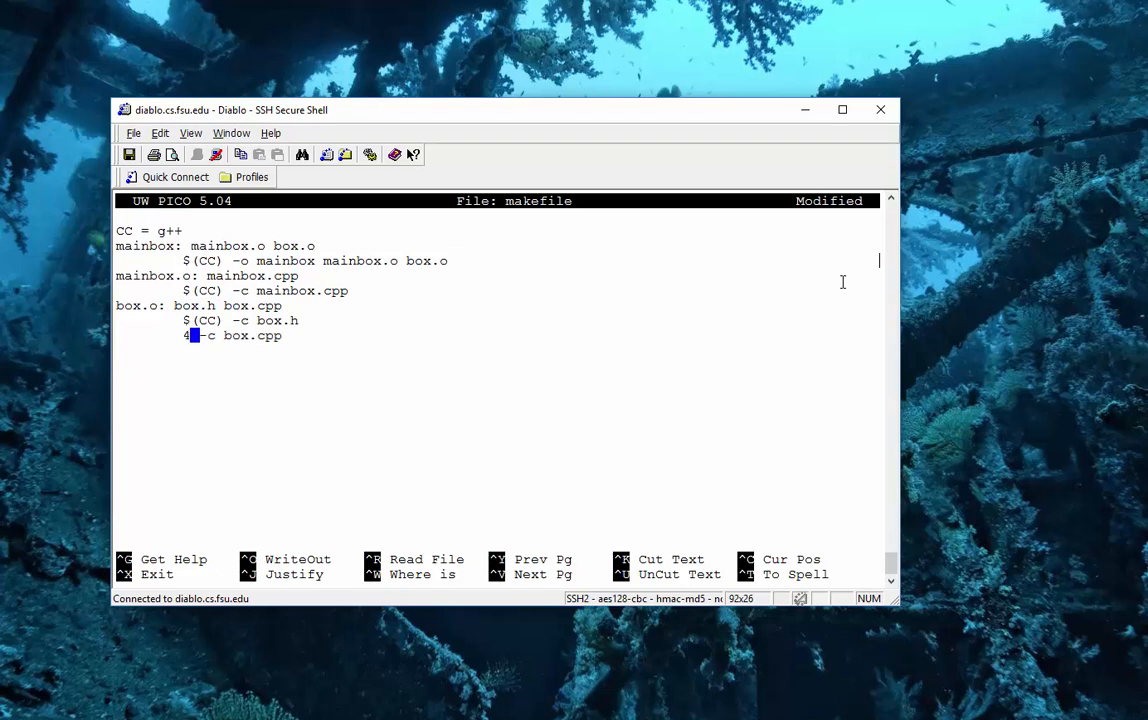
key(BackSpace)
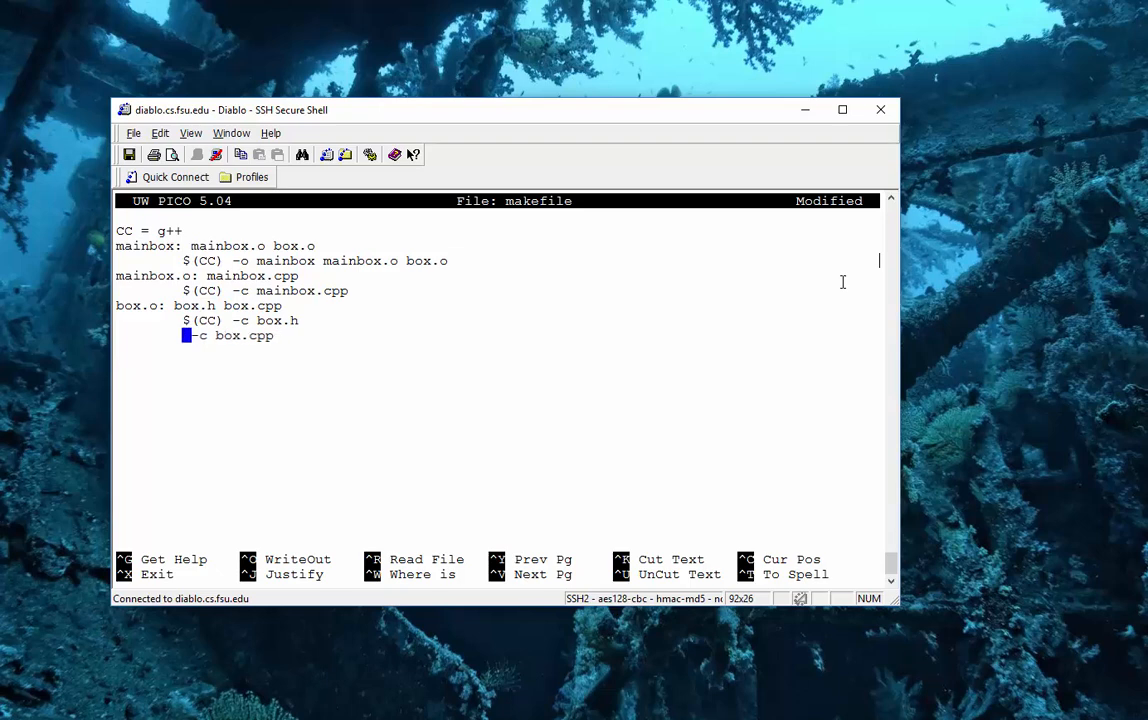
text($(CC))
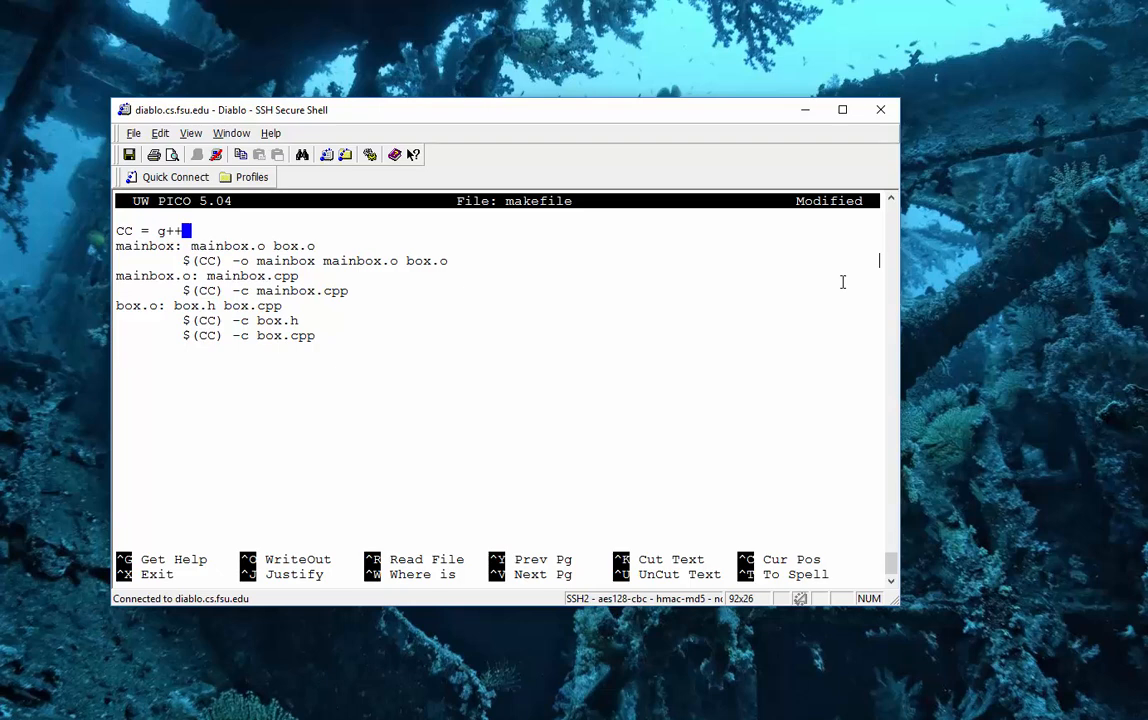
key(ctrl+x)
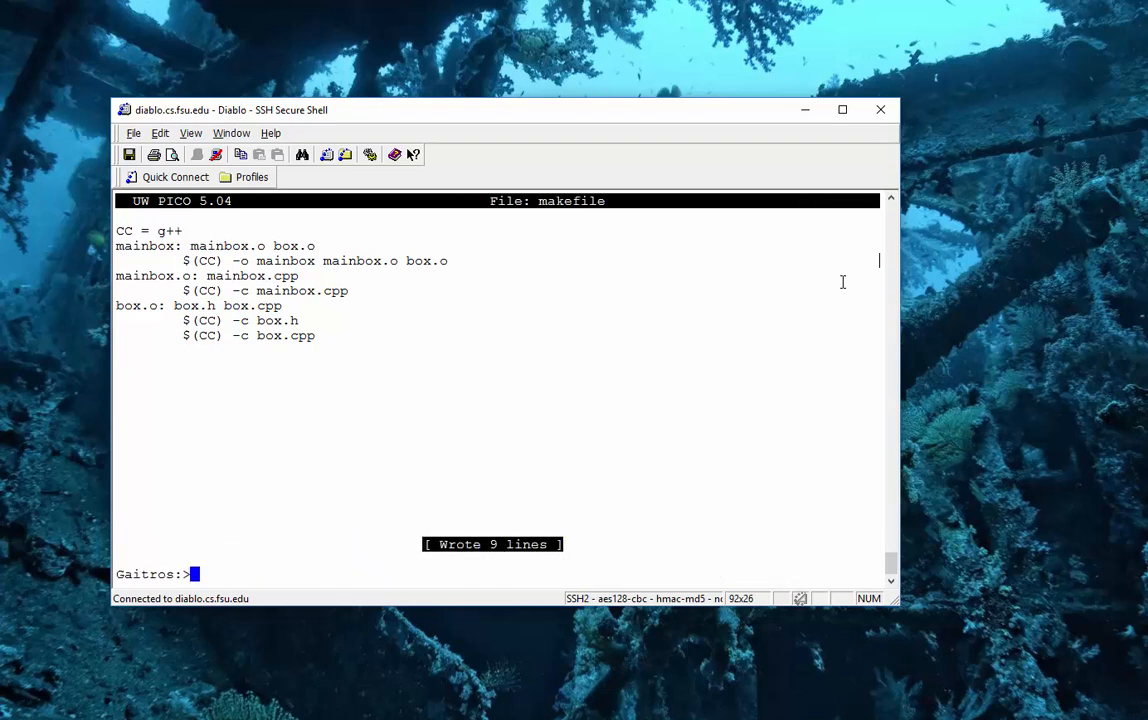
Remove the .o and .h.gch files, rebuild with make, then clear and list files.
text(ls)
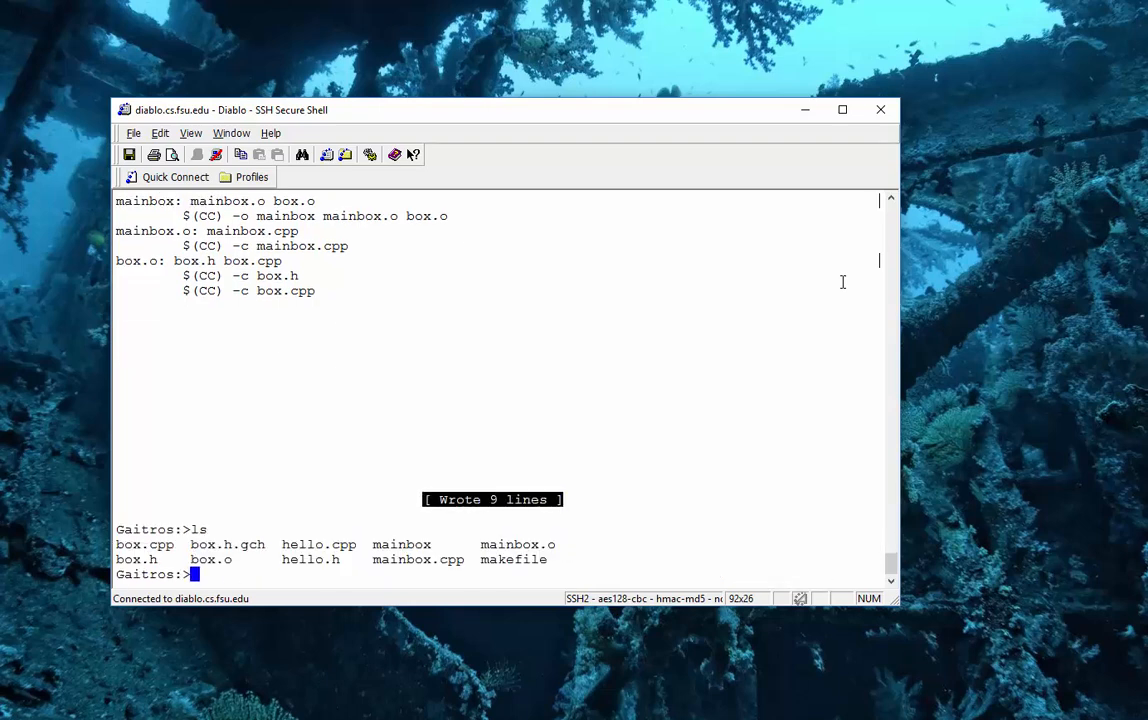
text(rm *.o)
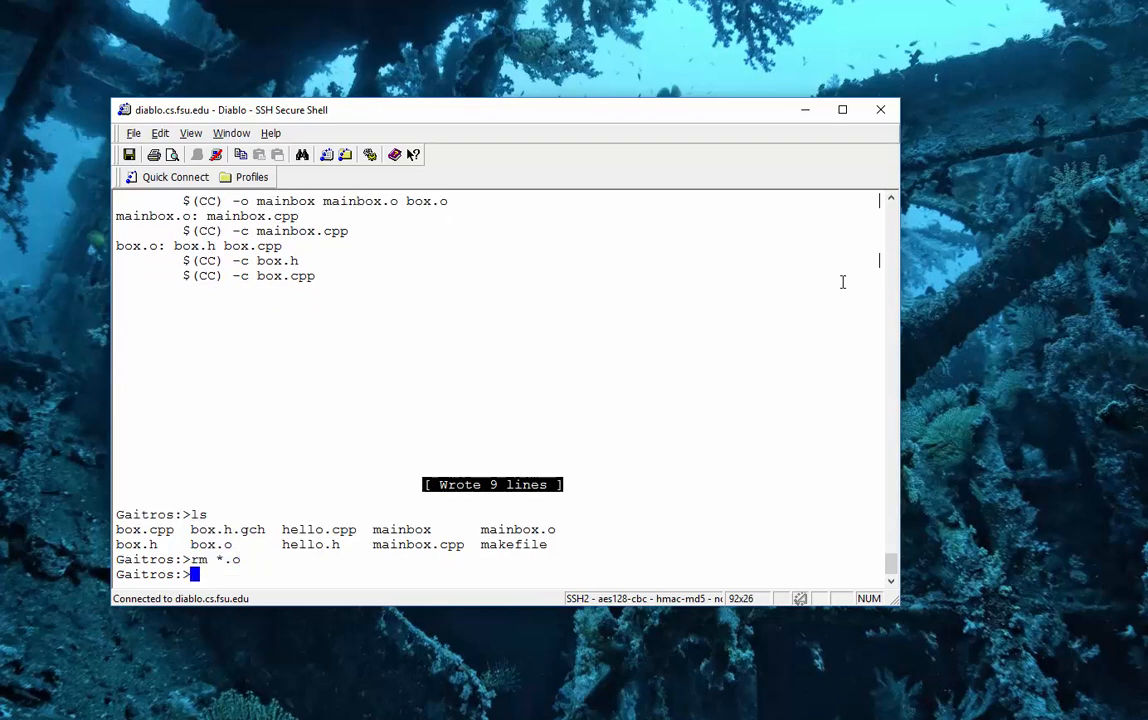
text(rm *.h.gch)
text(ls)
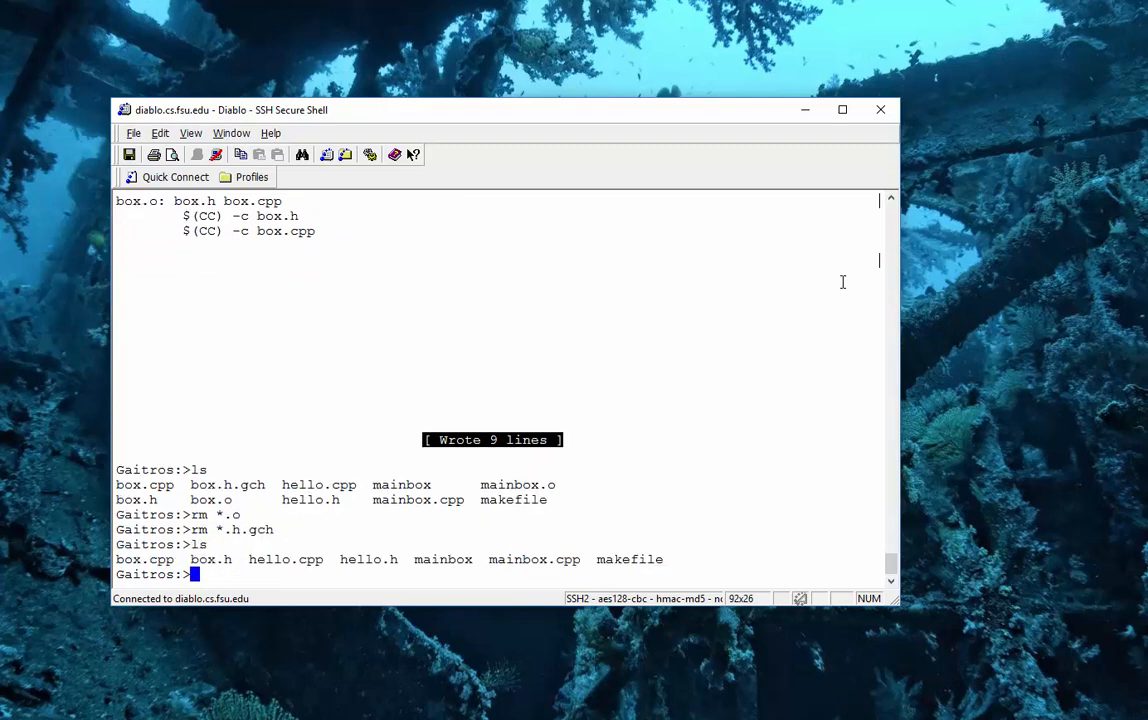
text(make)
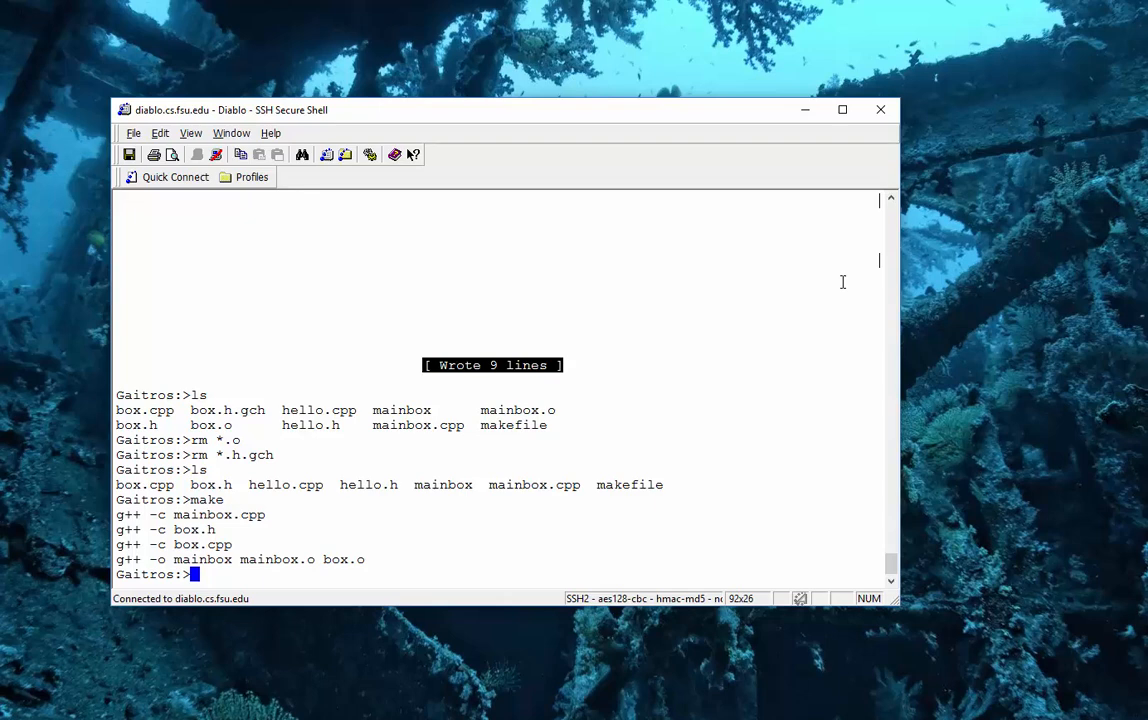
text(cl)
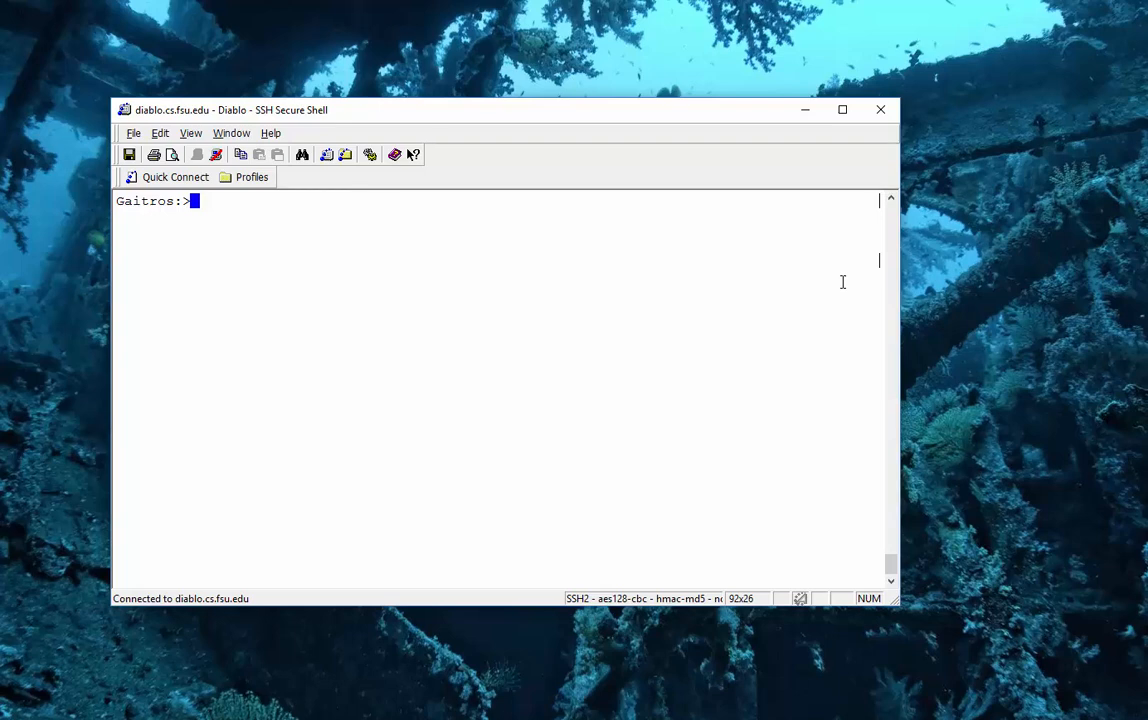
text(ls)
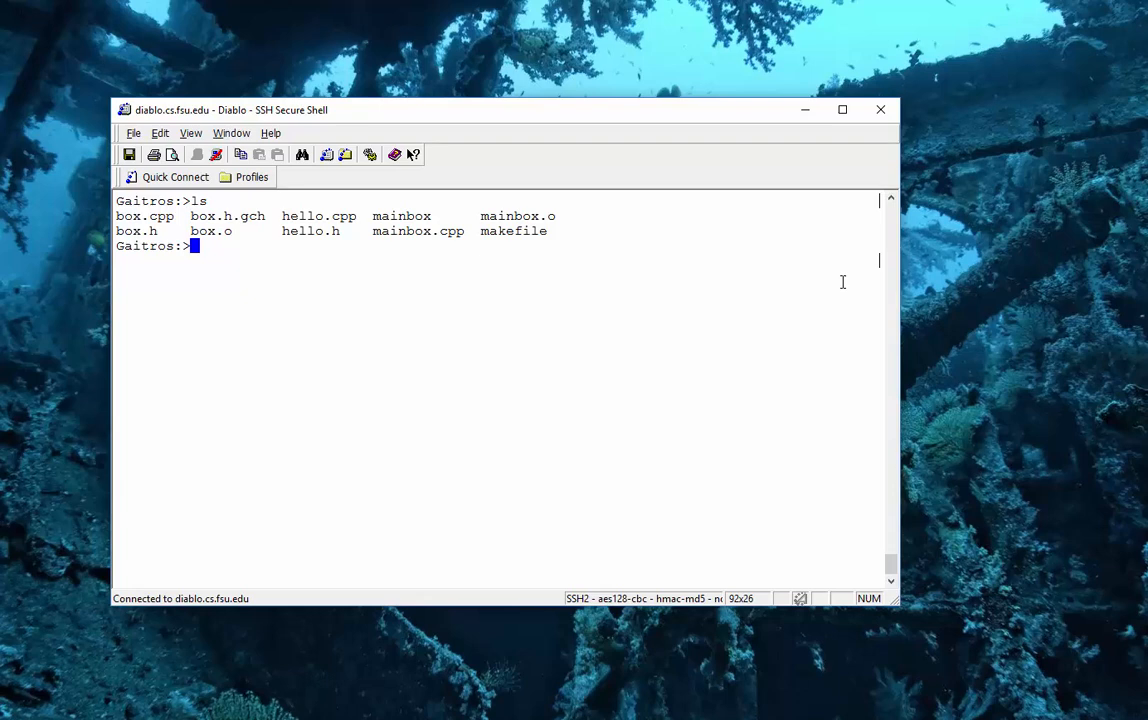
Add '#include "hello.h"' to box.h in Pico, then exit to the prompt.
text(pico bo)
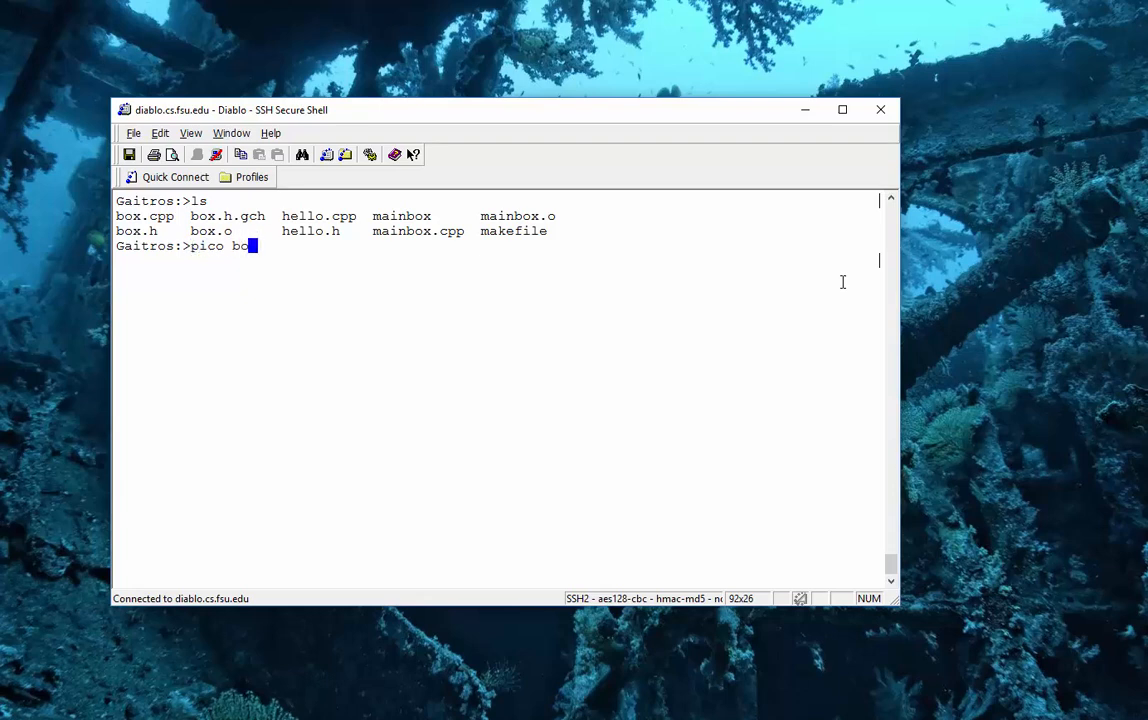
text(x.h)
text(#include)
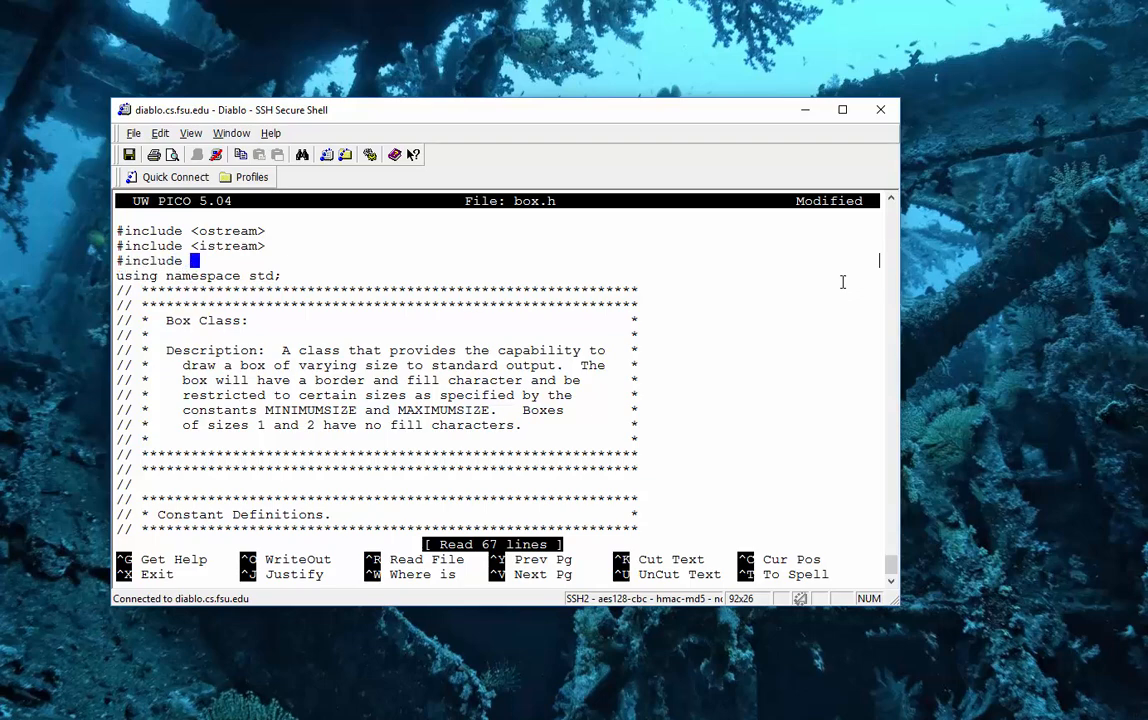
text("hel)
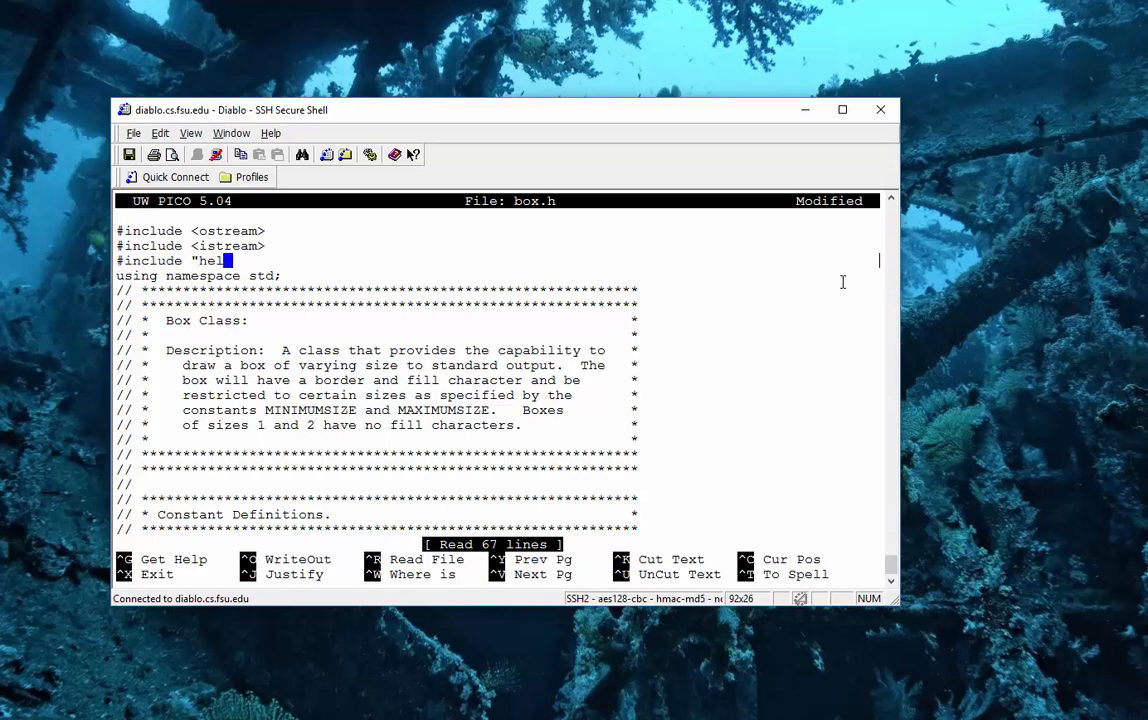
text(lo.h")
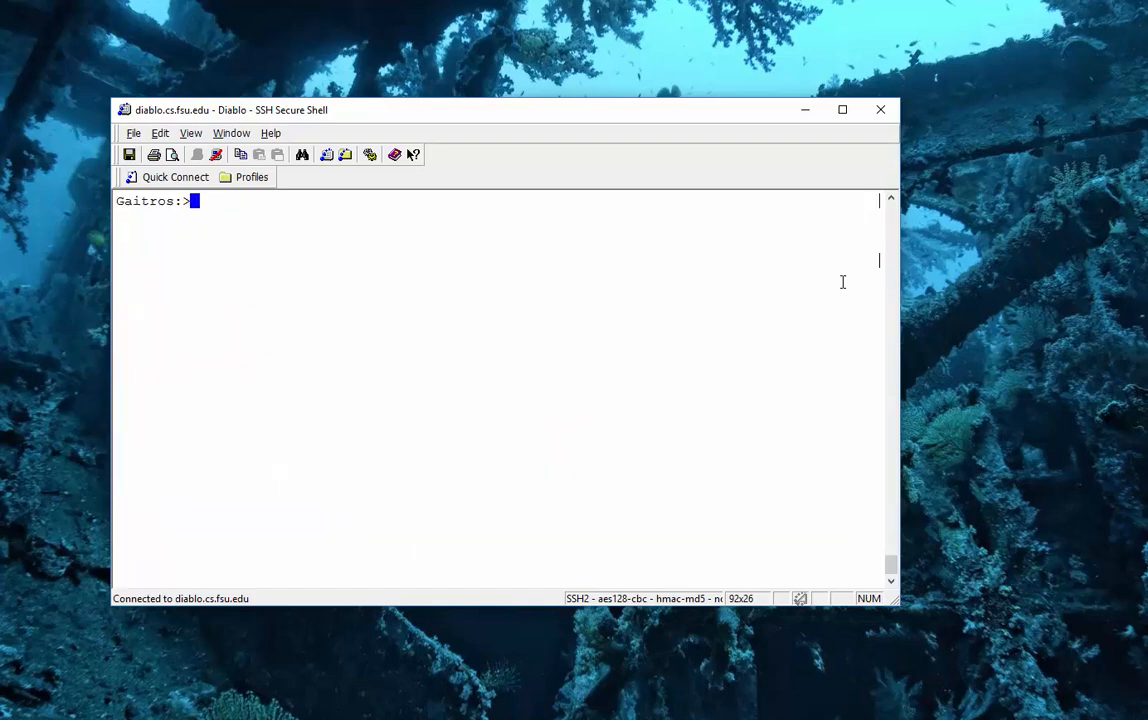
Compile the hello, box and mainbox sources by hand with g++ -c.
text(g++)
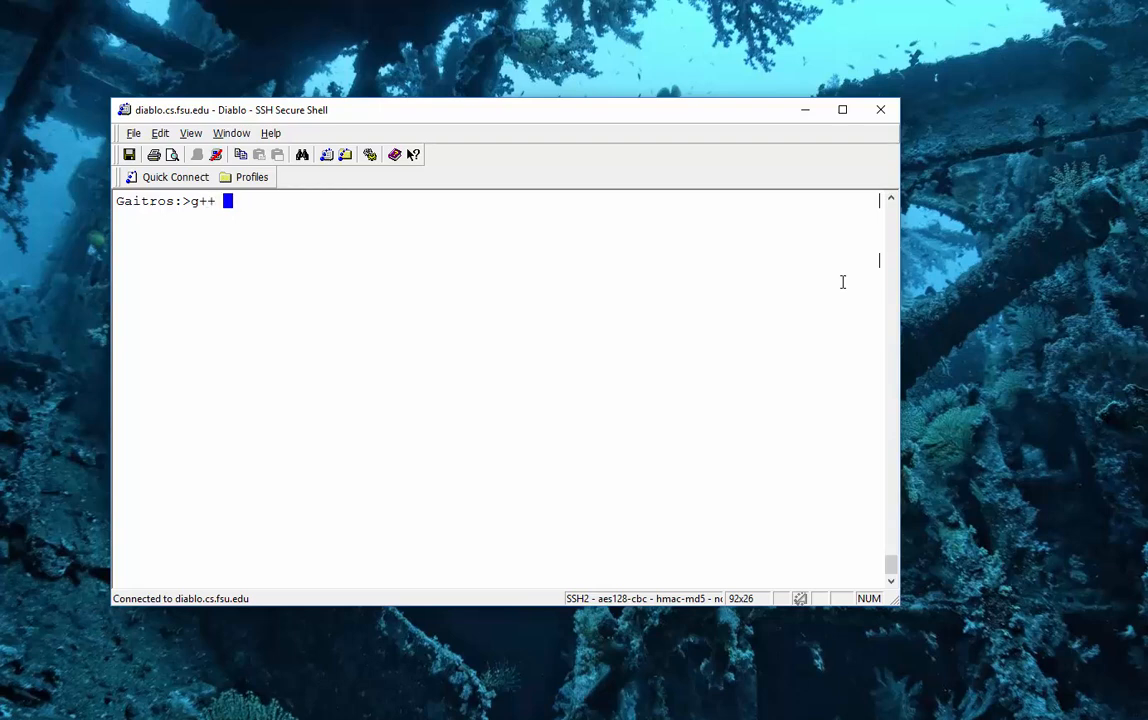
text(-c hello.h)
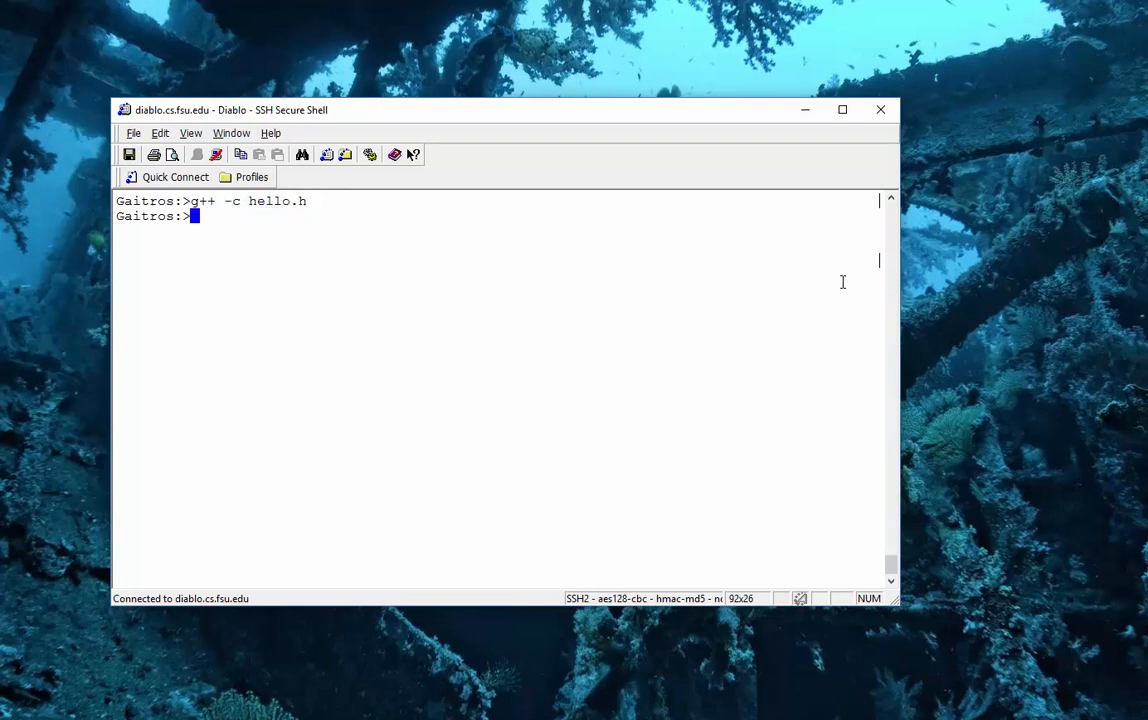
text(g++ -c helloc.pp)
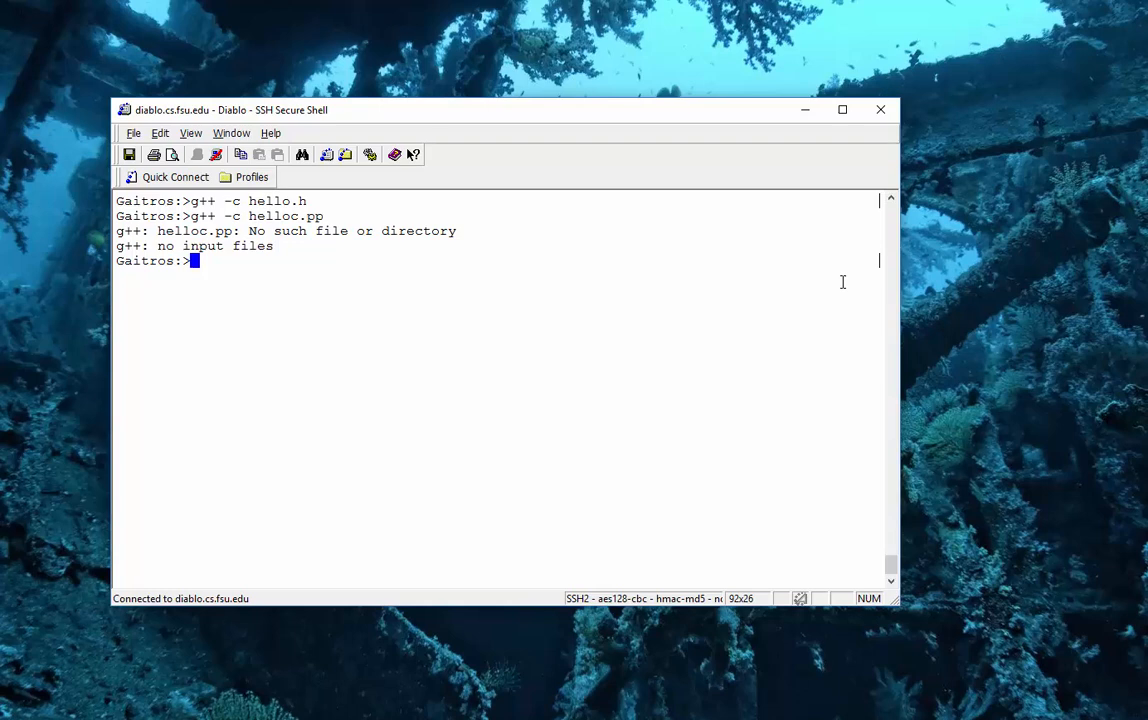
text(g++ -c helloc.pp)
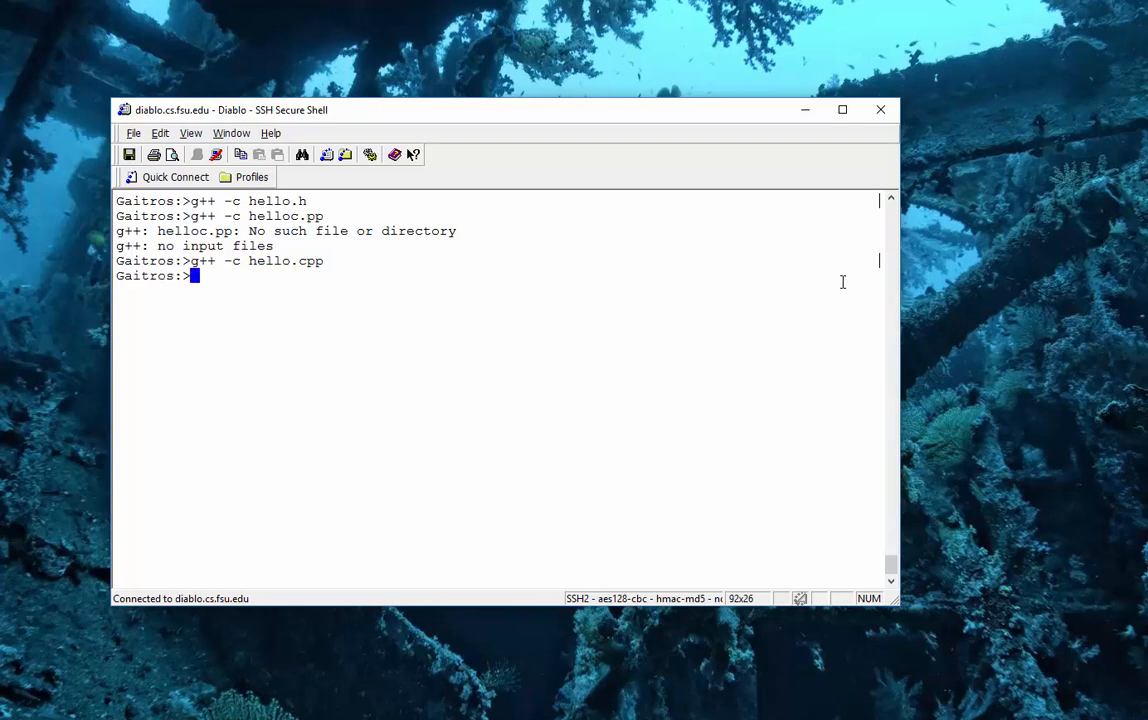
text(g++ -c box.h)
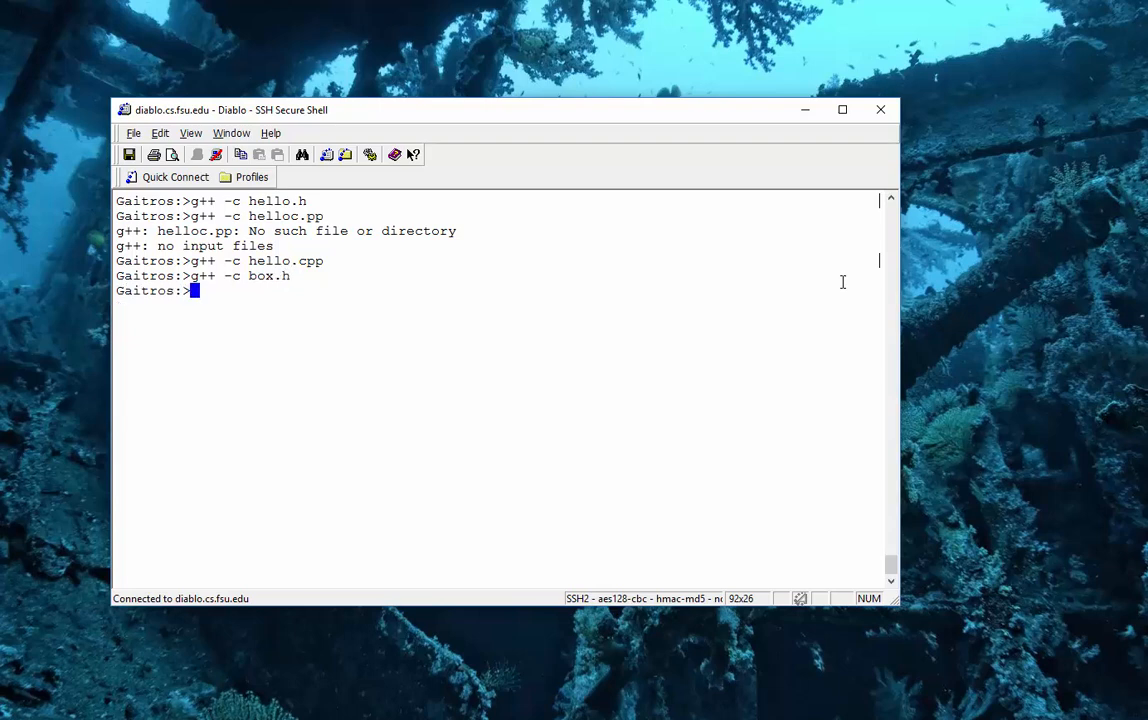
text(g++ -c)
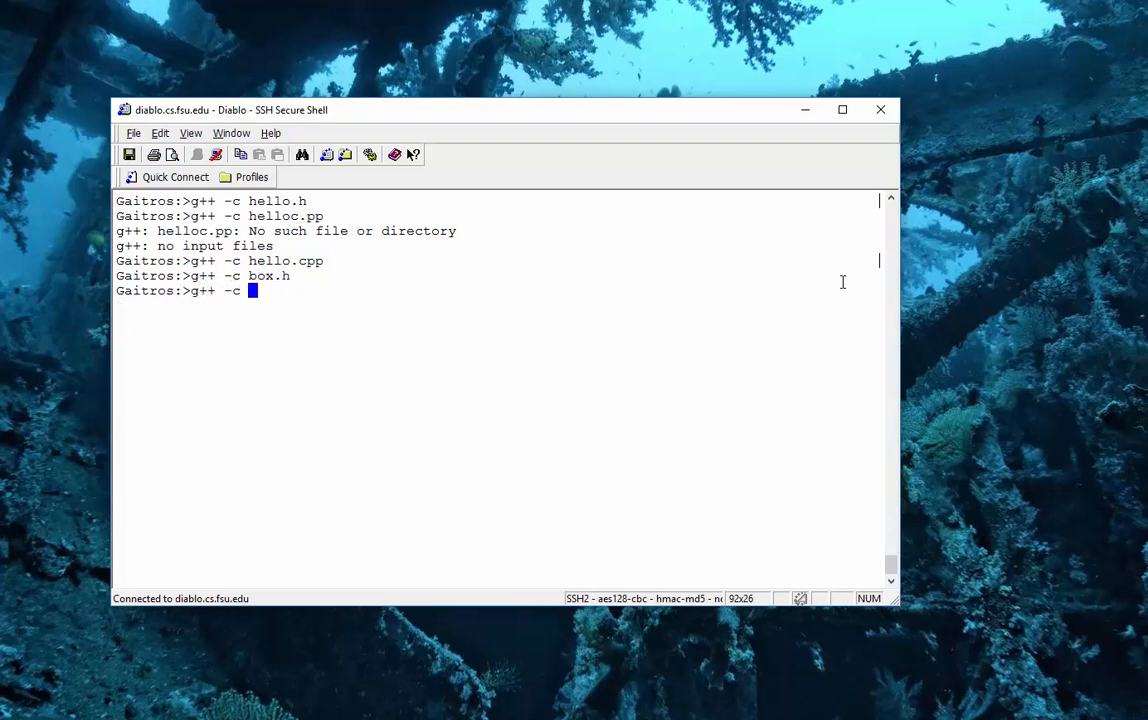
text(box.cpp)
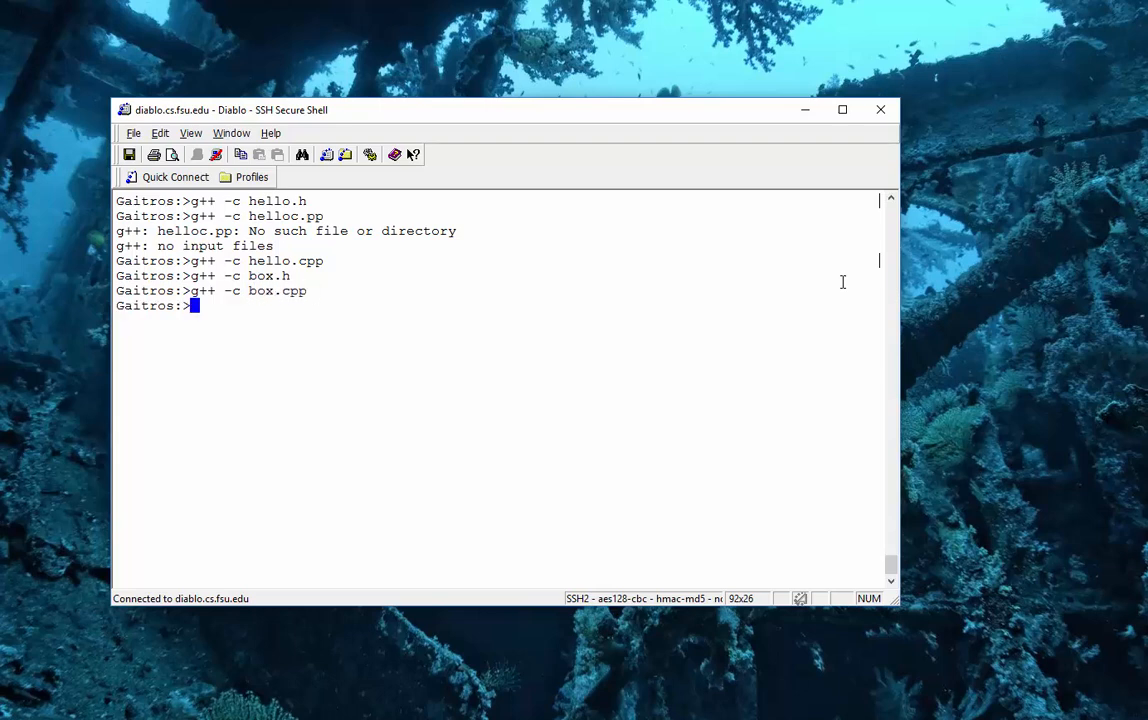
Link mainbox from mainbox.o, box.o and hello.o, then reopen the makefile in pico.
text(g)
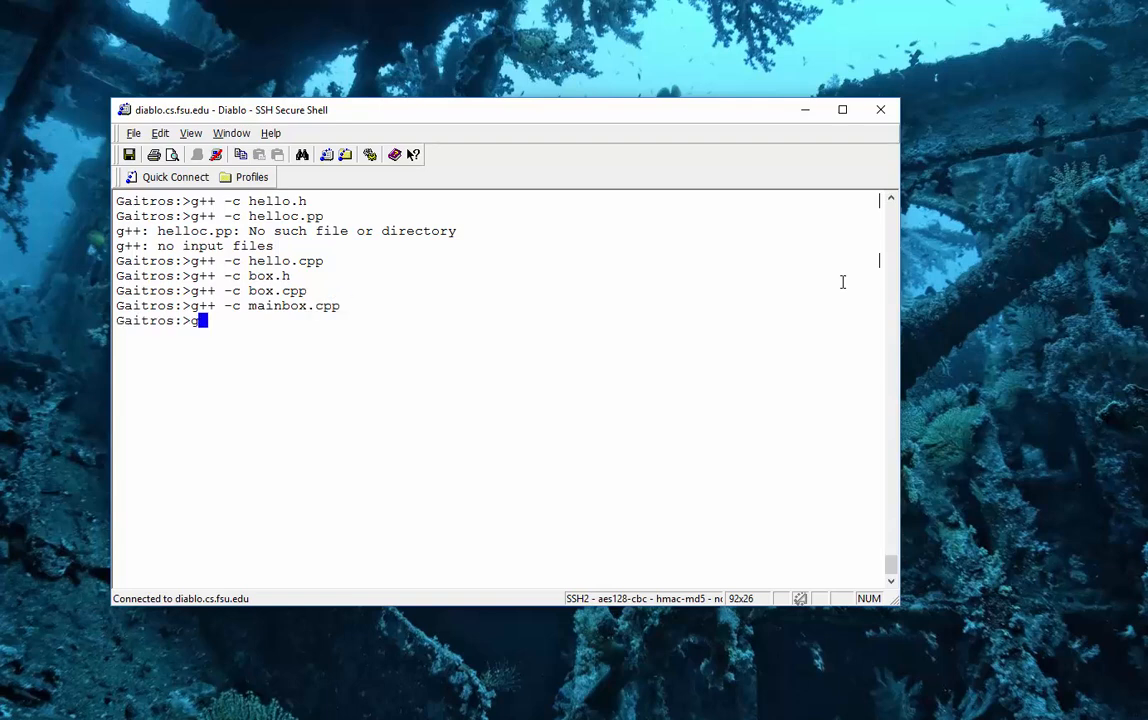
text(++ -o mai)
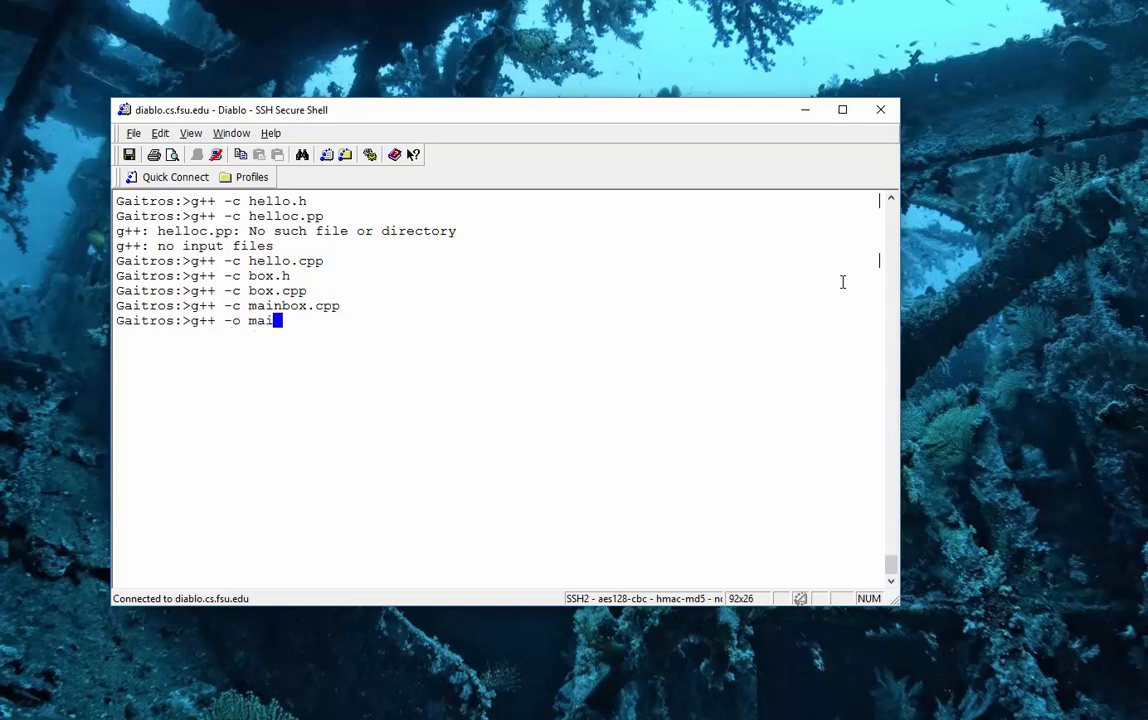
text(nbox.)
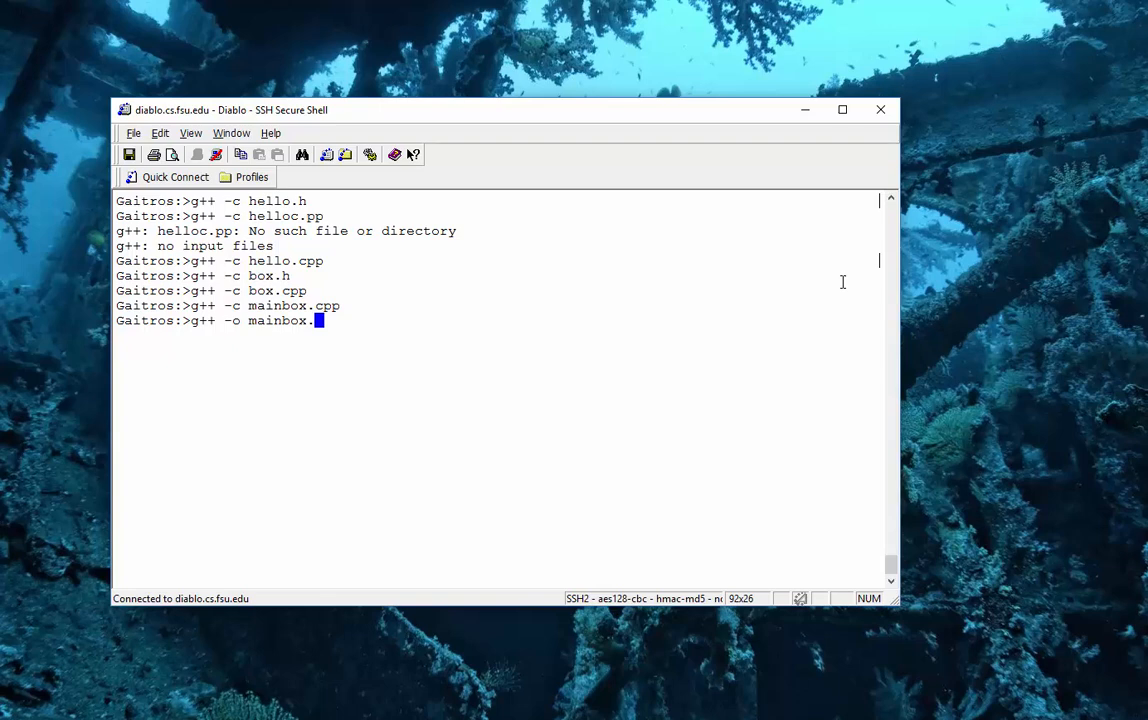
text(mainbox)
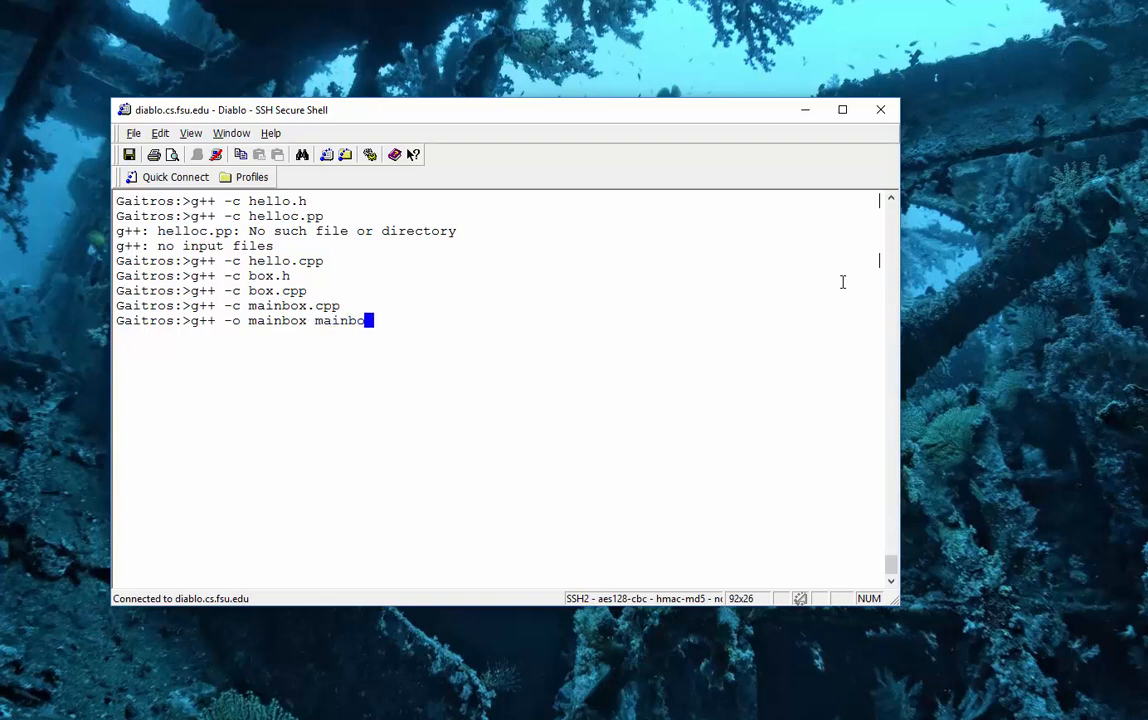
text(.o box.o hell)
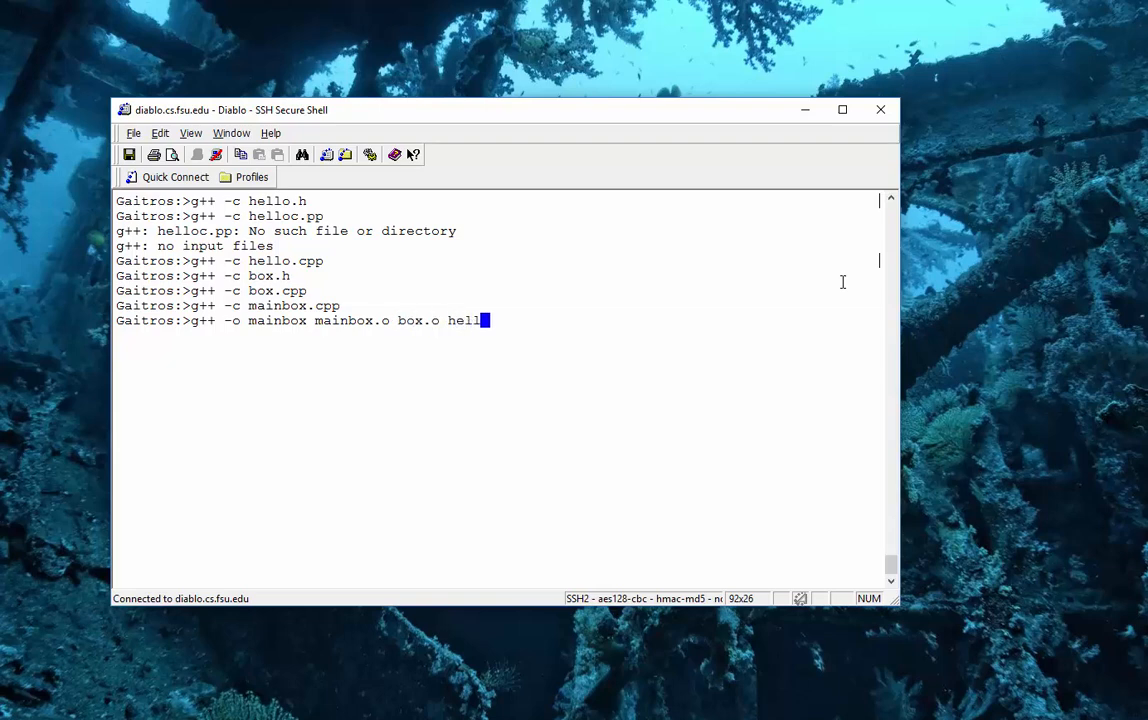
key(Return)
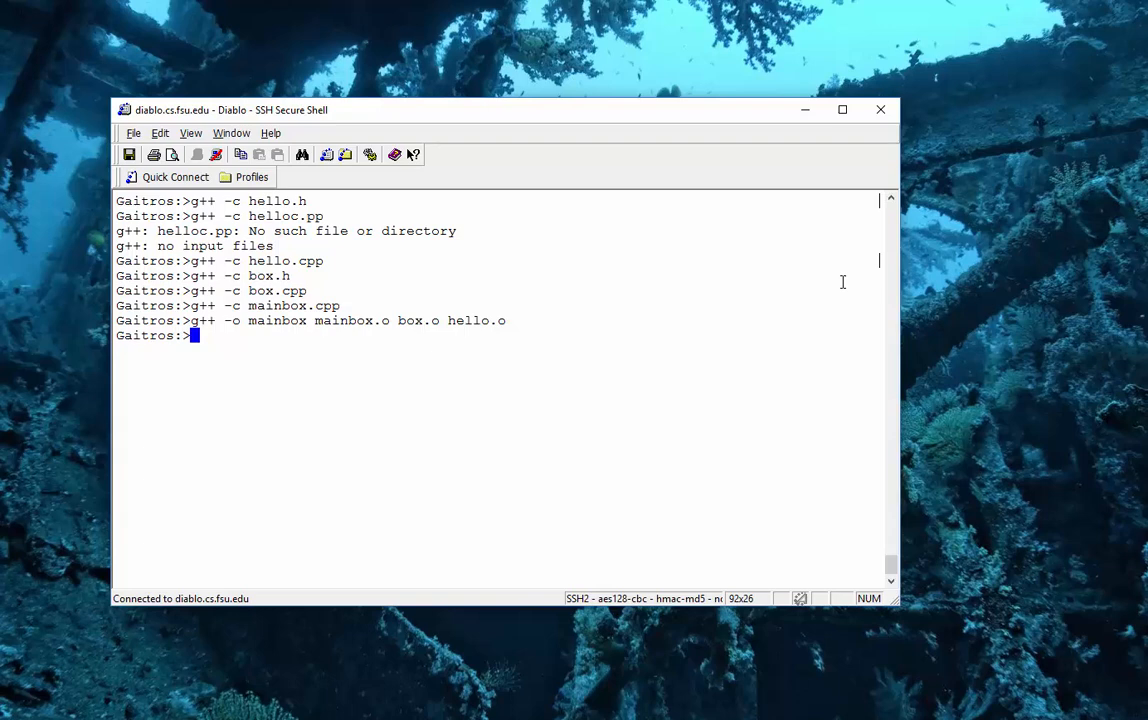
text(pic)
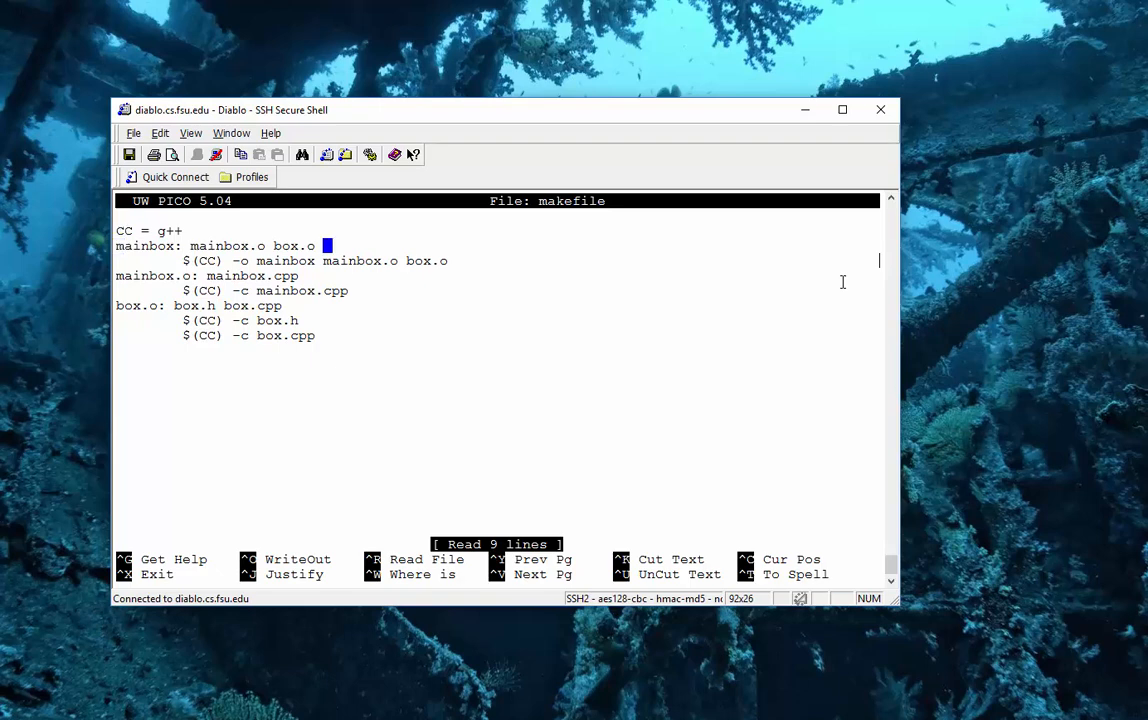
Add hello.o after box.o on the mainbox dependency and $(CC) -o mainbox lines.
text(h)
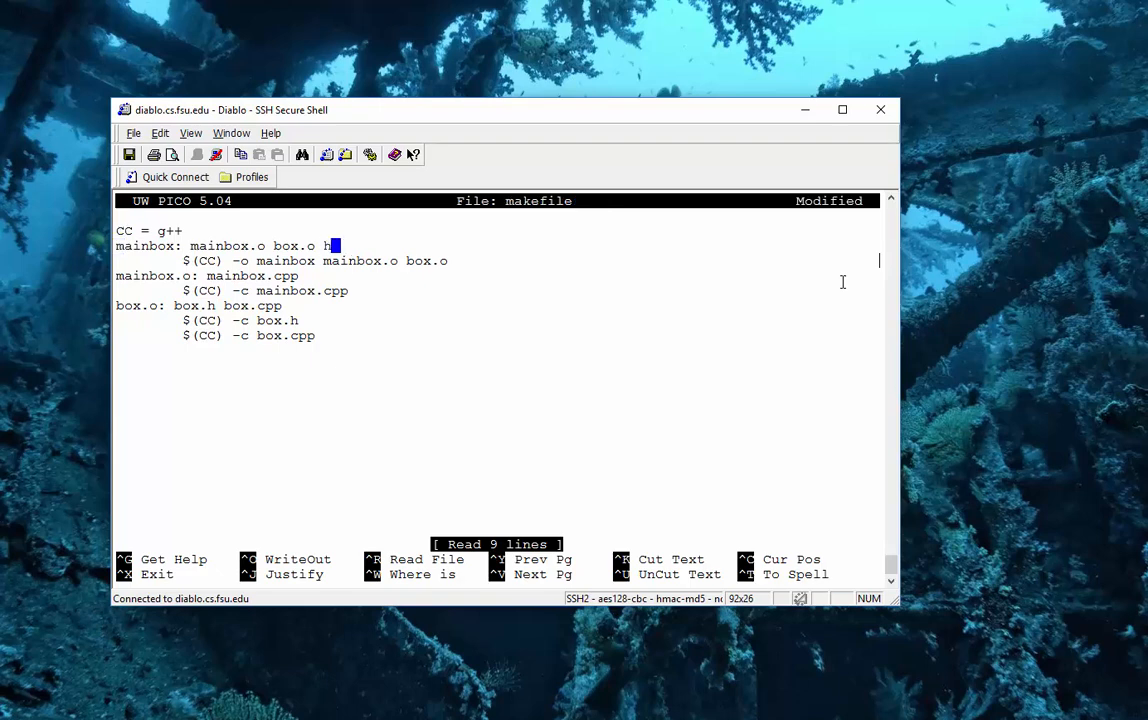
text(ello.o)
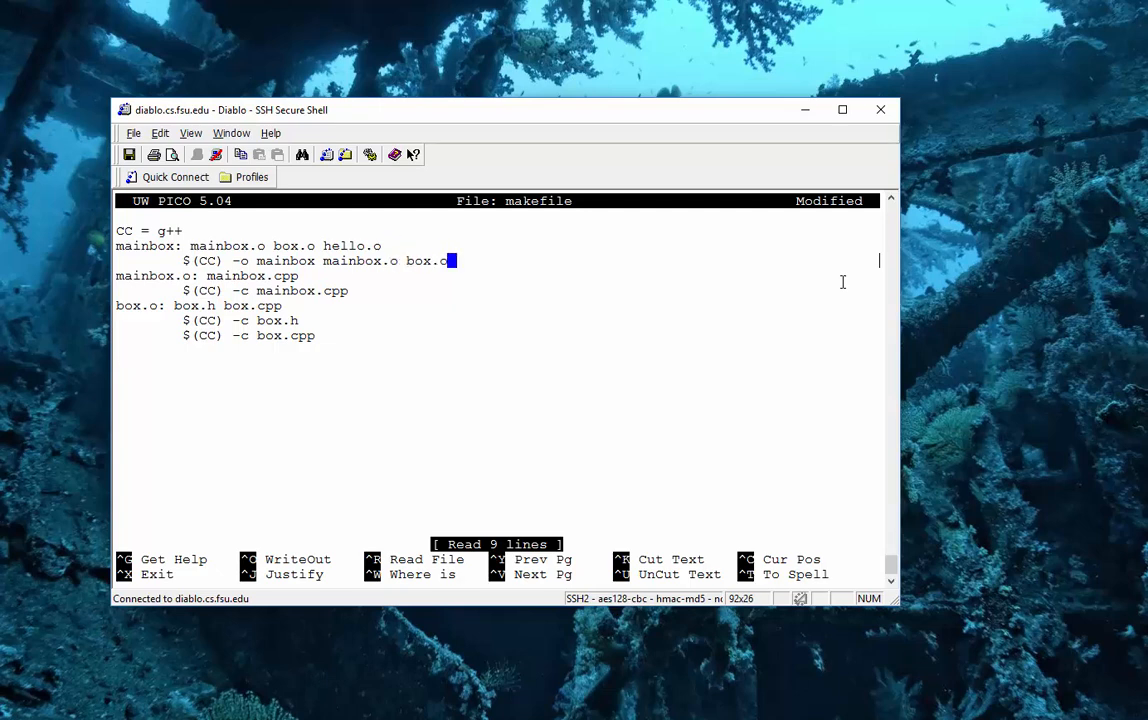
text(hel)
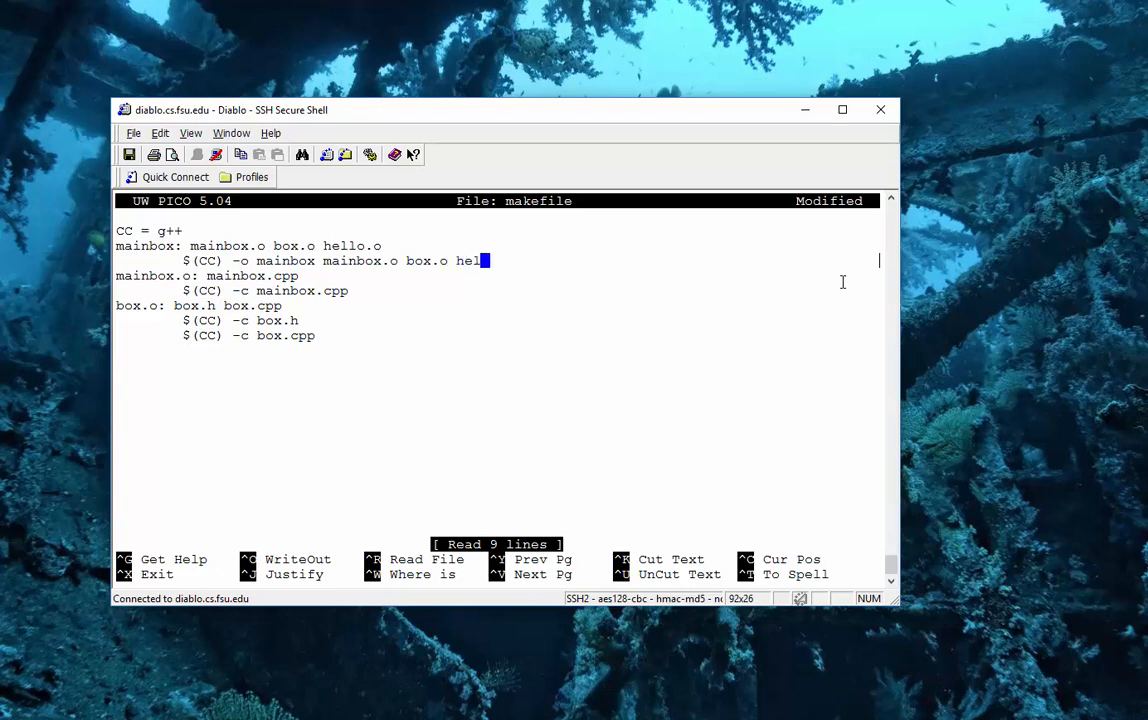
text(lo.o)
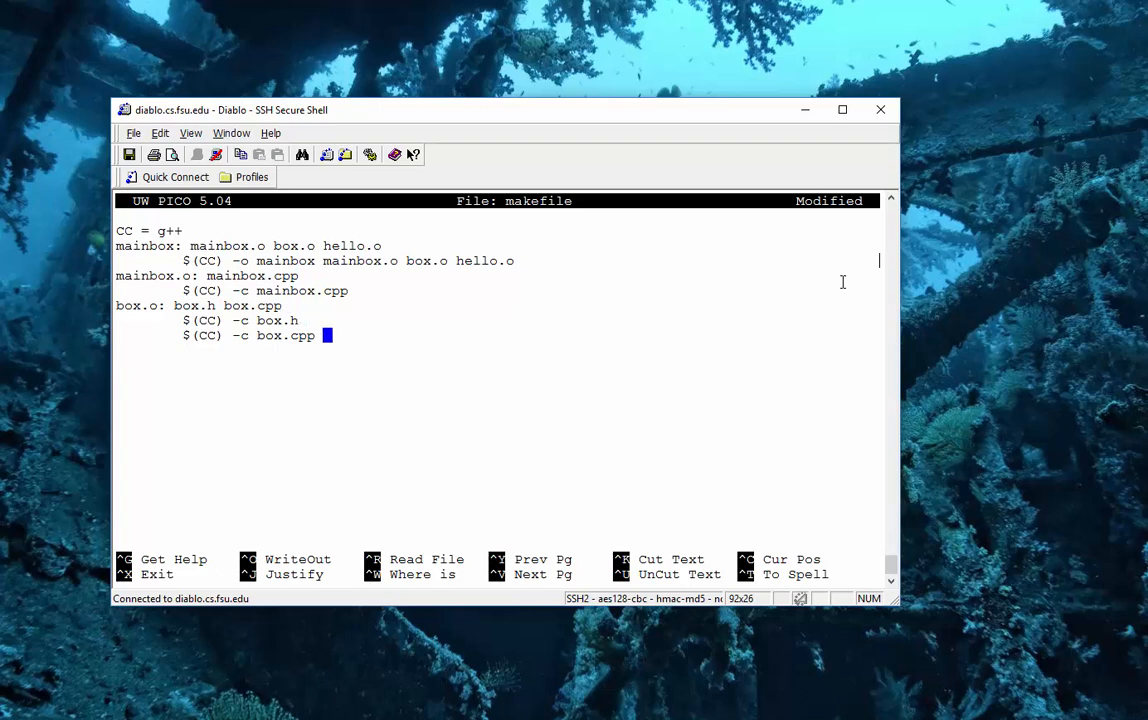
Add a 'hello.o: hello.h hello.cpp' rule line after the box.o rule.
key(Return)
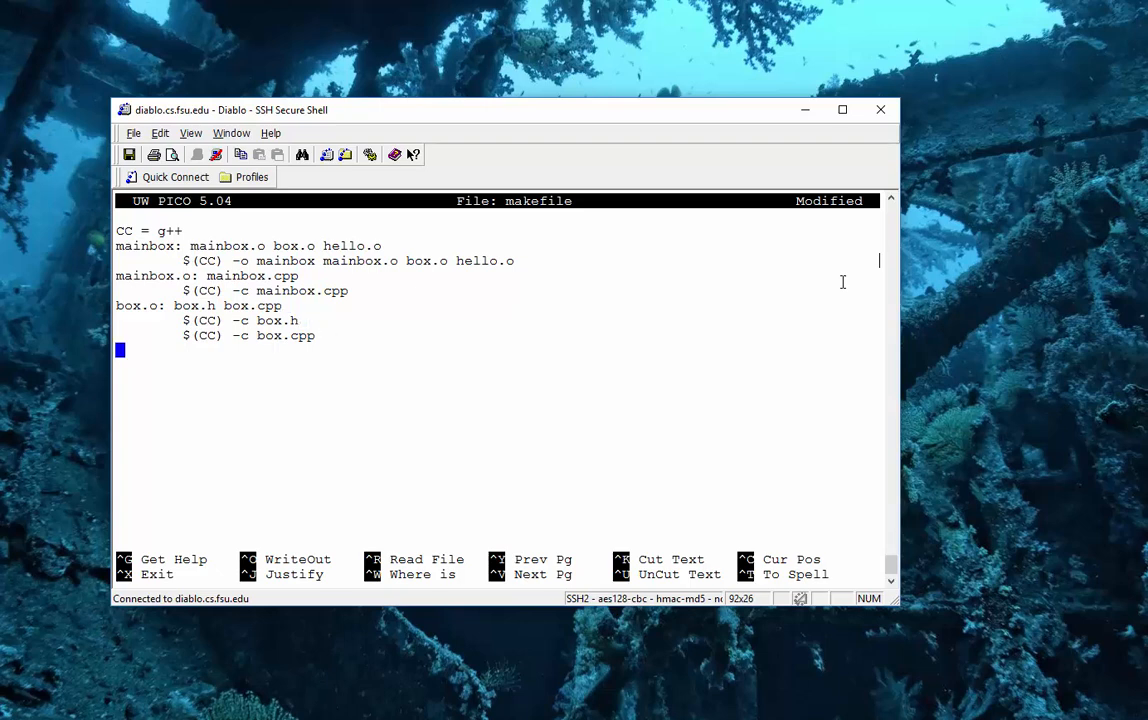
text(hello.o)
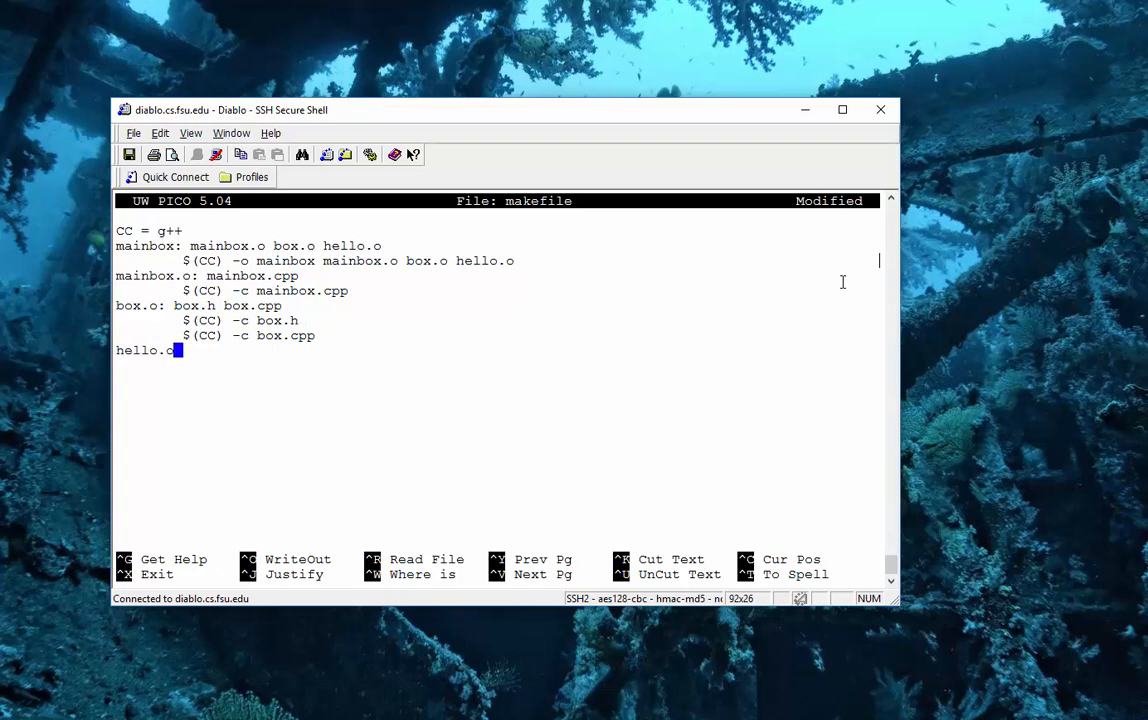
text(: h)
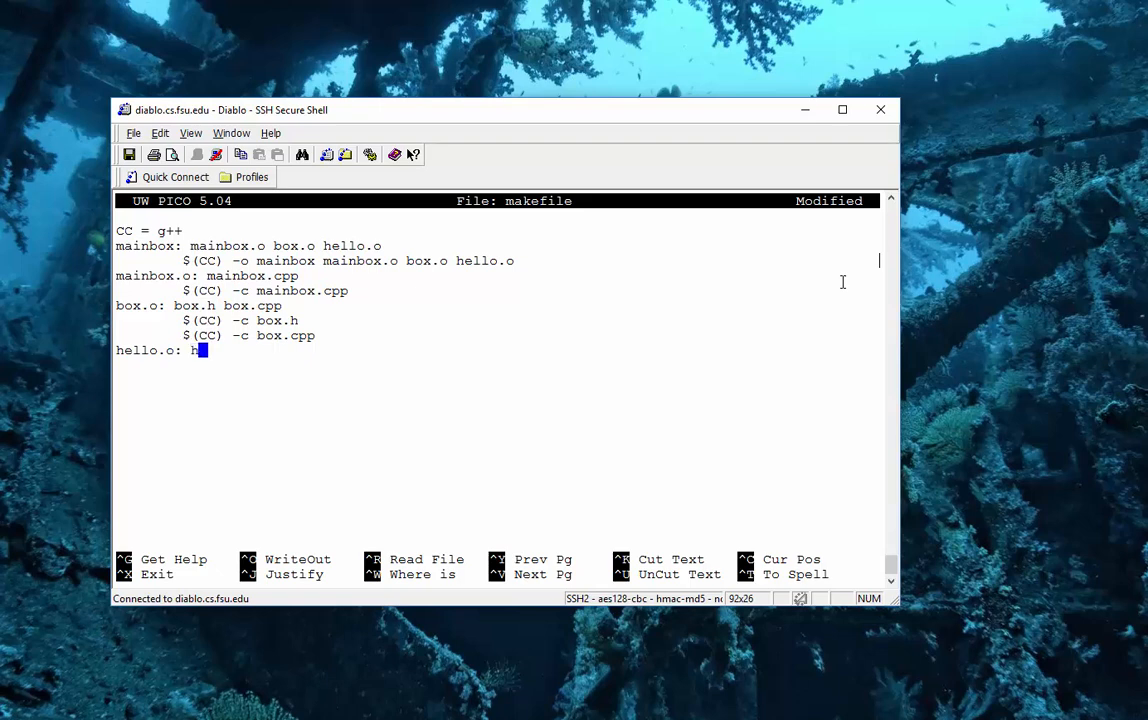
text(ello.h)
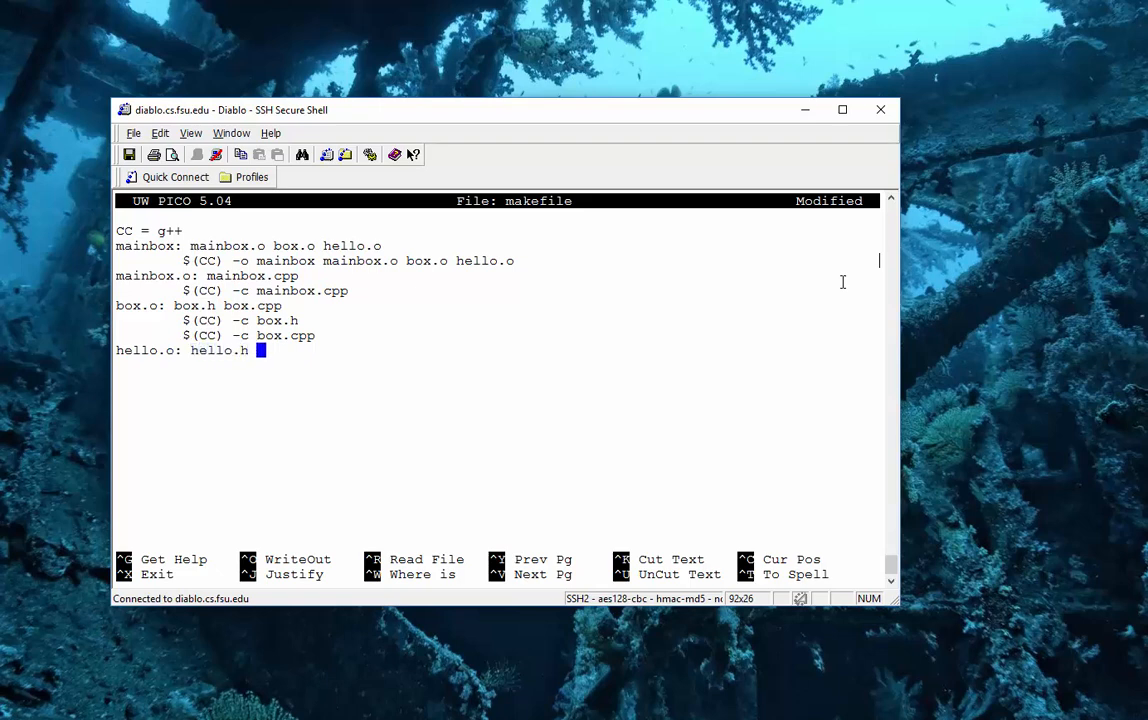
text(hello.cpp)
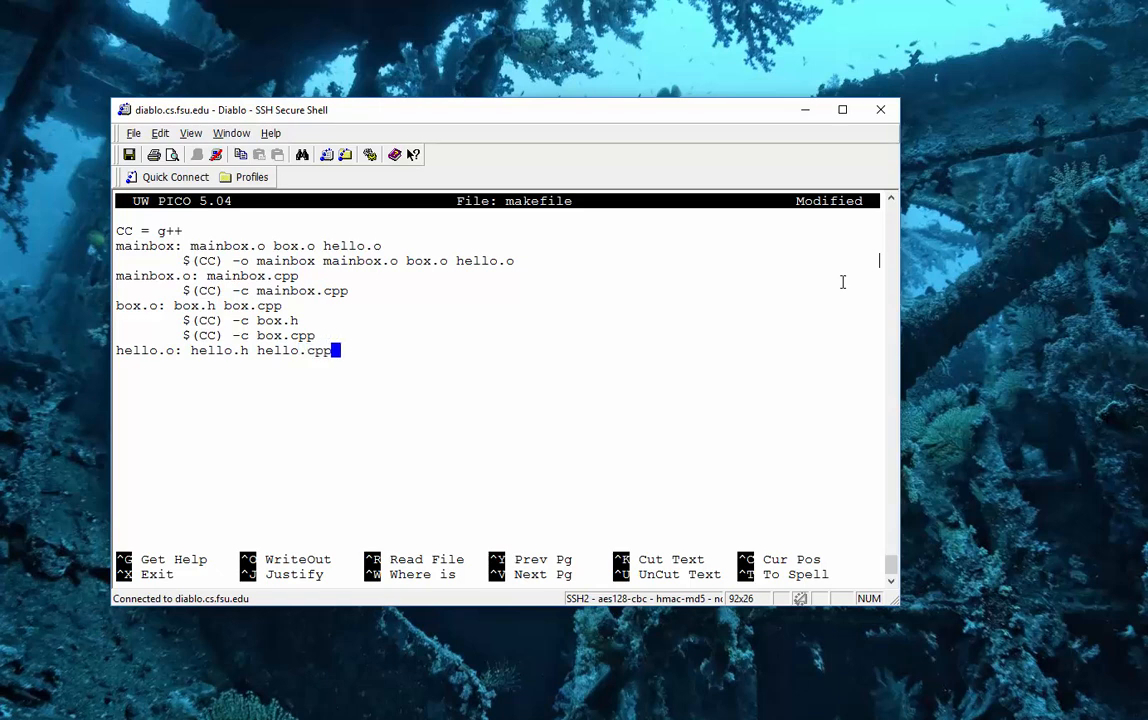
Give the hello.o rule '$(CC) -c hello.h' and '$(CC) -c hello.cpp' commands and save.
key(Enter)
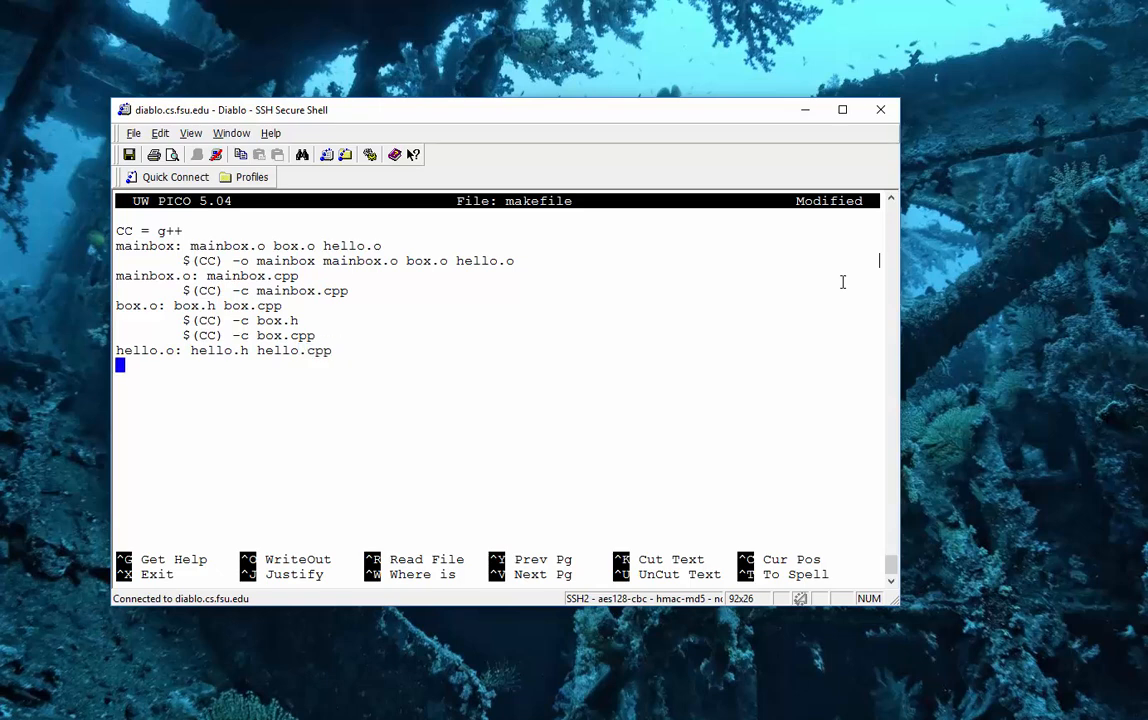
text($(CC) -c)
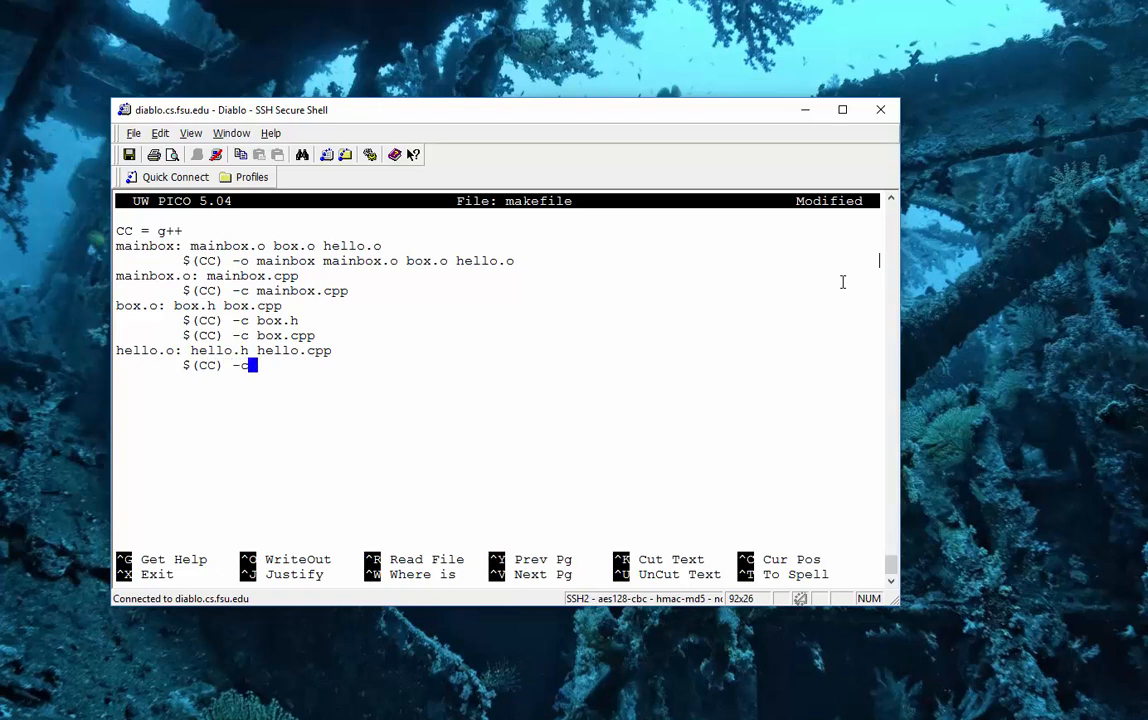
text(hello.h)
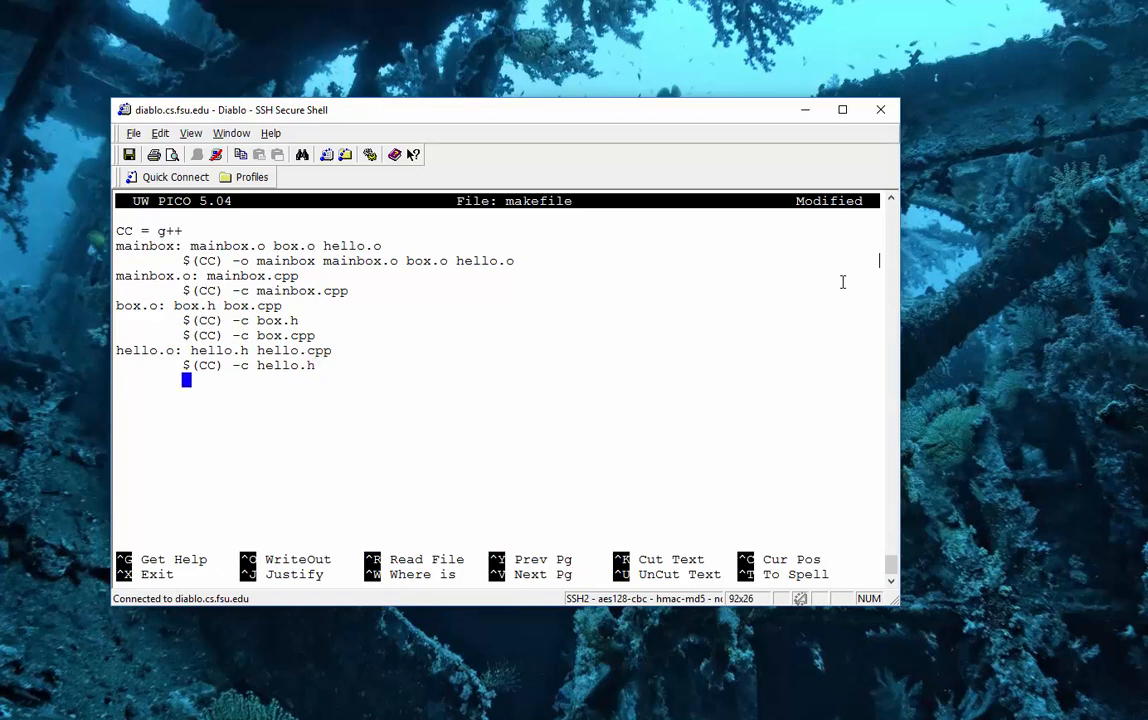
text($()
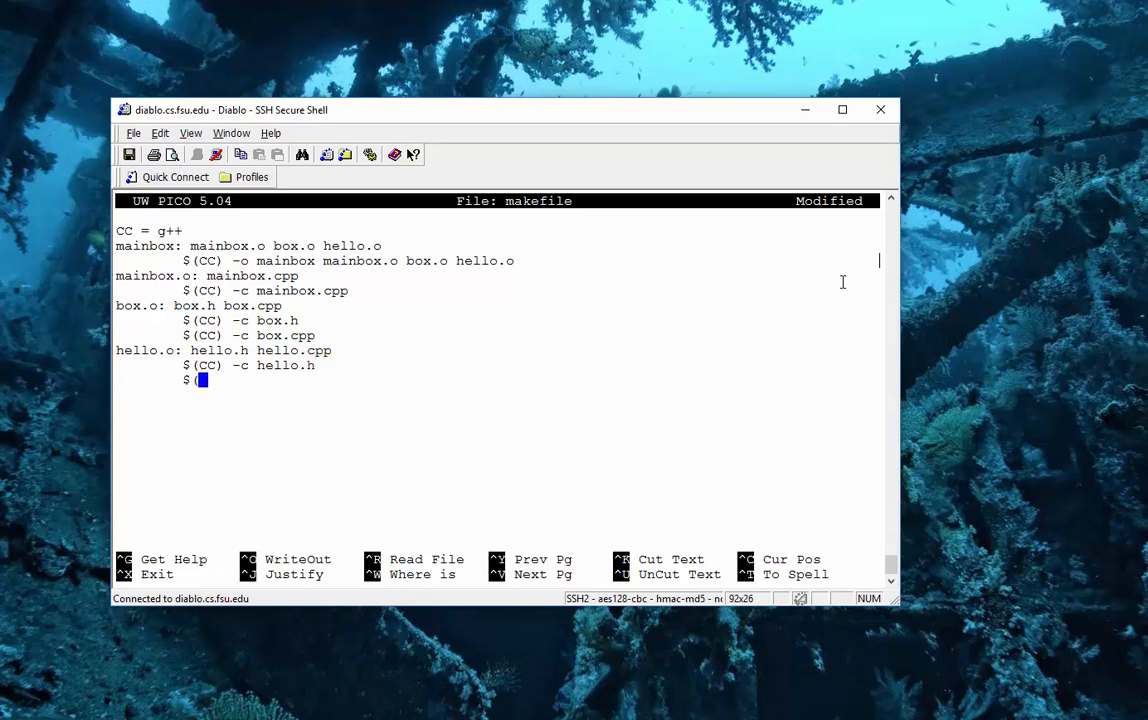
text(CC))
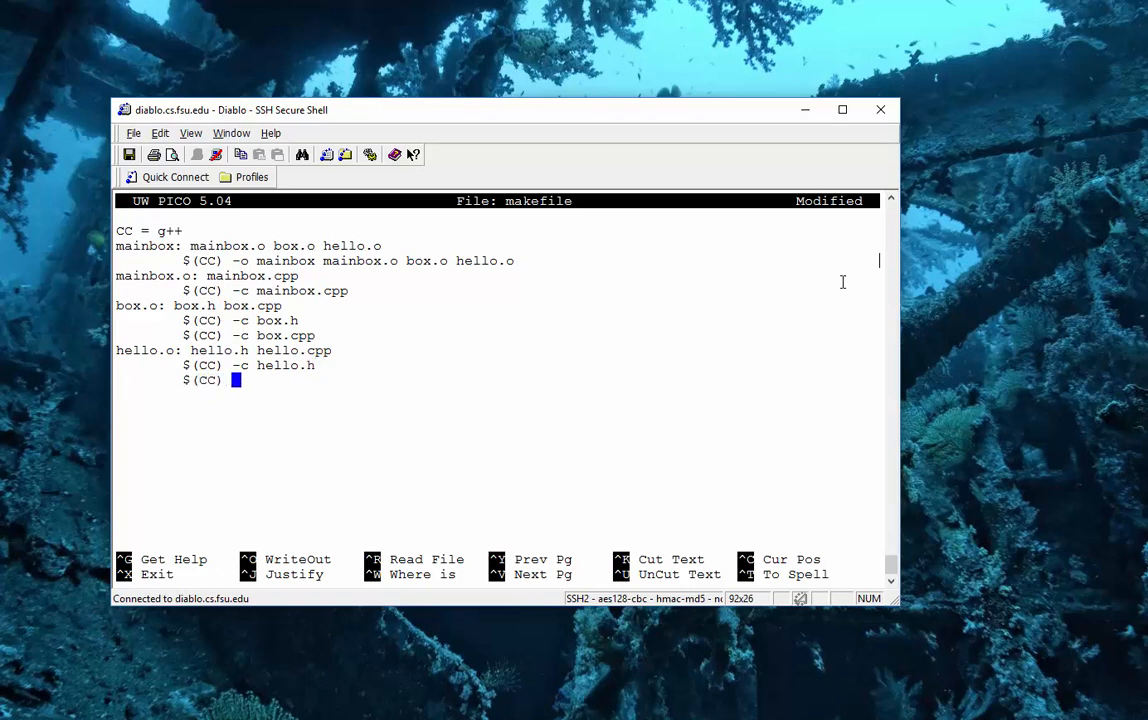
text(-c hello)
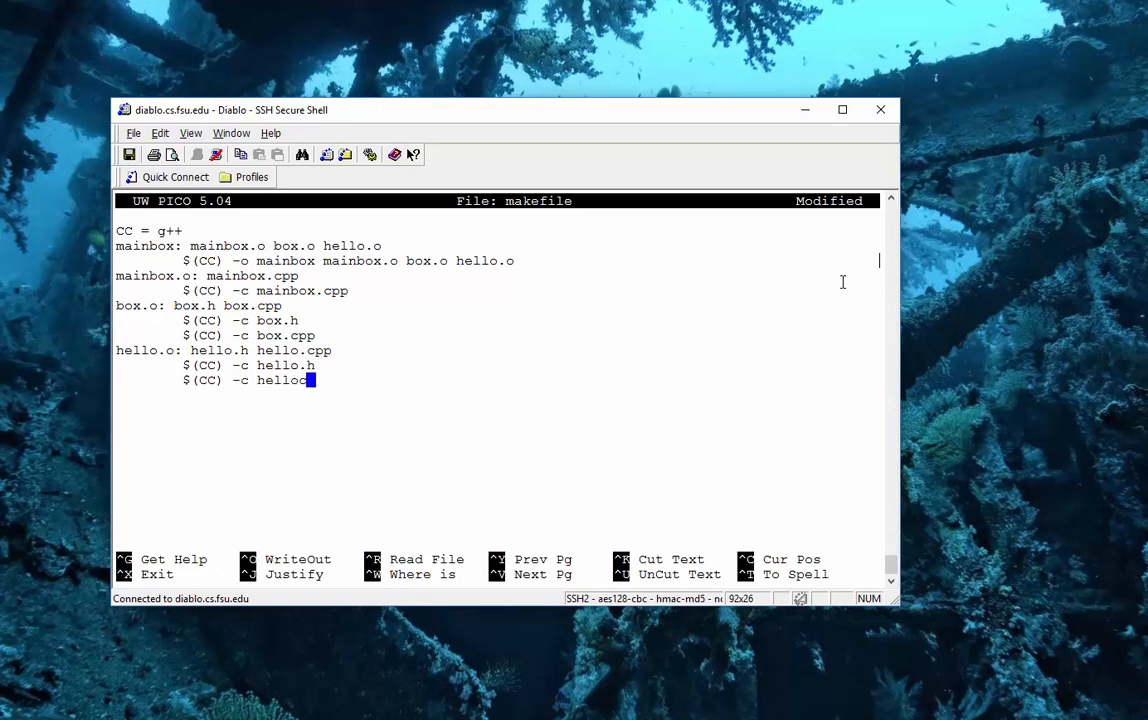
text(.cpp)
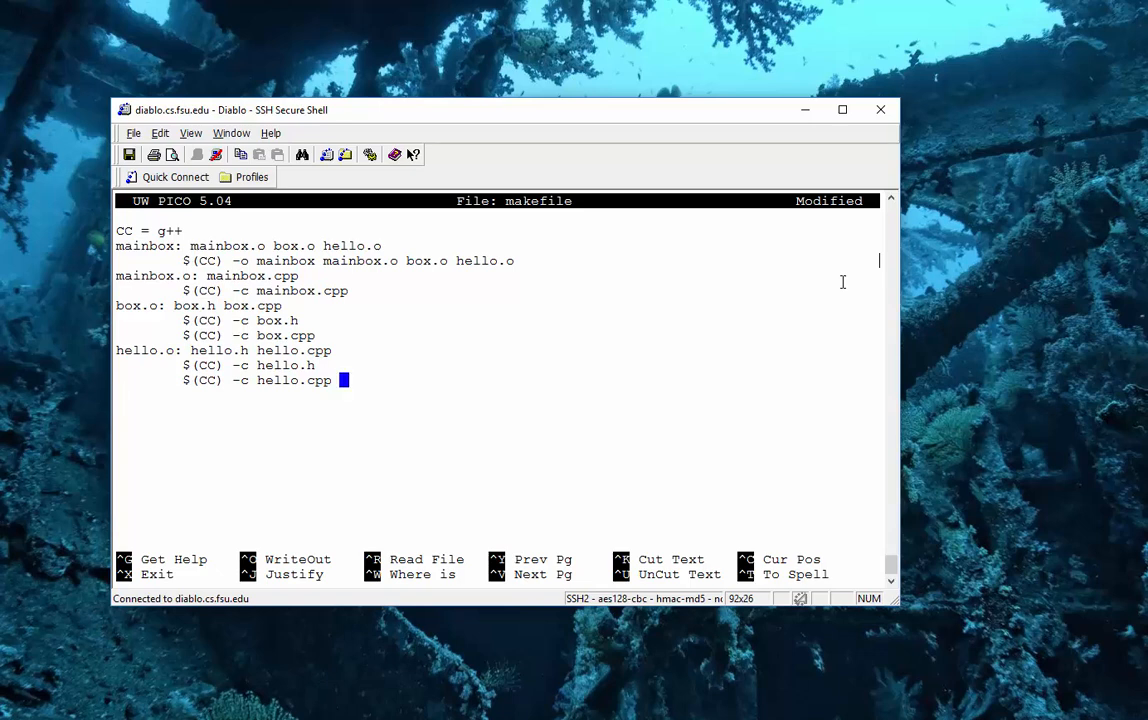
key(Enter)
text(r)
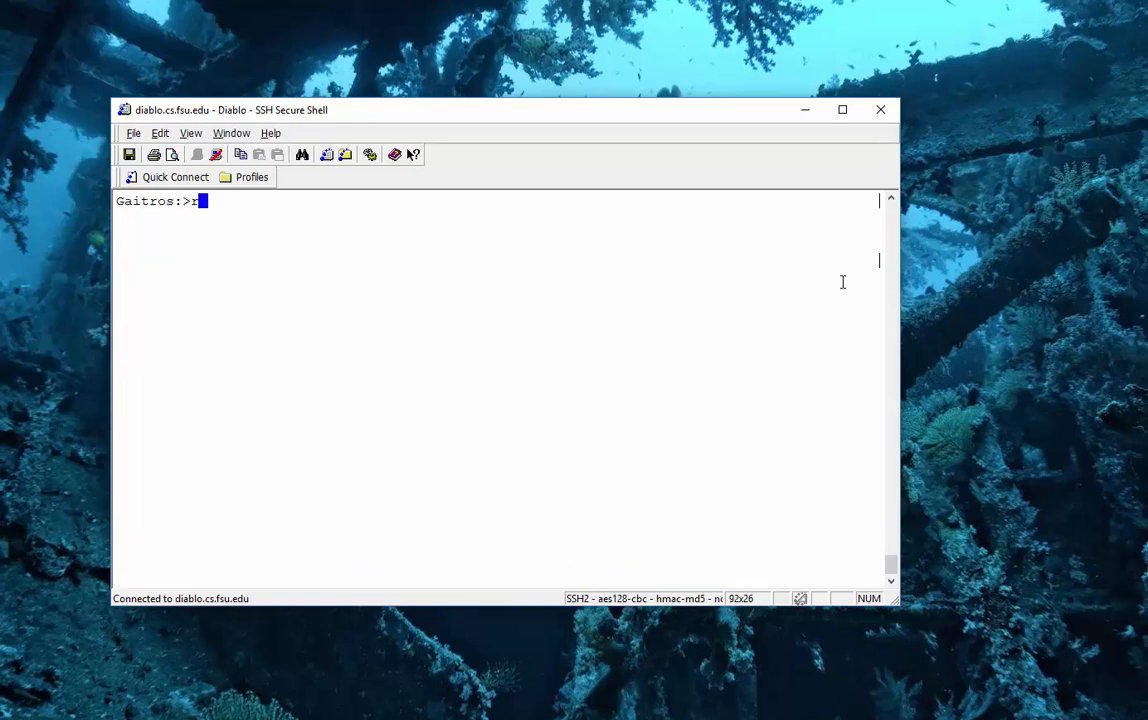
Remove the .o and .h.gch files, list the directory, run make, and view the makefile.
text(m *.c)
text(rm *.h)
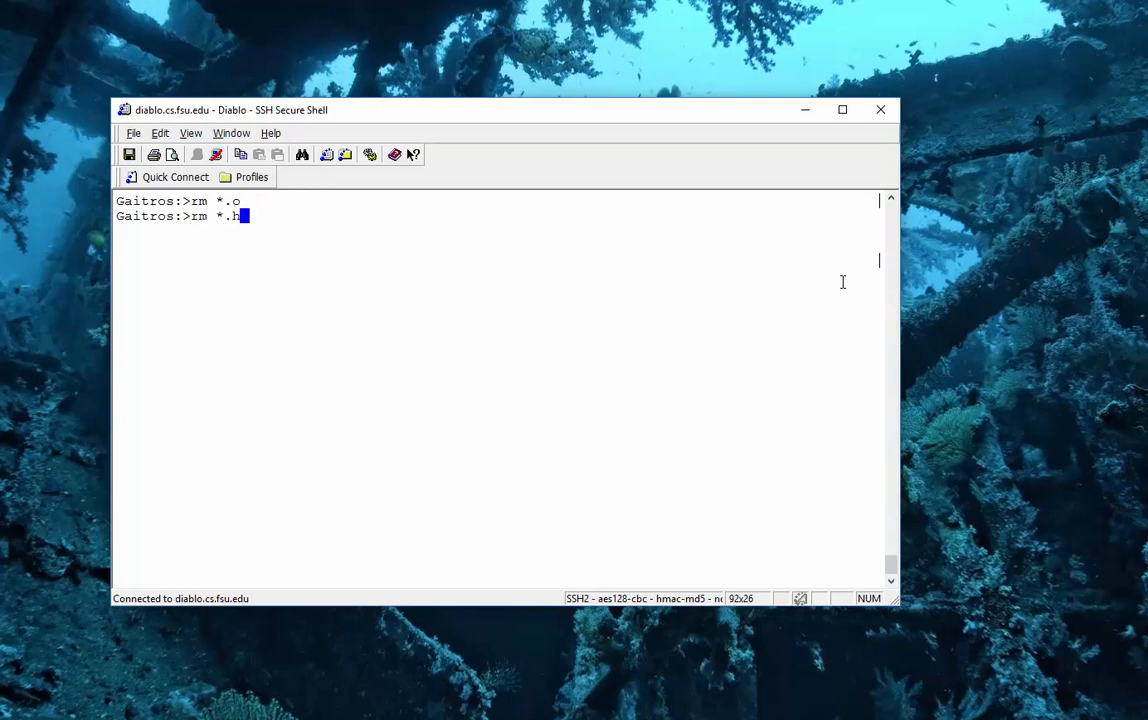
text(.gch)
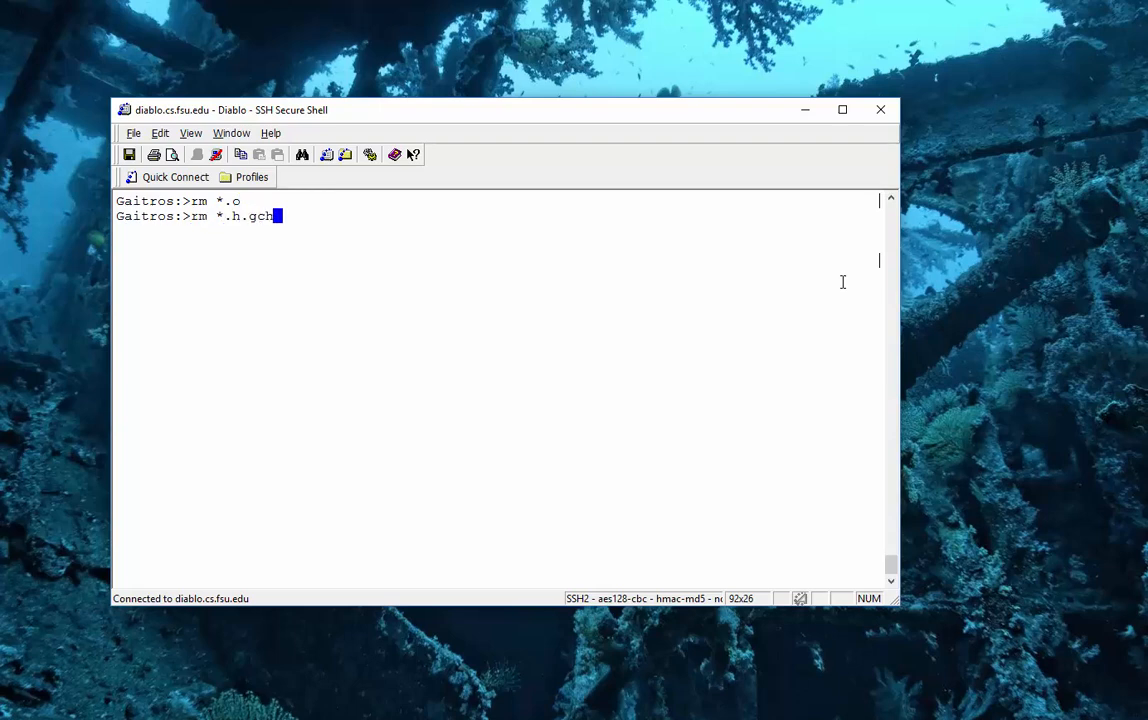
text(ls)
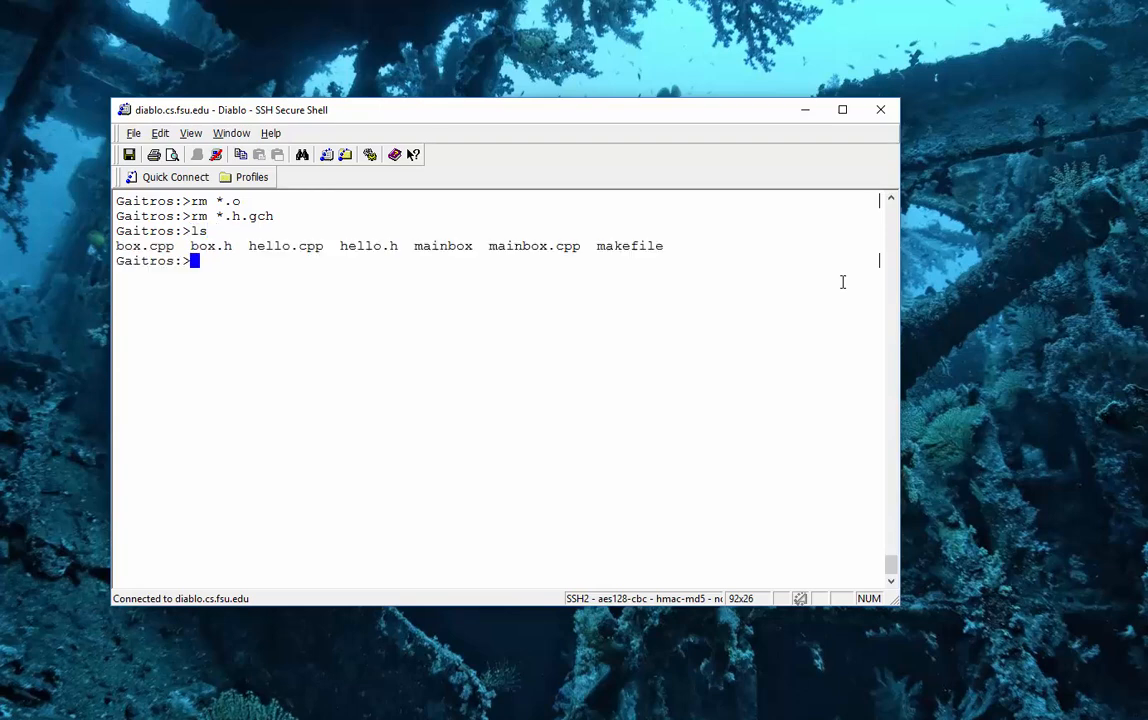
text(make)
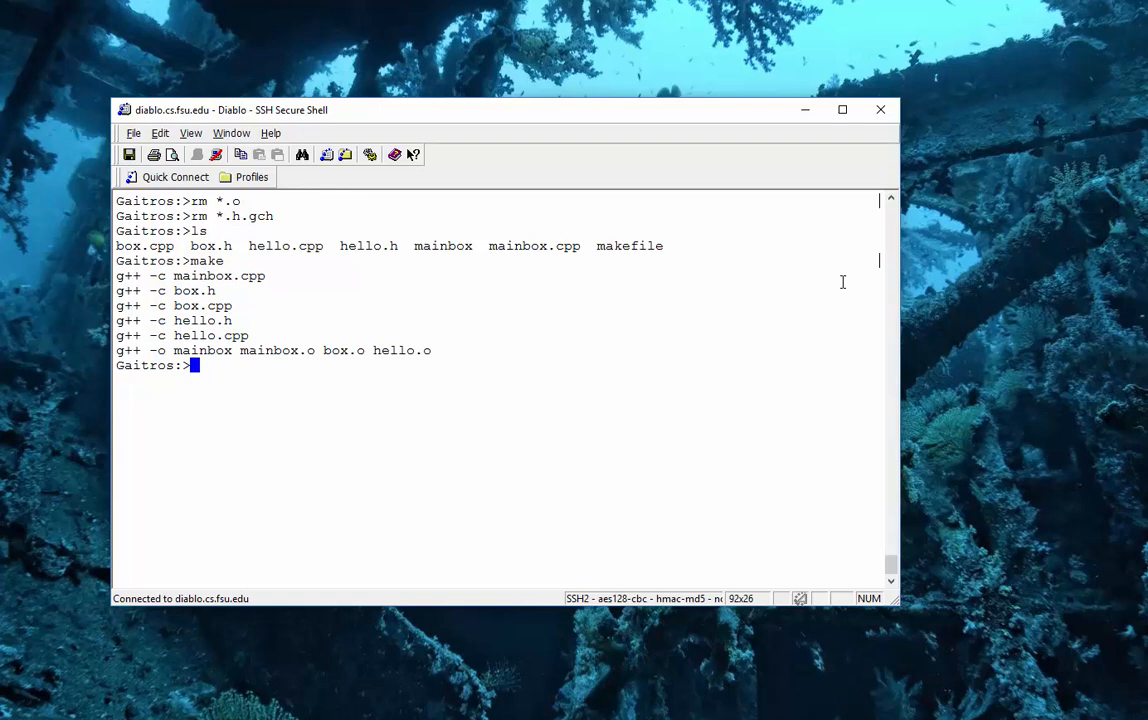
text(more makefile)
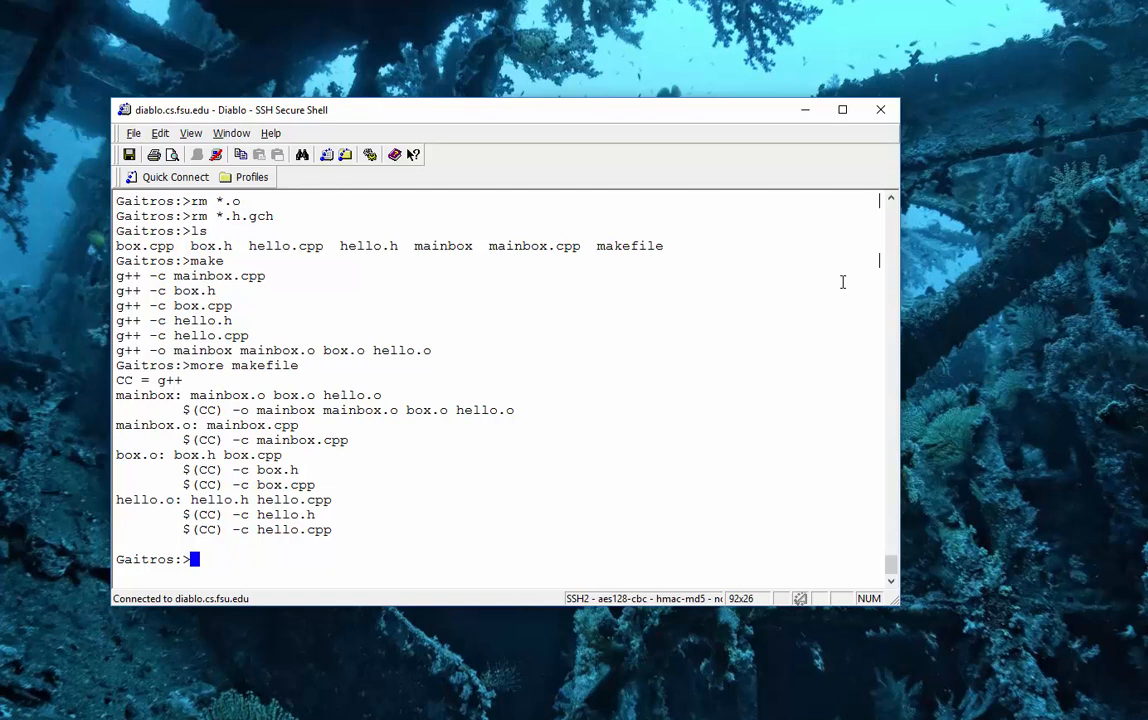
Reopen the makefile in pico.
text(pico m)
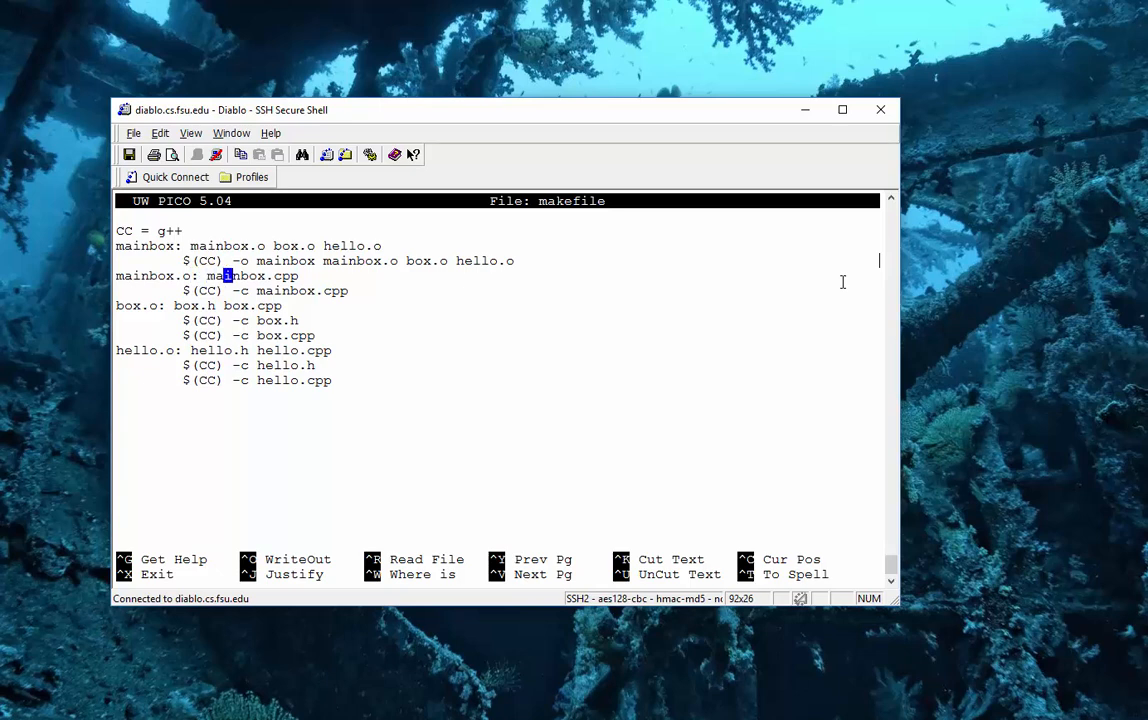
Move to the empty line after the last rule and write out the 12-line makefile.
key(Down)
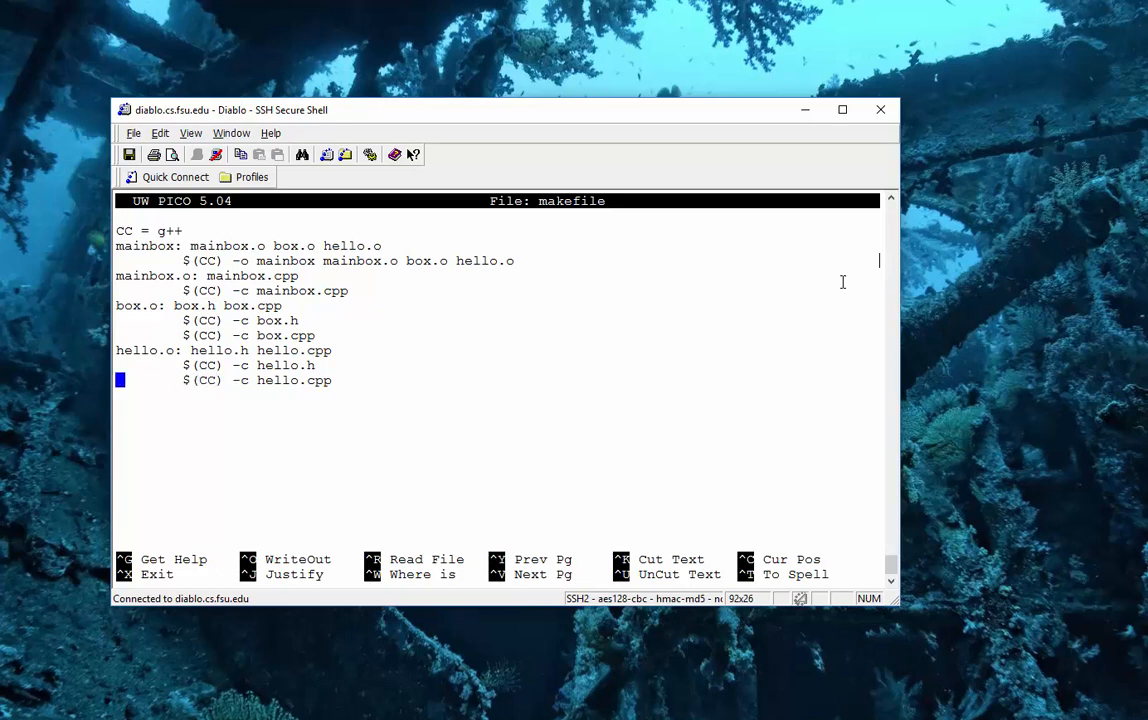
key(Down)
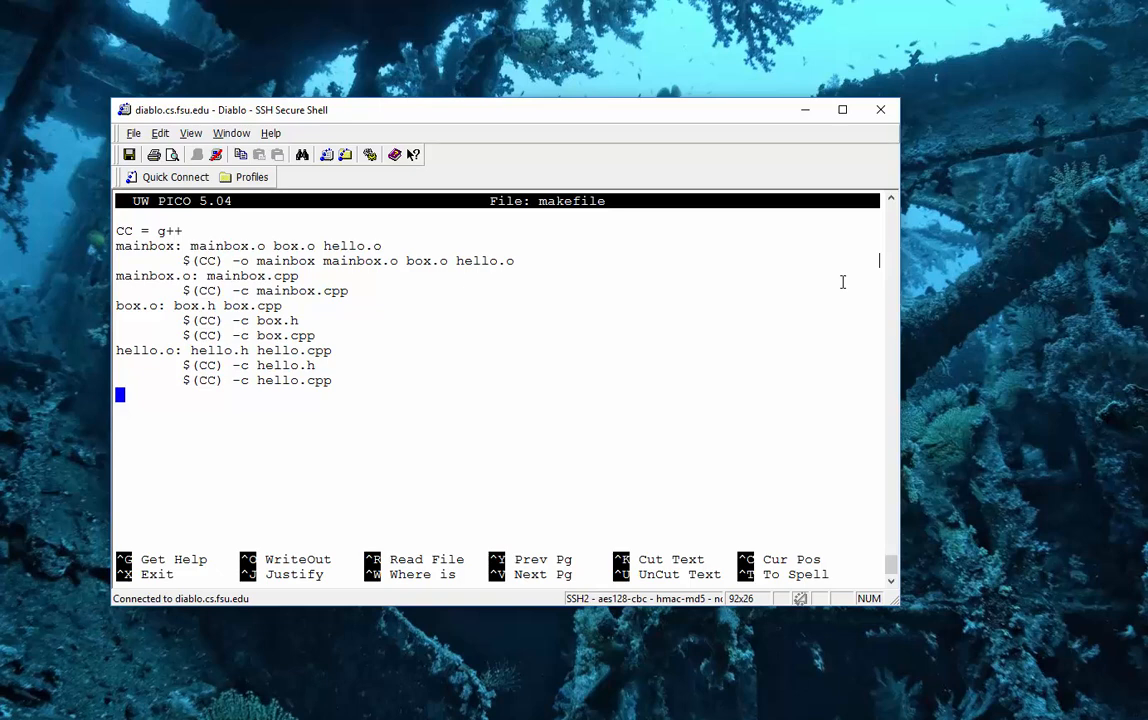
key(ctrl+o)
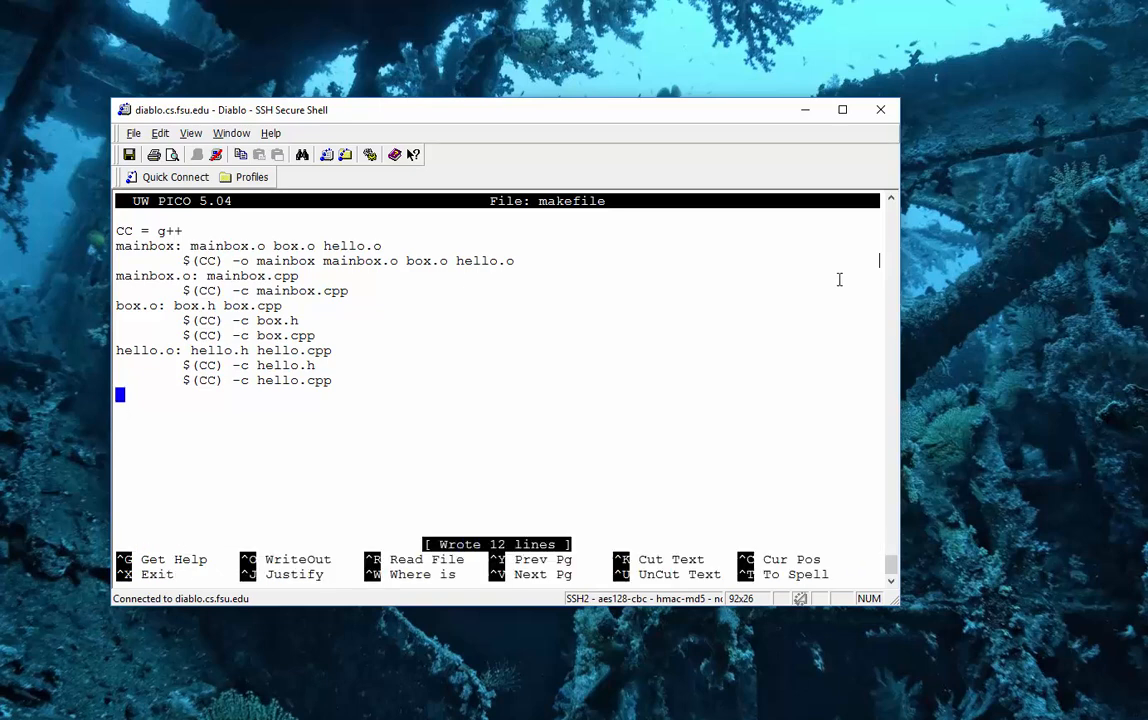